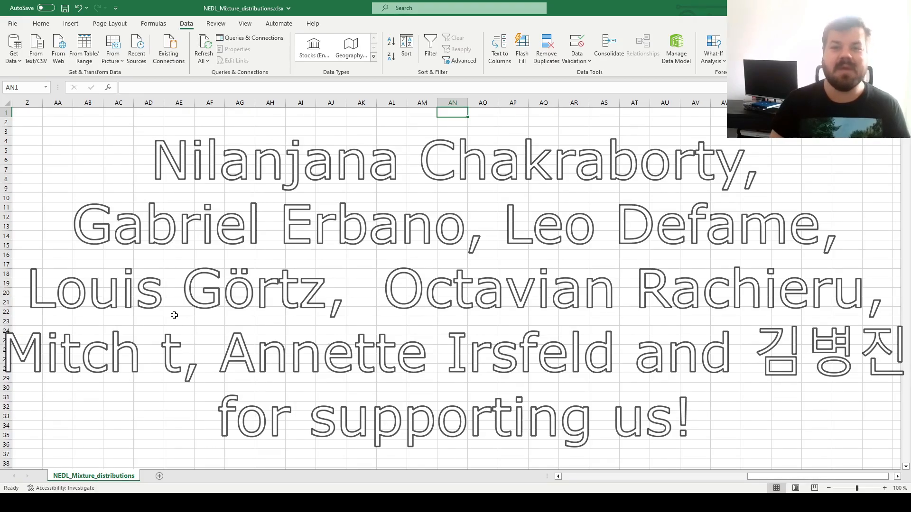
- Review the Normal (PDF) and Cauchy (PDF) columns of the sheet
{"action": "scroll", "scroll_direction": "left", "scroll_amount": 3}
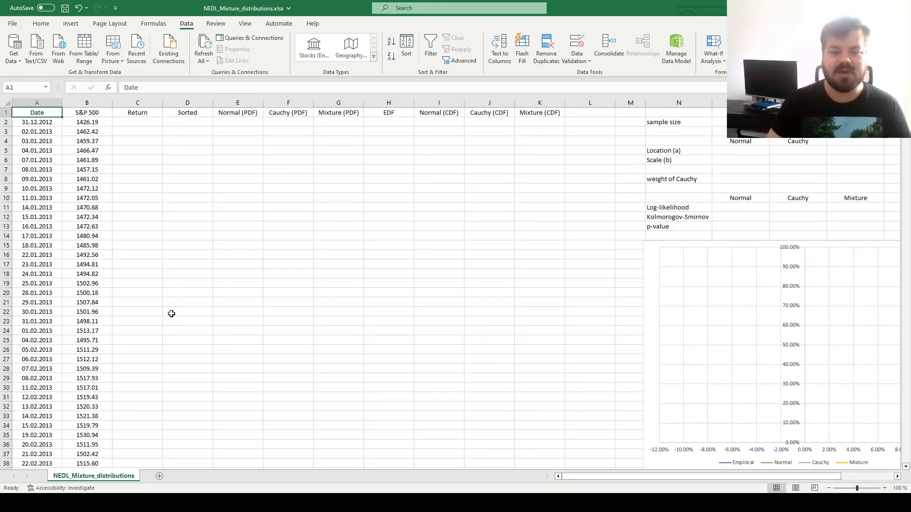
{"action": "left_click", "coordinate": [237, 112]}
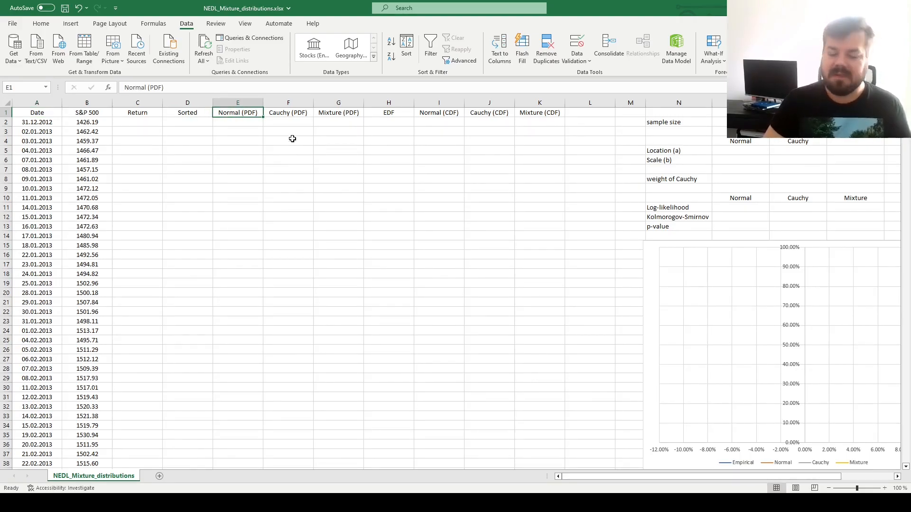
{"action": "left_click", "coordinate": [287, 112]}
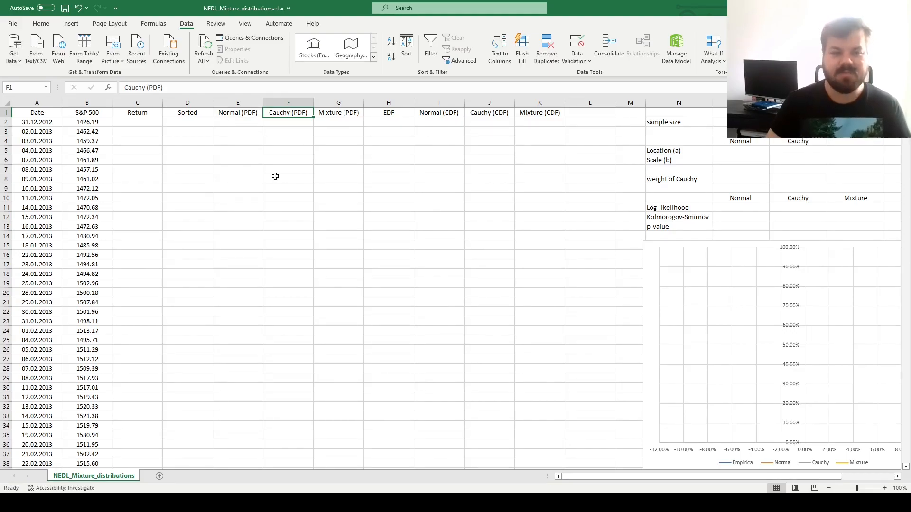
{"action": "left_click", "coordinate": [238, 112]}
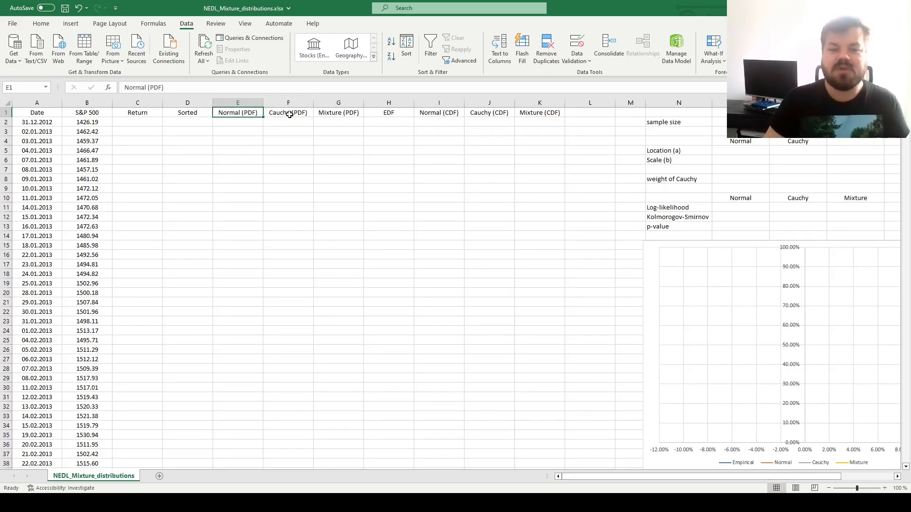
{"action": "left_click", "coordinate": [287, 111]}
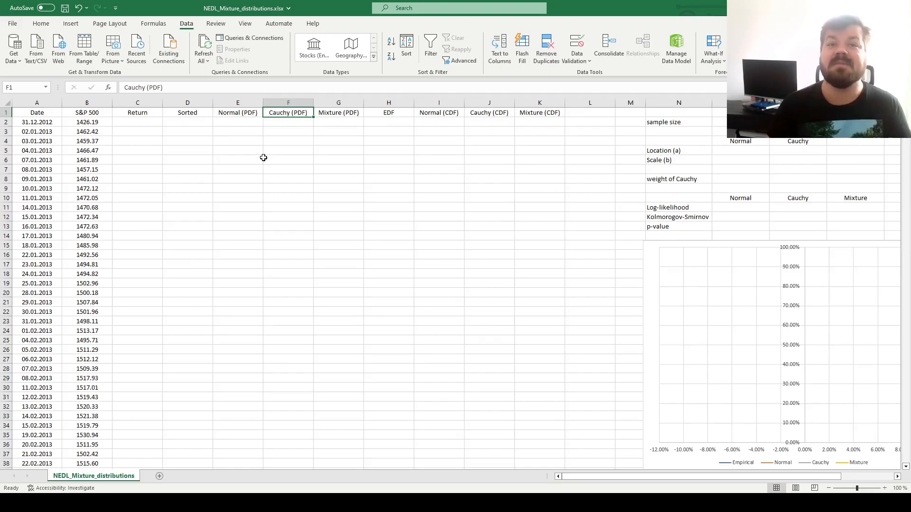
- Enter =B3/B2-1 in C3, fill it down, and count the returns in O2
{"action": "left_click", "coordinate": [37, 122]}
{"action": "type", "text": "=B3"}
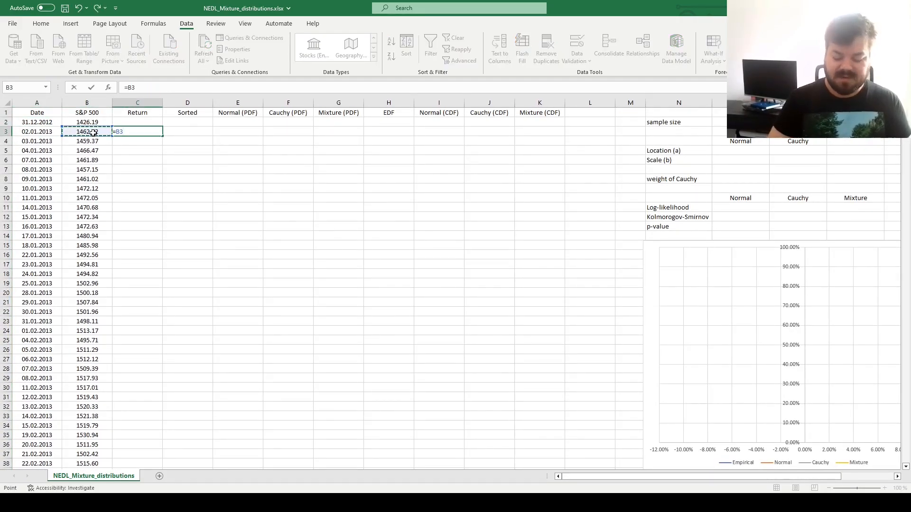
{"action": "type", "text": "/B2"}
{"action": "left_click", "coordinate": [740, 122]}
{"action": "type", "text": "=C"}
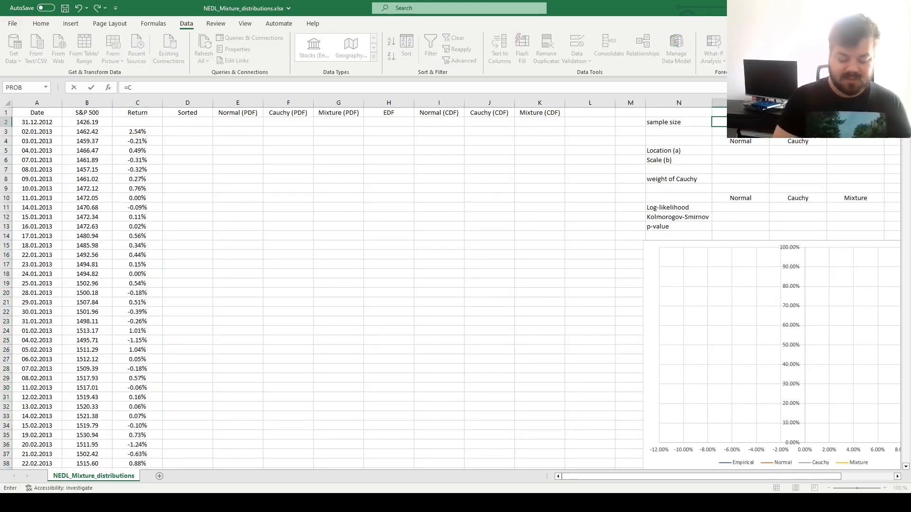
{"action": "left_click", "coordinate": [138, 141]}
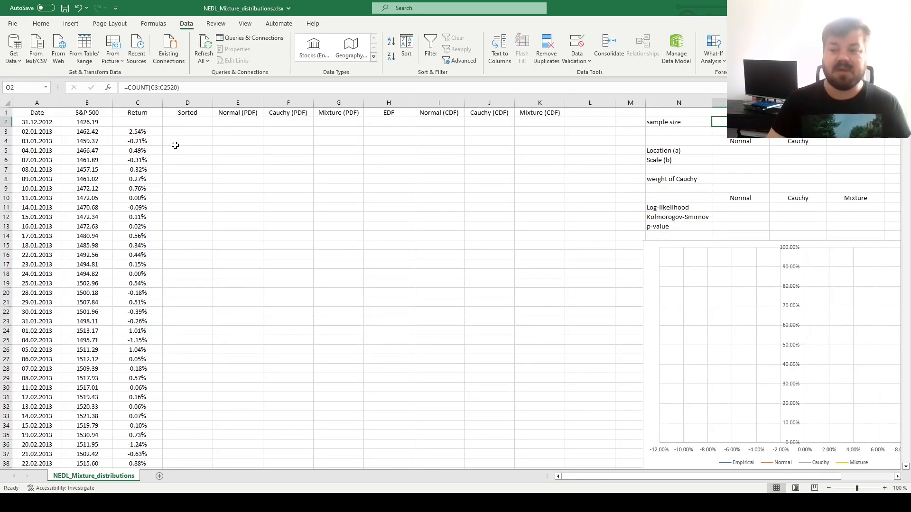
- Enter =SORT(C3:C2520,1,1) in D3 to list the returns ascending from -11.98%
{"action": "left_click", "coordinate": [187, 132]}
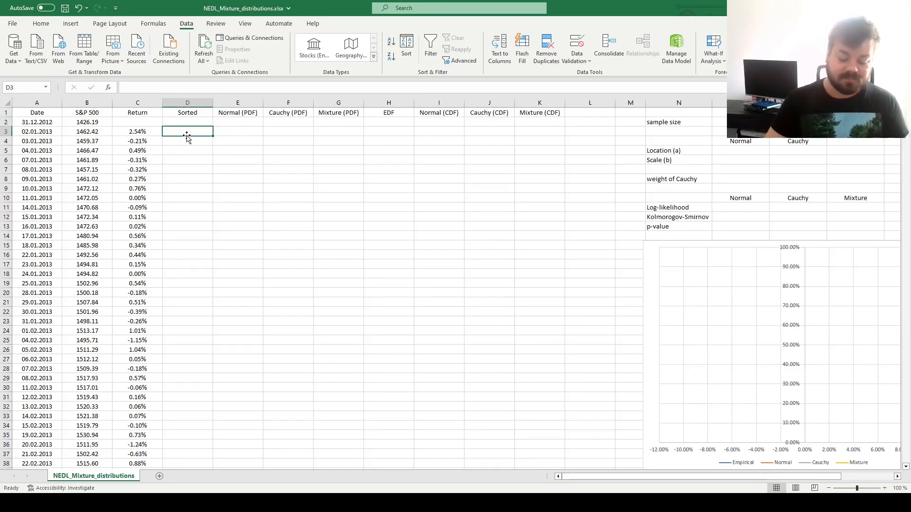
{"action": "type", "text": "=SORT(C3:C2520"}
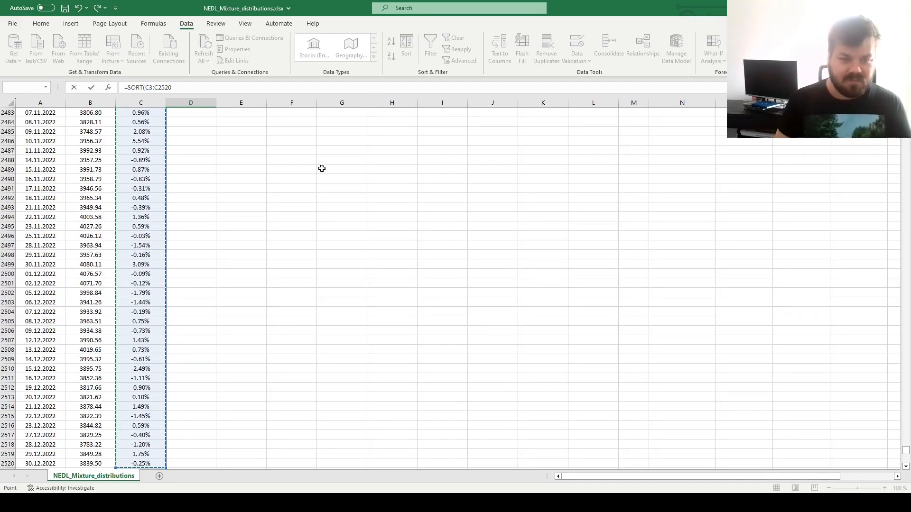
{"action": "type", "text": ",1"}
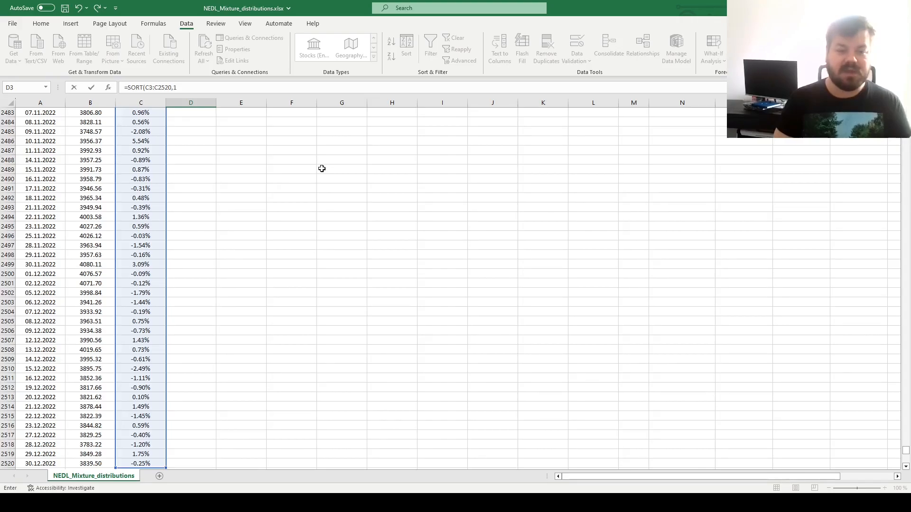
{"action": "type", "text": "1,"}
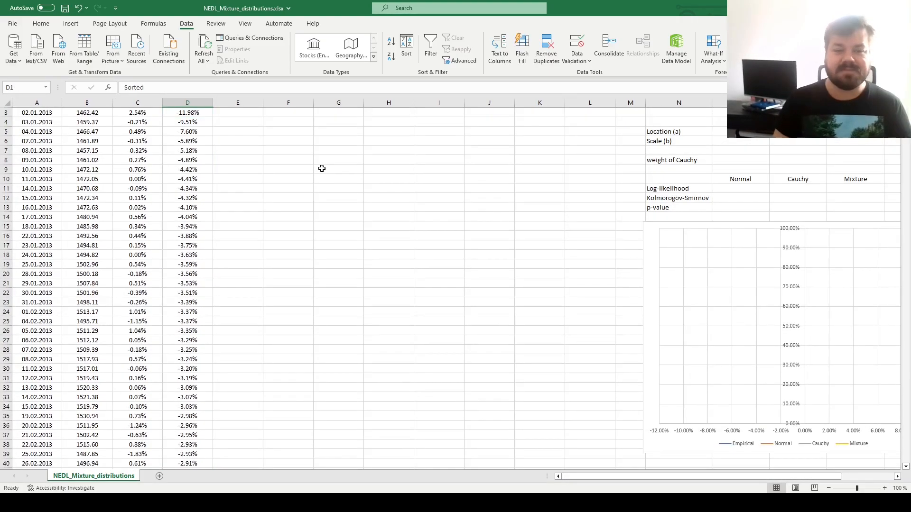
{"action": "scroll", "scroll_direction": "up", "scroll_amount": 3}
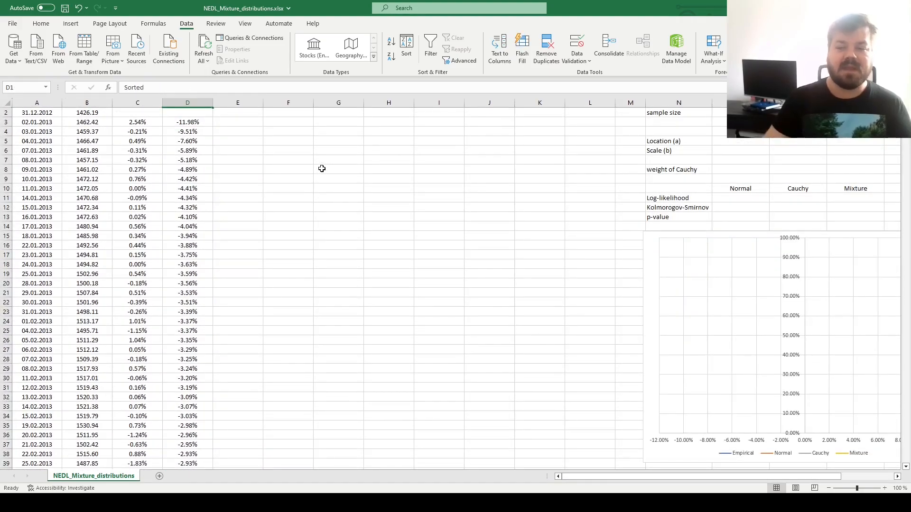
{"action": "left_click", "coordinate": [237, 131]}
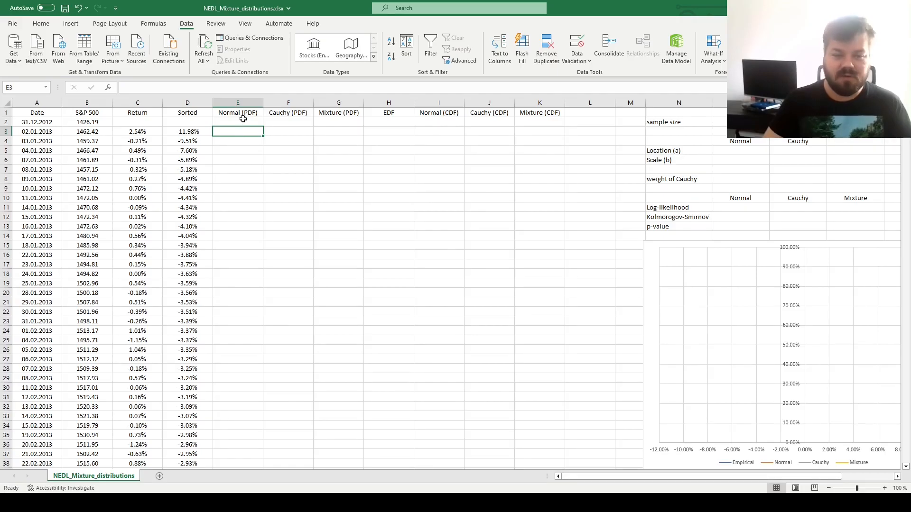
{"action": "mouse_move", "coordinate": [339, 173]}
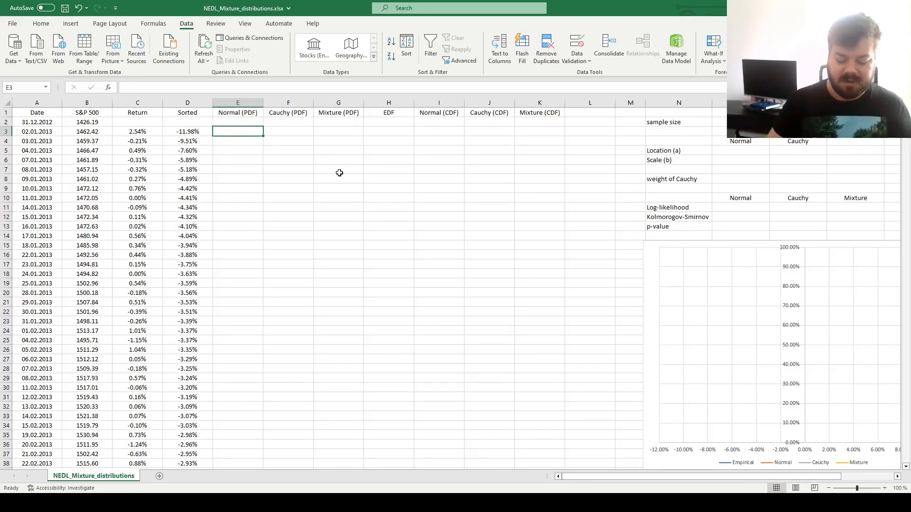
- Enter =NORM.DIST(D3,$O$5,$O$6,0) in E3, with trial location 0% and scale 1%
{"action": "type", "text": "=NORM.DIST("}
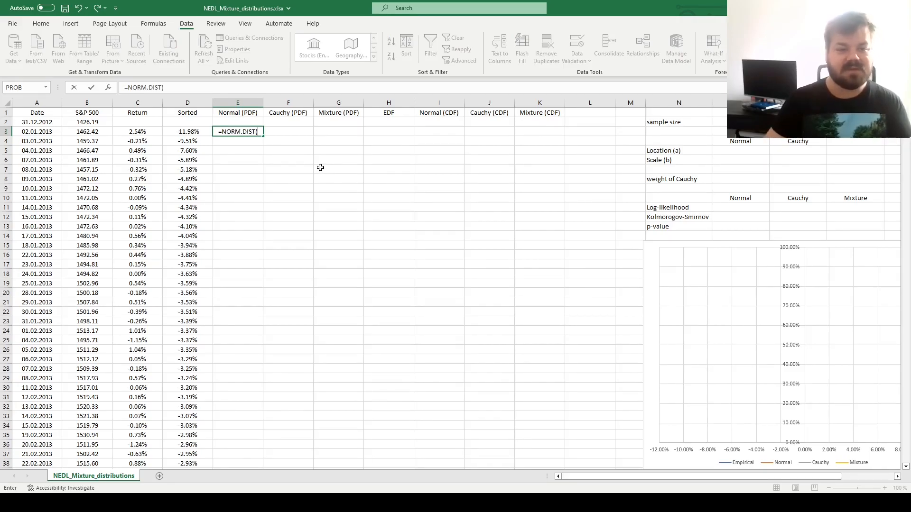
{"action": "left_click", "coordinate": [187, 131]}
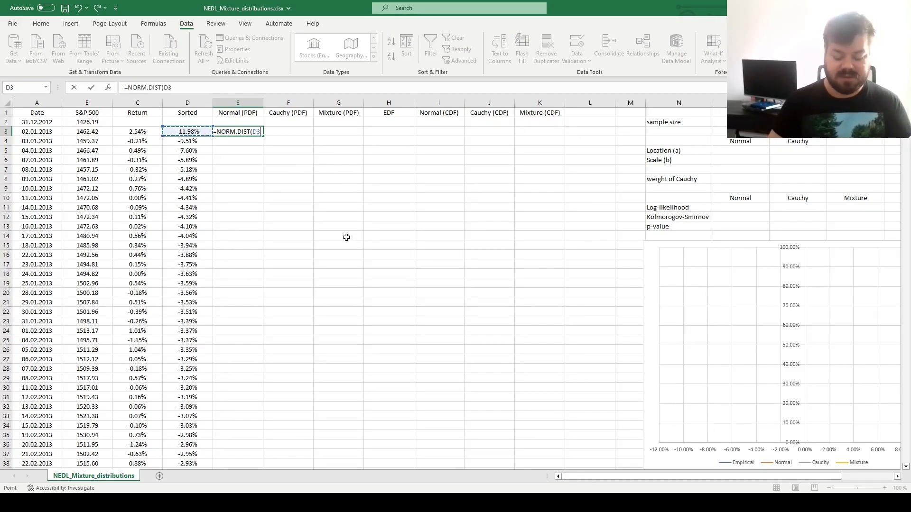
{"action": "left_click", "coordinate": [739, 151]}
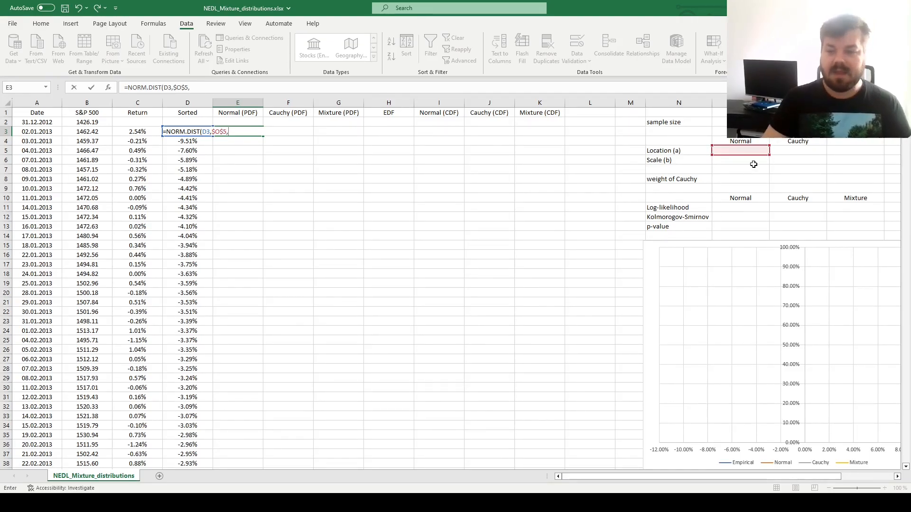
{"action": "left_click", "coordinate": [740, 160]}
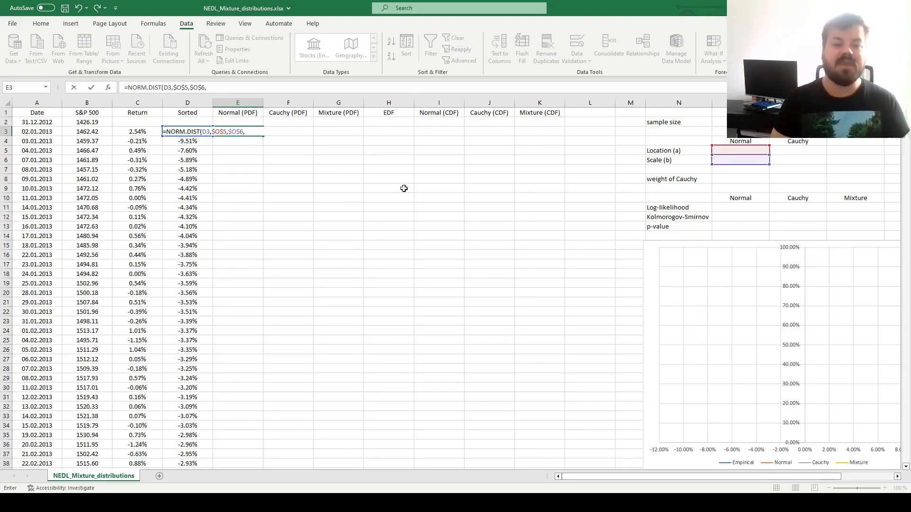
{"action": "mouse_move", "coordinate": [365, 238]}
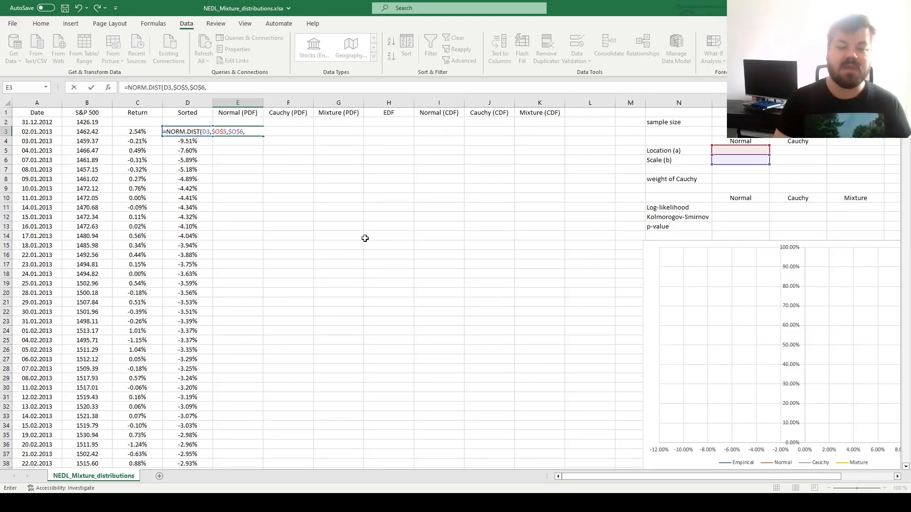
{"action": "type", "text": "0)"}
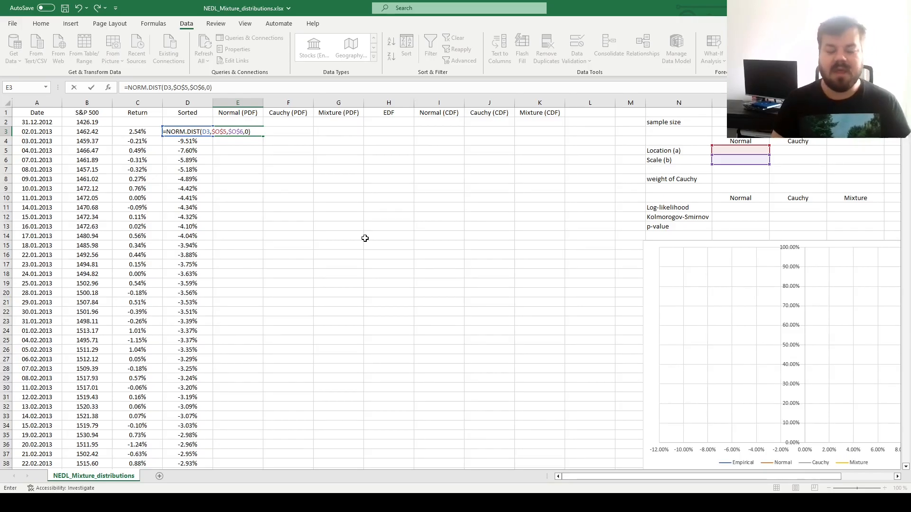
{"action": "key", "text": "Return"}
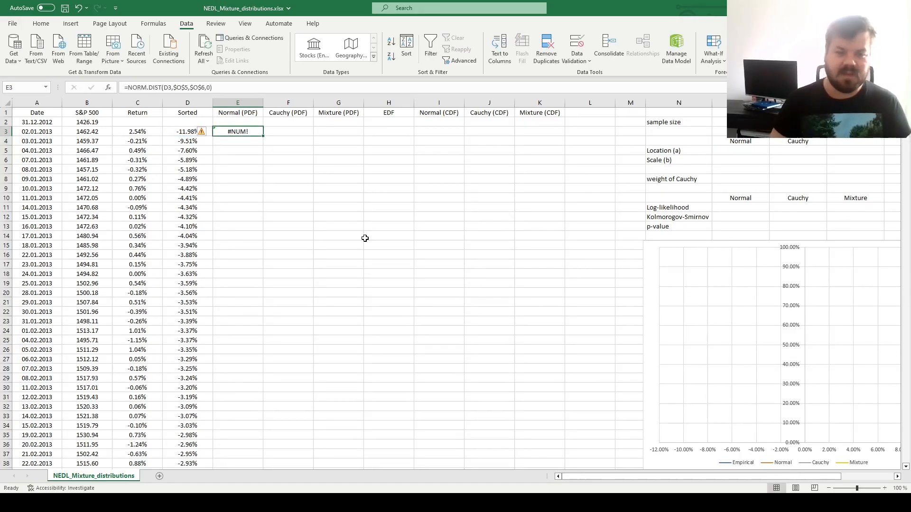
{"action": "mouse_move", "coordinate": [727, 155]}
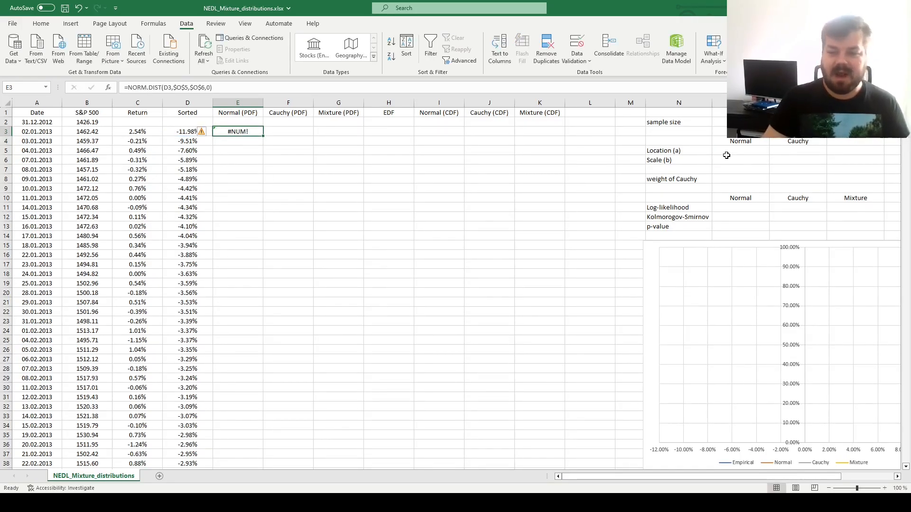
{"action": "left_click", "coordinate": [740, 151]}
{"action": "type", "text": "0"}
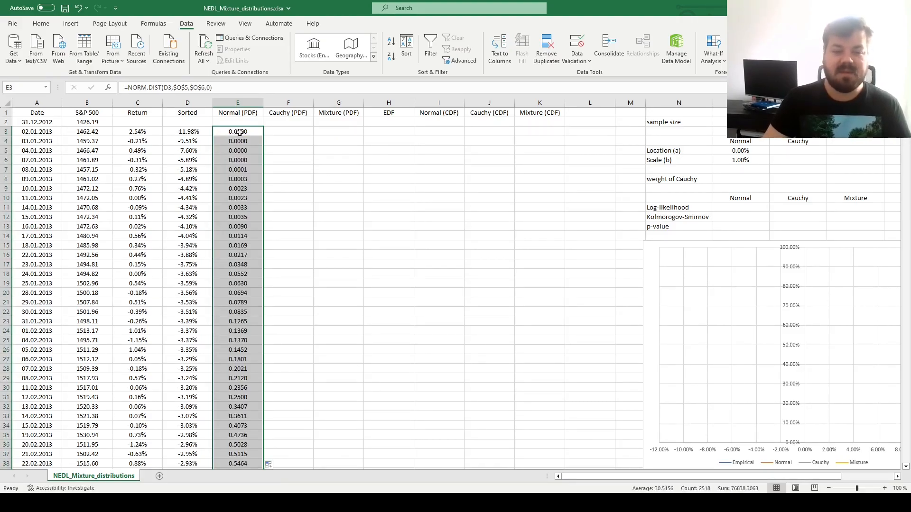
{"action": "mouse_move", "coordinate": [275, 272]}
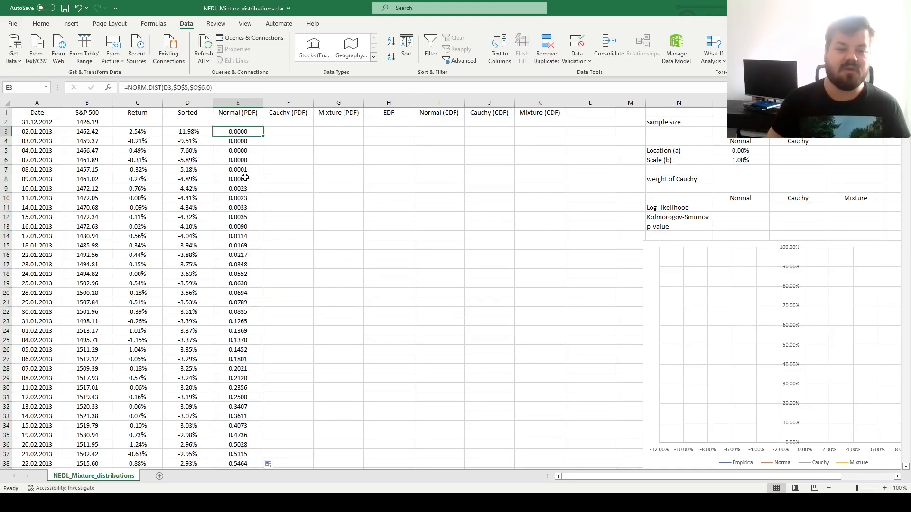
{"action": "mouse_move", "coordinate": [326, 178]}
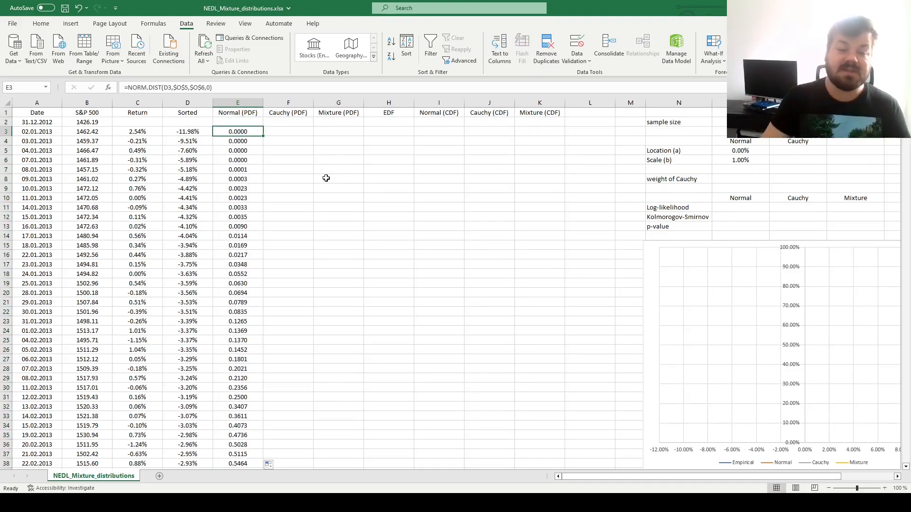
- Enter the Cauchy density =1/($P$6*PI()*(1+((D3-$P$5)/$P$6)^2)) in F3
{"action": "left_click", "coordinate": [270, 131]}
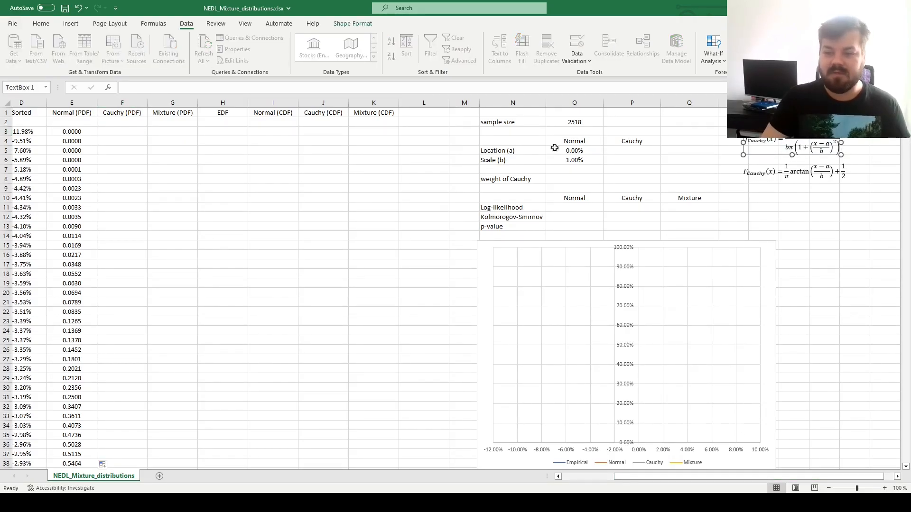
{"action": "left_click", "coordinate": [122, 131]}
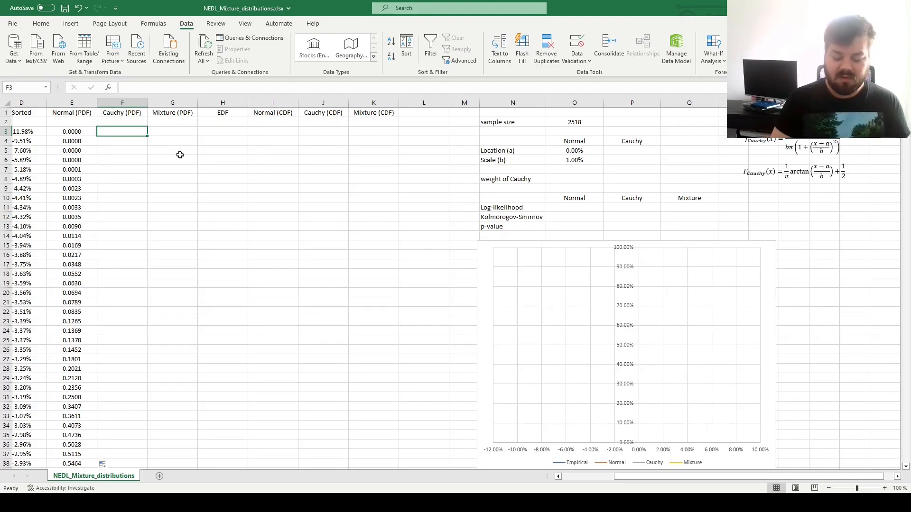
{"action": "type", "text": "=1/("}
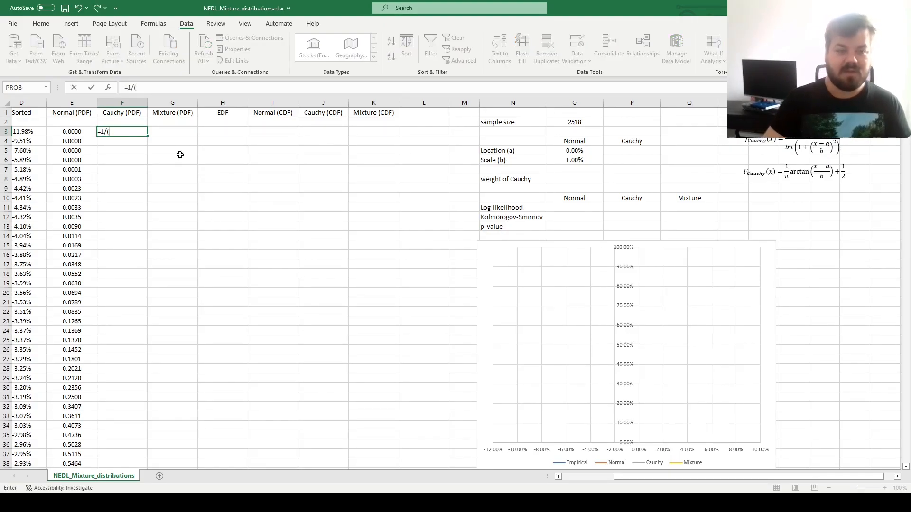
{"action": "left_click", "coordinate": [632, 160]}
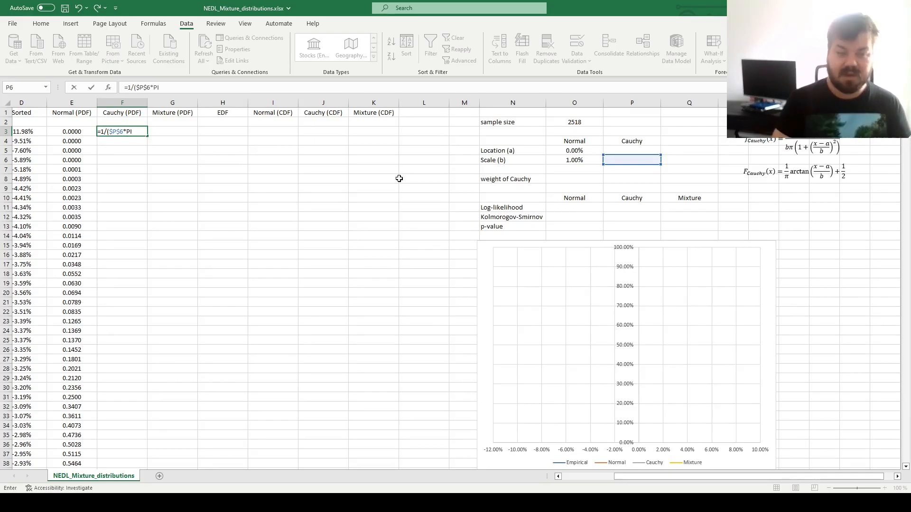
{"action": "type", "text": ")*(1+((D3-"}
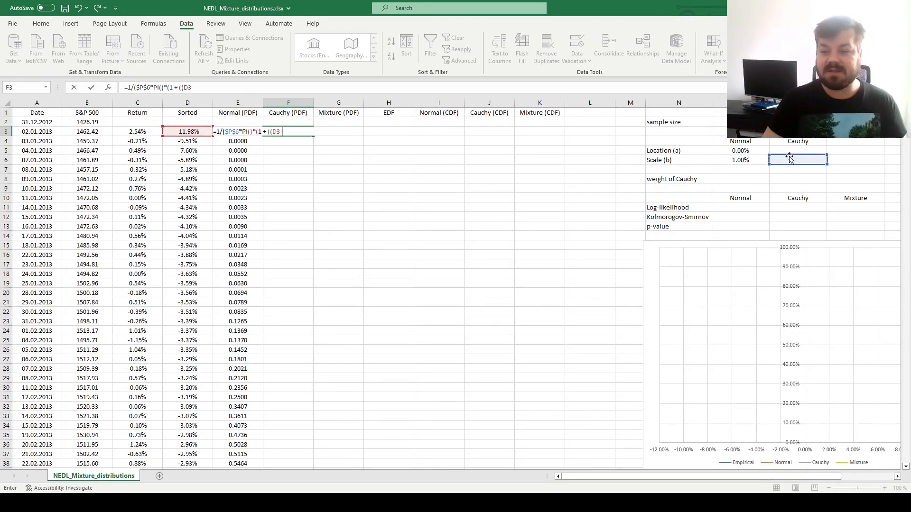
{"action": "left_click", "coordinate": [797, 150]}
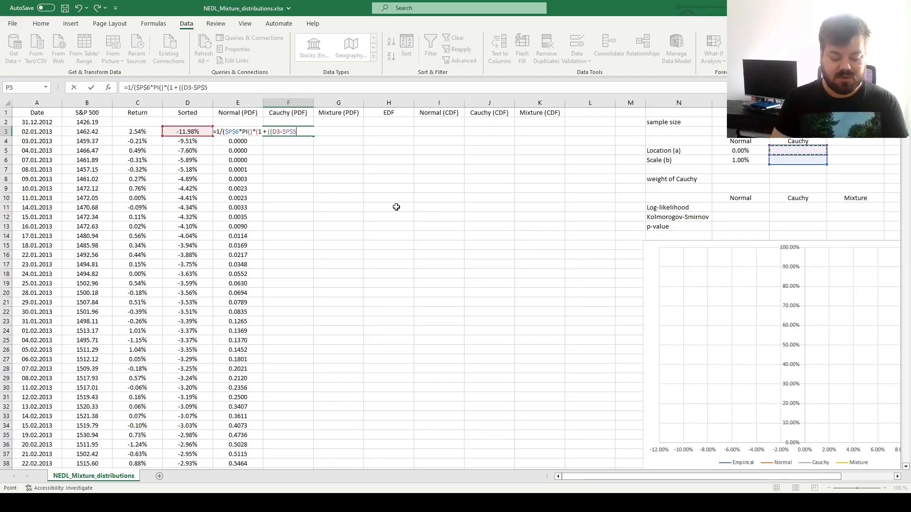
{"action": "type", "text": "/"}
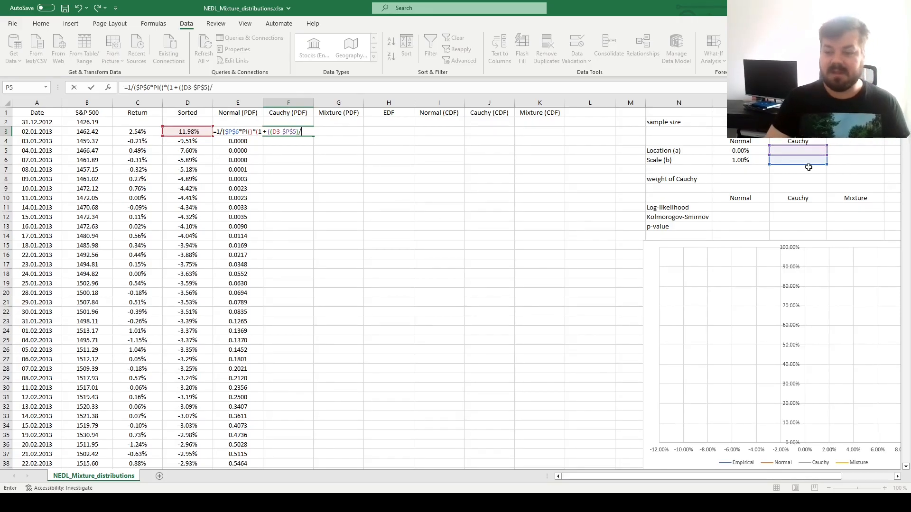
{"action": "left_click", "coordinate": [797, 160]}
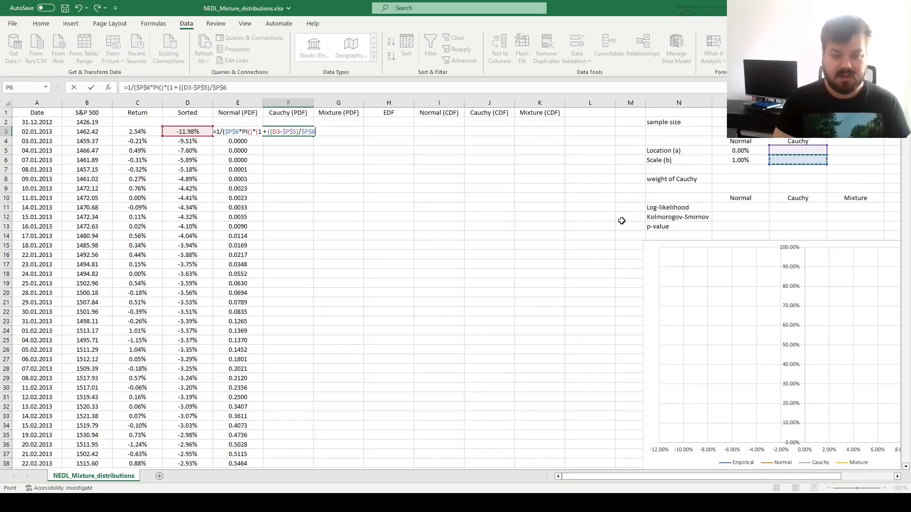
{"action": "type", "text": "^2)"}
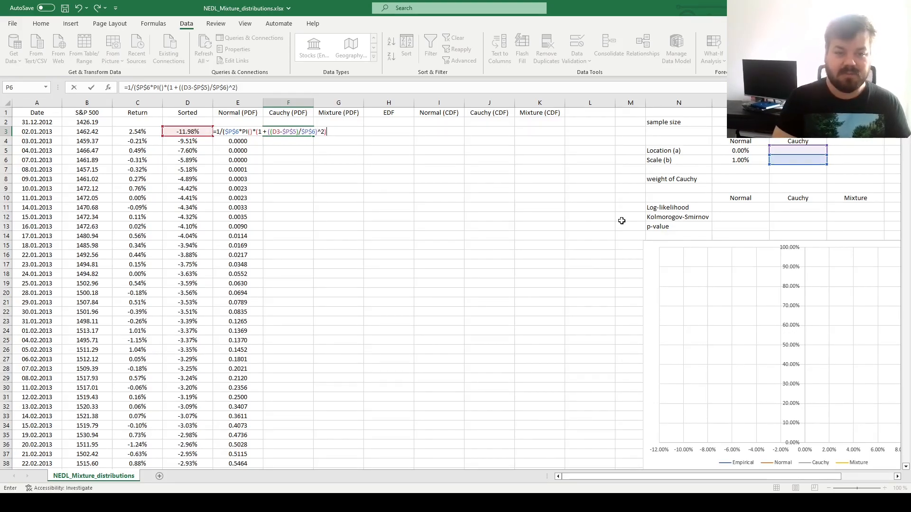
{"action": "key", "text": "Return"}
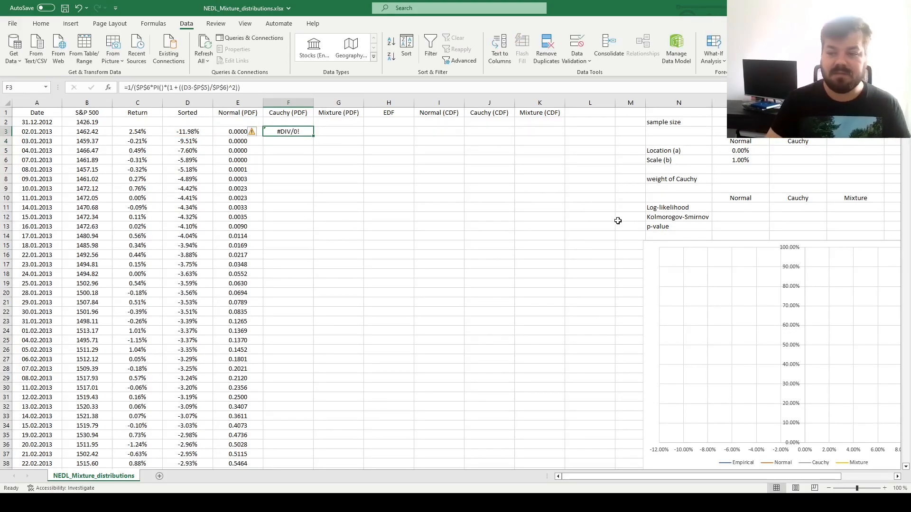
- Set Cauchy location 0.00% and scale 1.00%, and fill the density down column F
{"action": "left_click", "coordinate": [797, 160]}
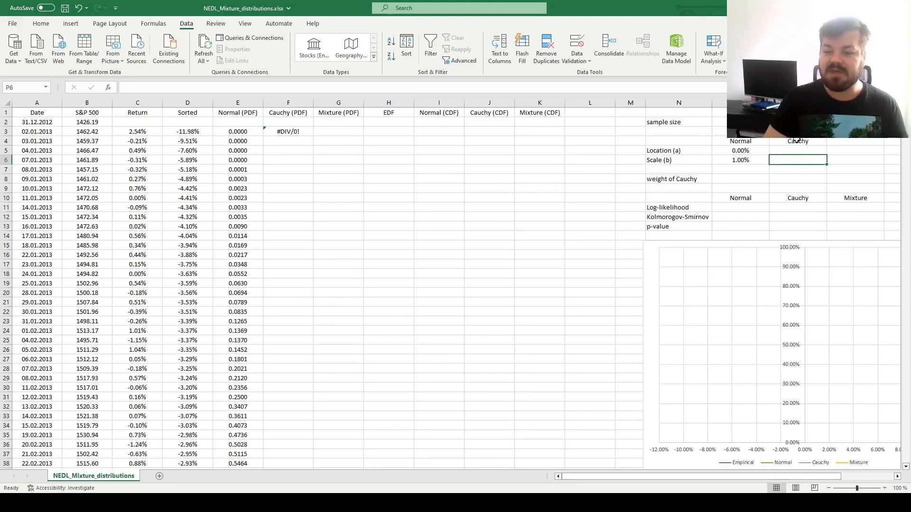
{"action": "left_click", "coordinate": [797, 151]}
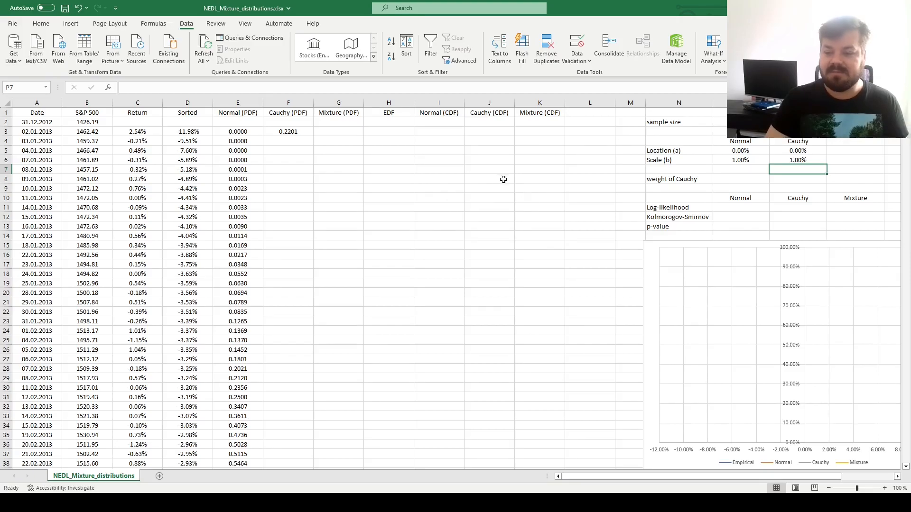
{"action": "left_click", "coordinate": [288, 131]}
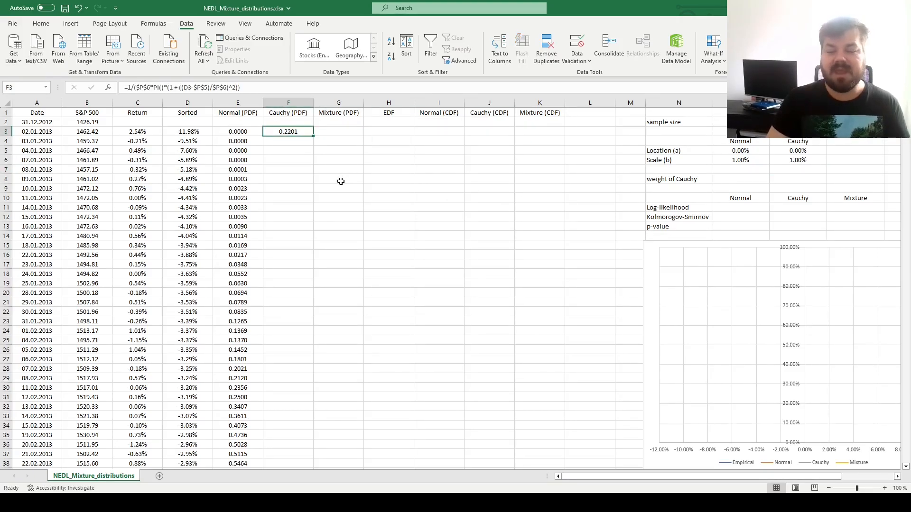
{"action": "mouse_move", "coordinate": [269, 146]}
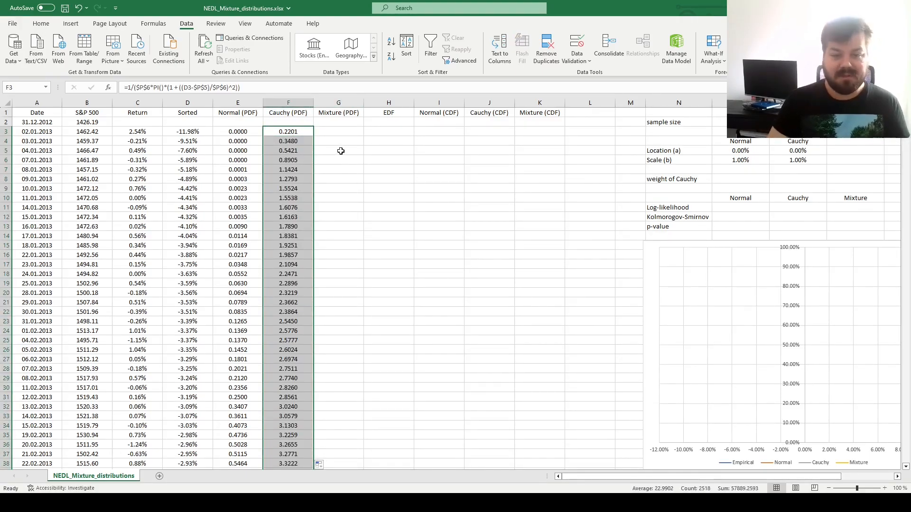
{"action": "left_click", "coordinate": [338, 131]}
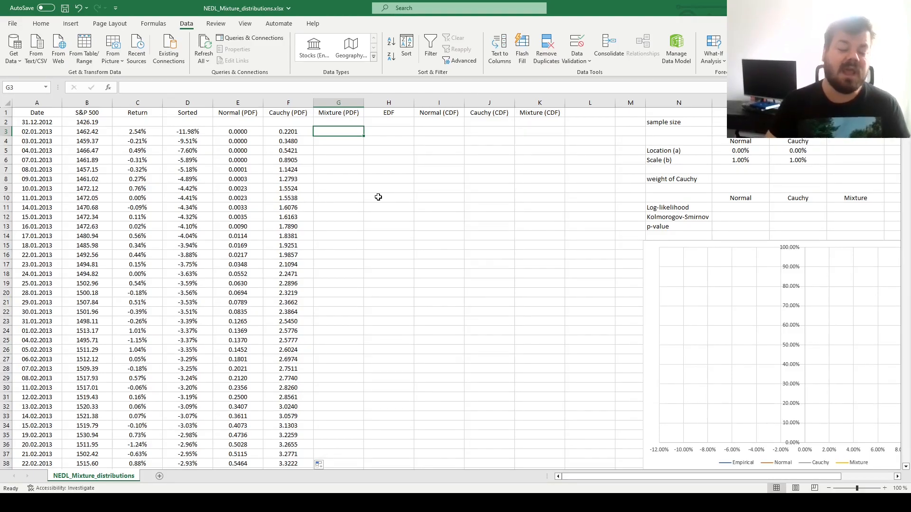
{"action": "mouse_move", "coordinate": [559, 186]}
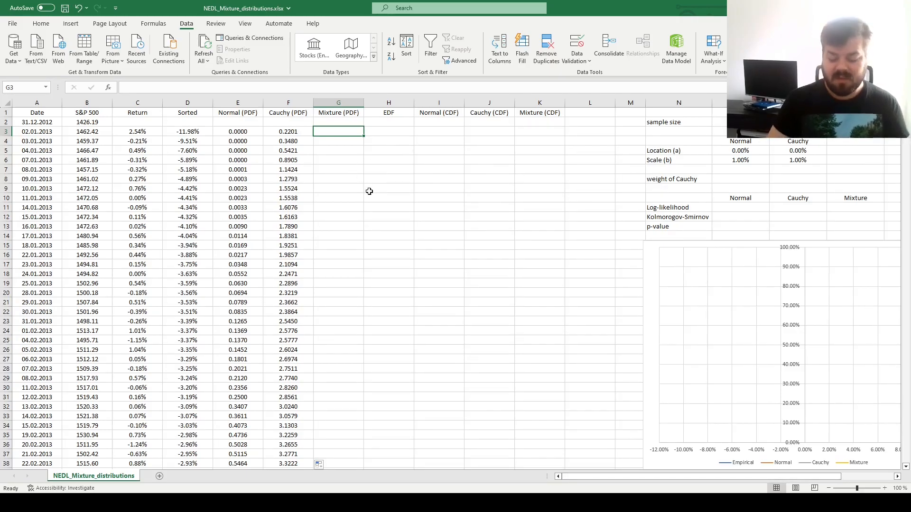
- Set O8 to 50%, then enter =F3*$O$8+E3*(1-$O$8) in G3 and fill it down
{"action": "left_click", "coordinate": [739, 179]}
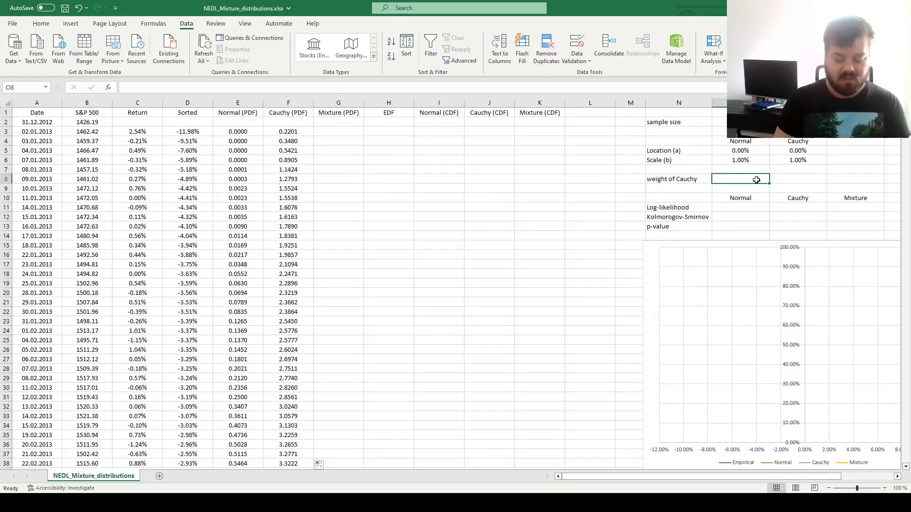
{"action": "type", "text": "50%"}
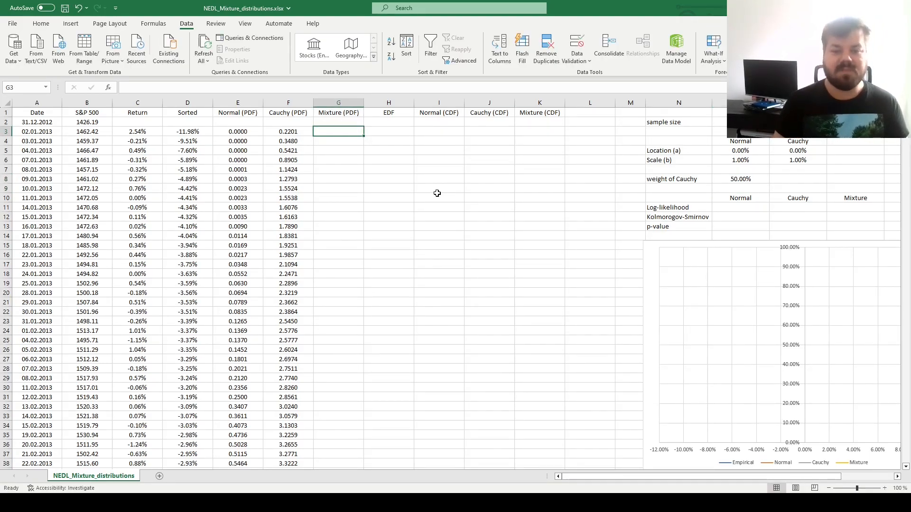
{"action": "type", "text": "=F3*"}
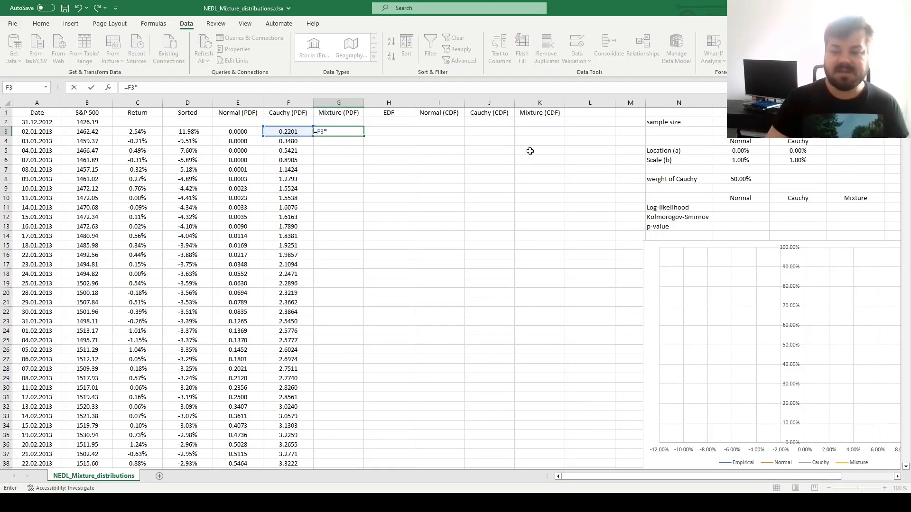
{"action": "left_click", "coordinate": [740, 178]}
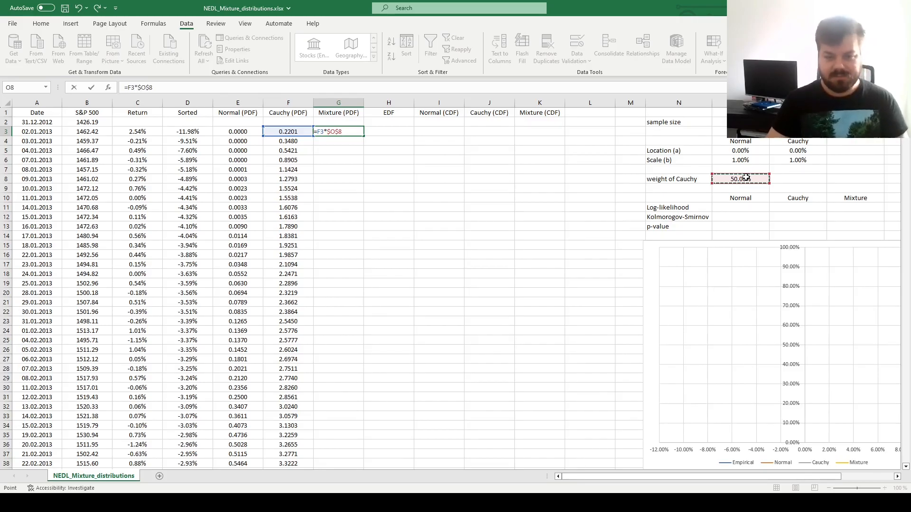
{"action": "type", "text": "+"}
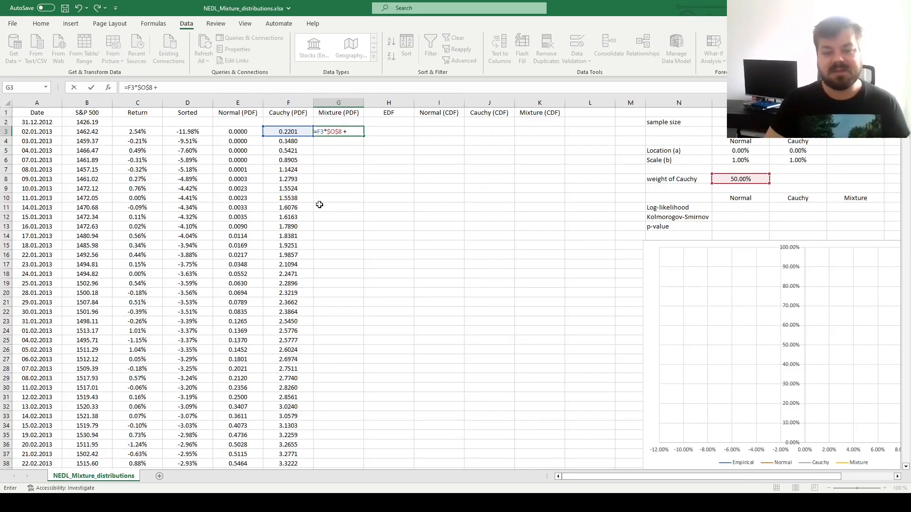
{"action": "left_click", "coordinate": [237, 131]}
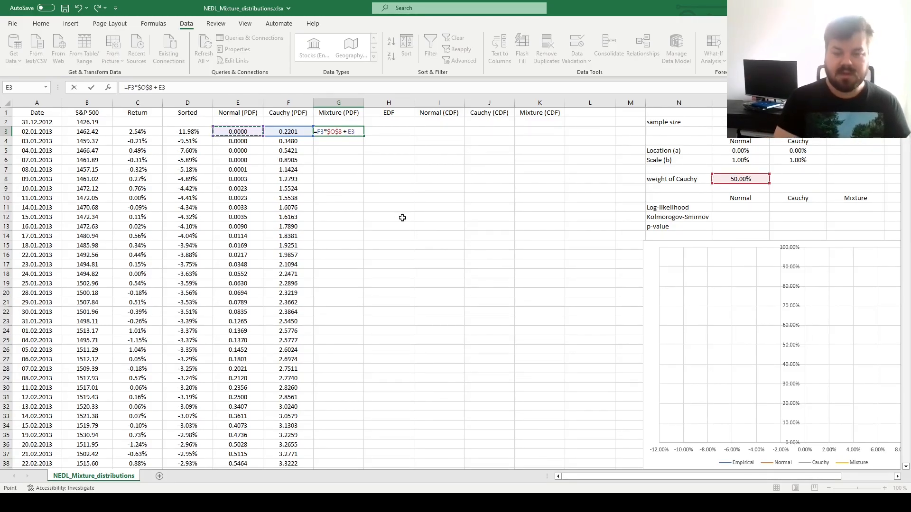
{"action": "type", "text": "*(1-"}
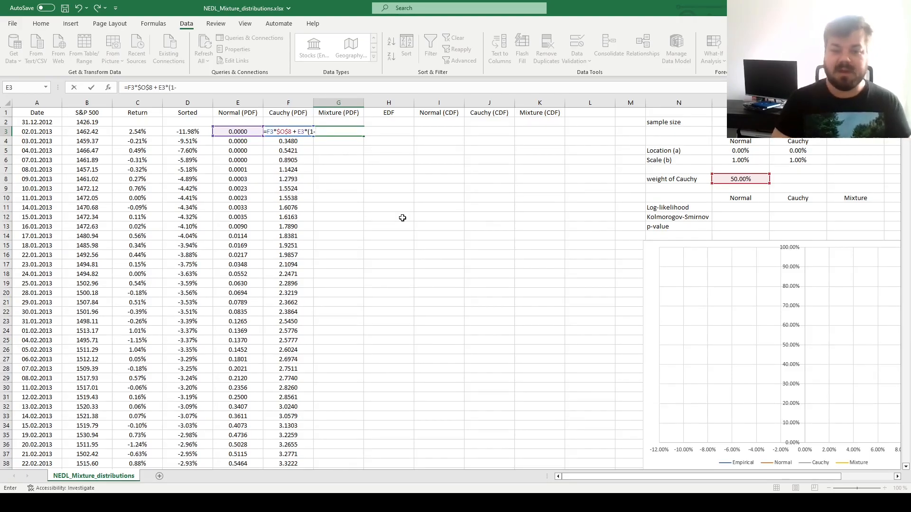
{"action": "left_click", "coordinate": [740, 179]}
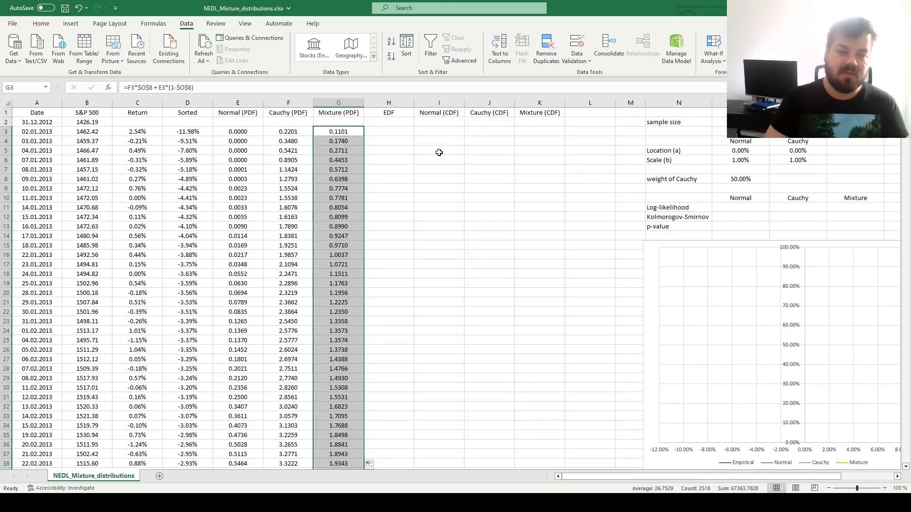
{"action": "left_click", "coordinate": [388, 132]}
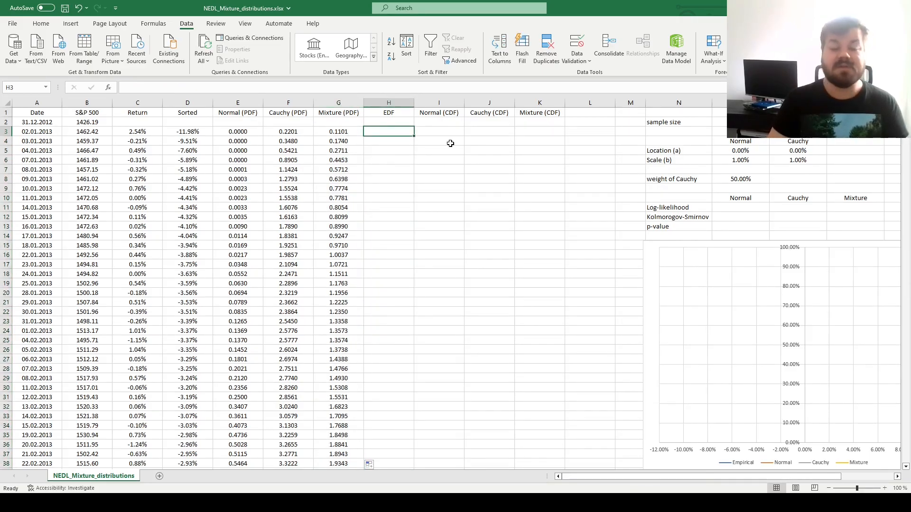
{"action": "mouse_move", "coordinate": [315, 215]}
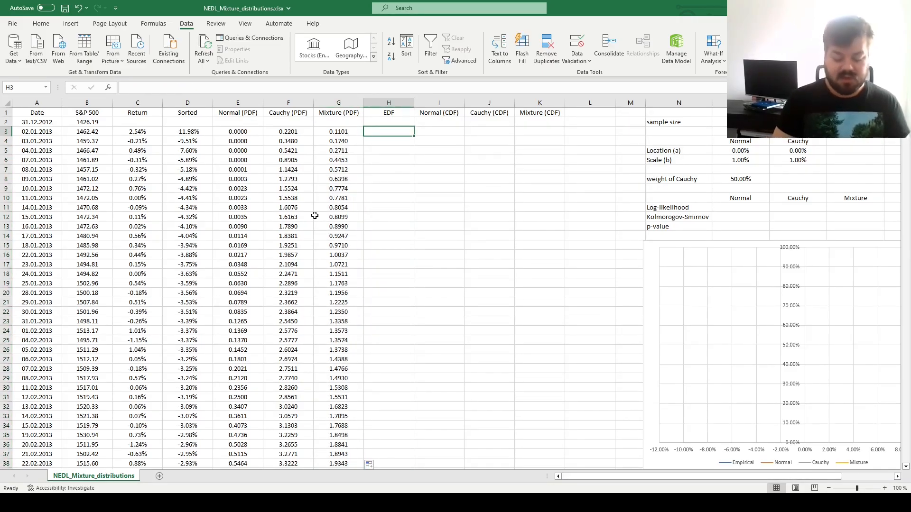
{"action": "type", "text": "=SEQUENCE("}
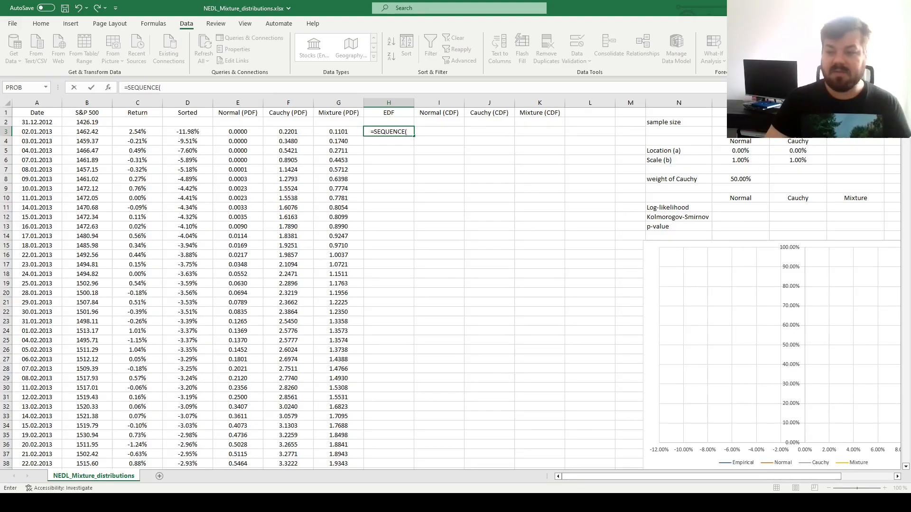
{"action": "left_click", "coordinate": [719, 121]}
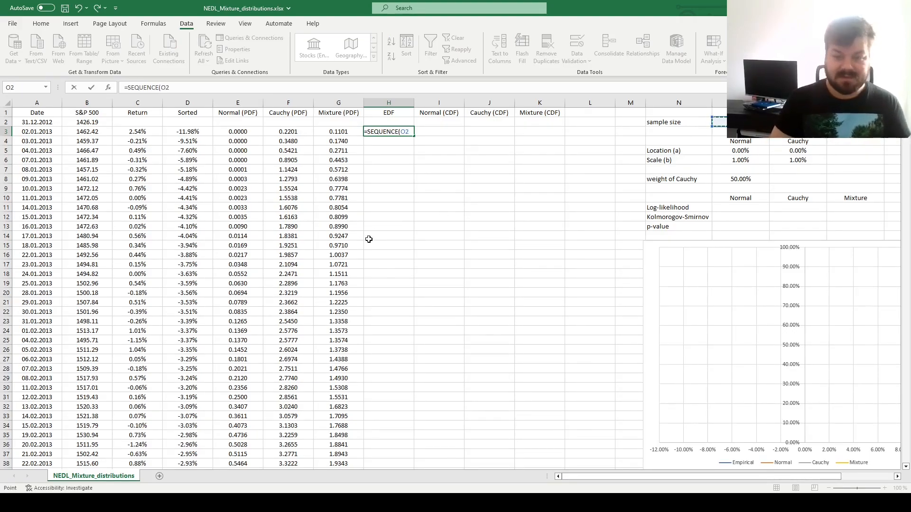
{"action": "type", "text": ",1,"}
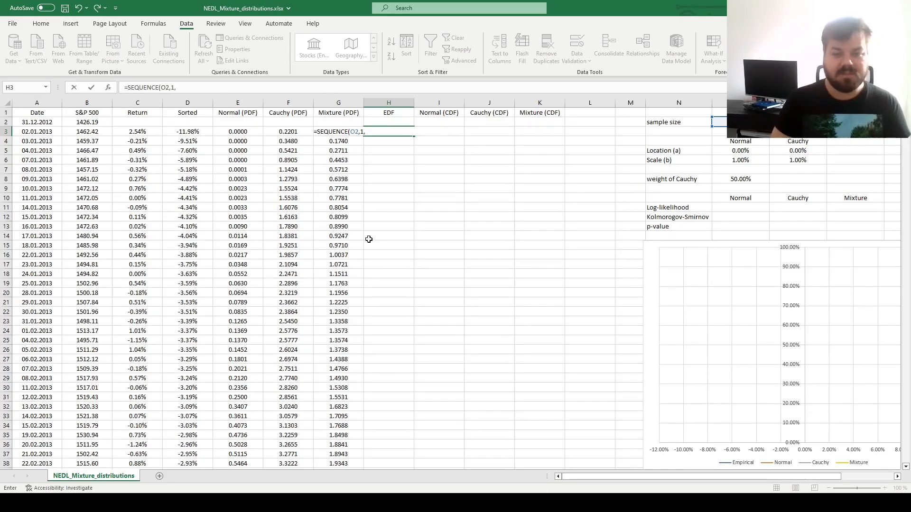
{"action": "type", "text": "1/"}
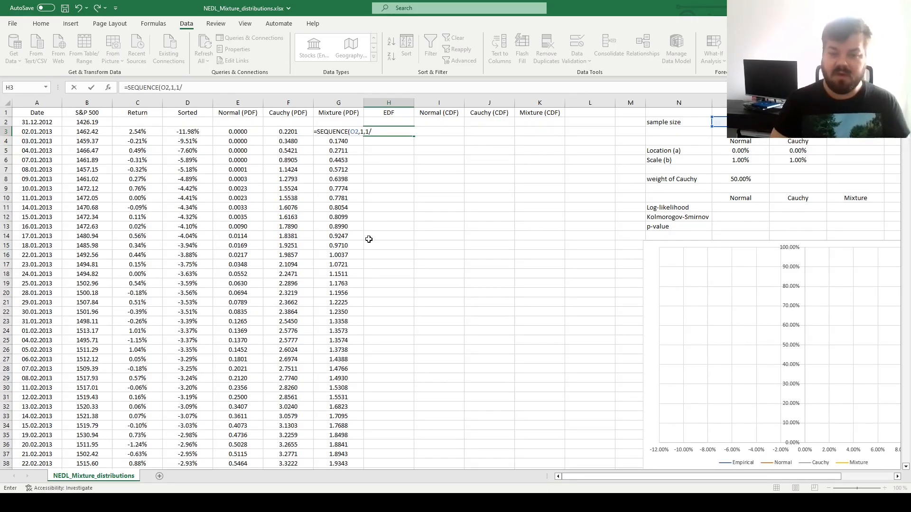
{"action": "type", "text": "O2,"}
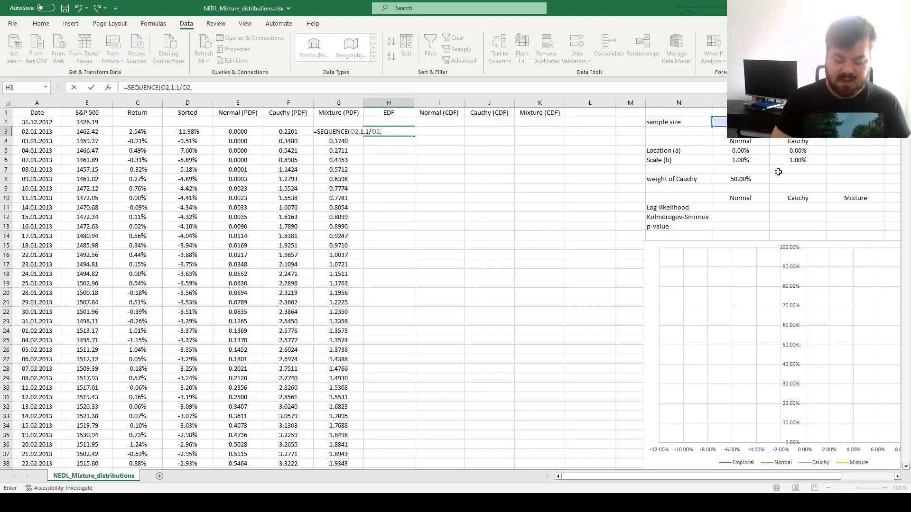
{"action": "type", "text": "1/O2"}
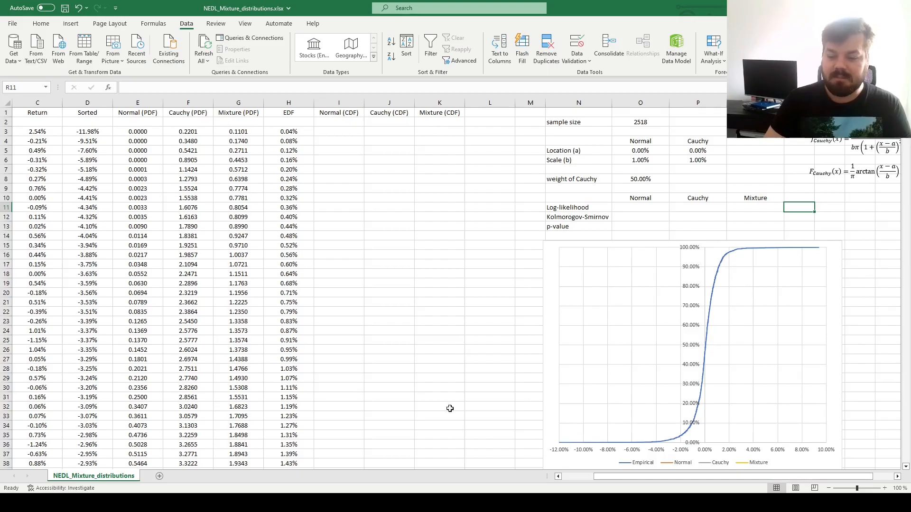
{"action": "mouse_move", "coordinate": [611, 433]}
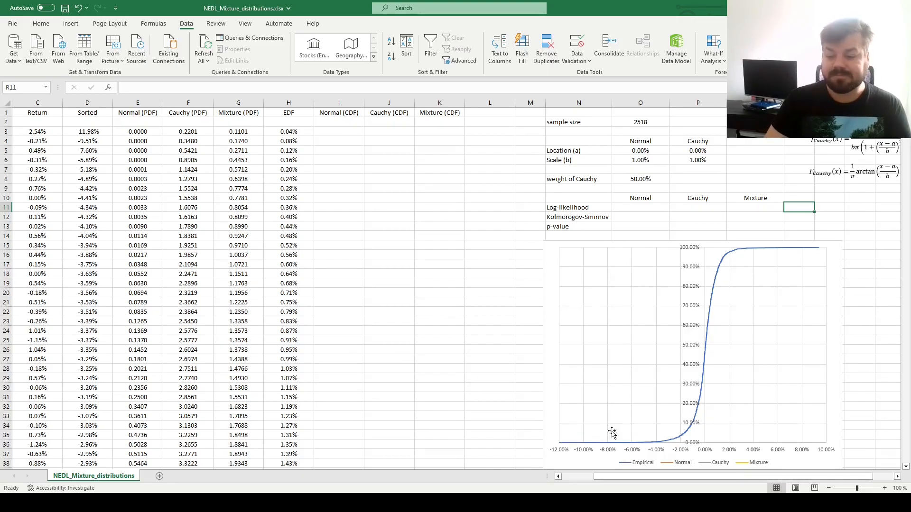
{"action": "mouse_move", "coordinate": [386, 258]}
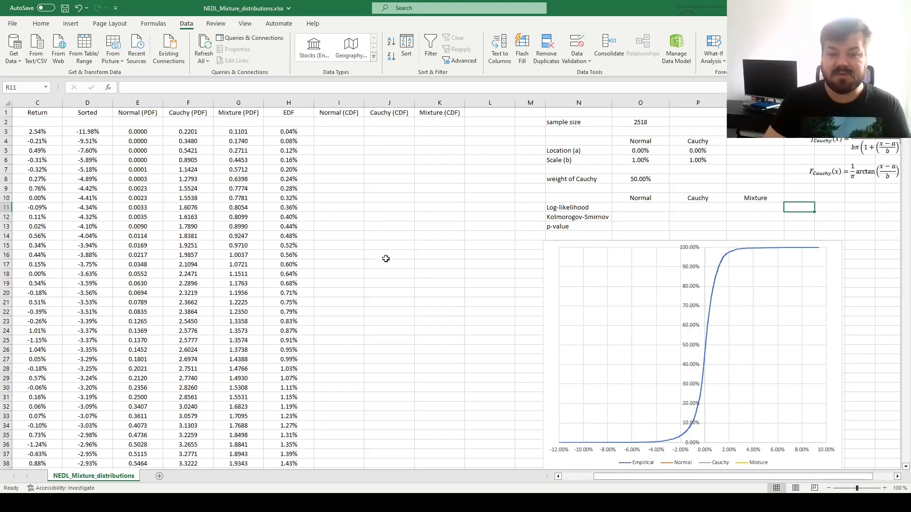
- Enter =NORM.DIST(D3,$O$5,$O$6,1) in I3 and copy it down the Normal (CDF) column
{"action": "left_click", "coordinate": [388, 112]}
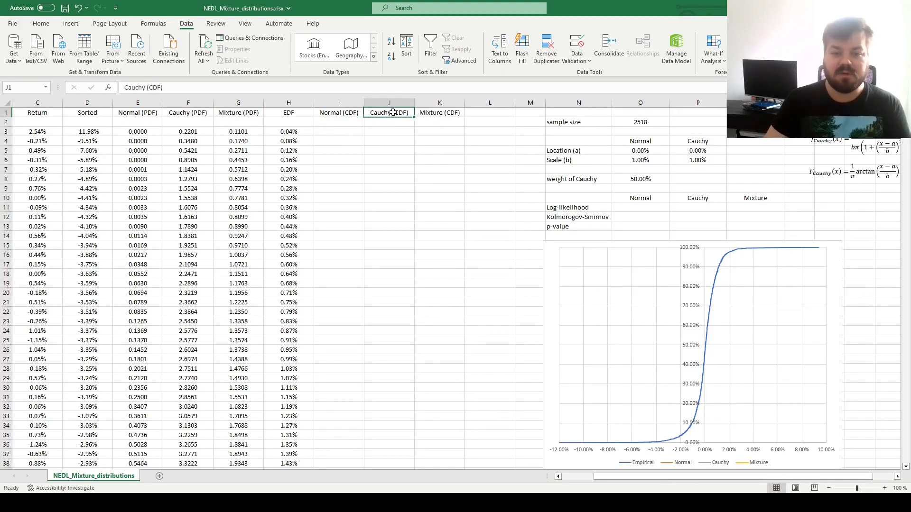
{"action": "left_click", "coordinate": [338, 131]}
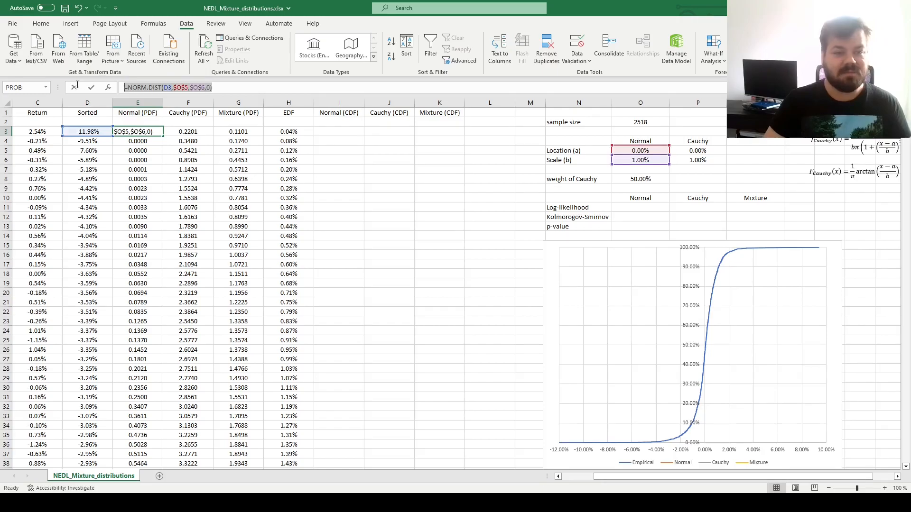
{"action": "left_click", "coordinate": [338, 131]}
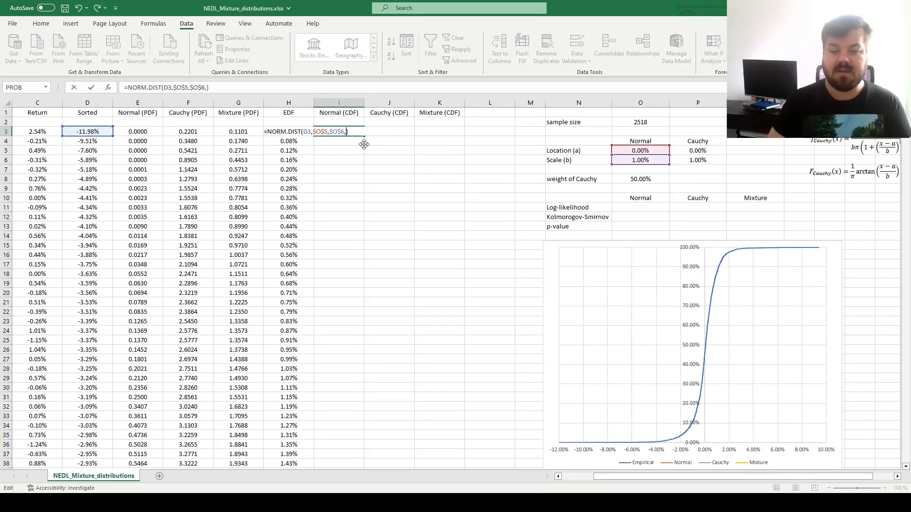
{"action": "type", "text": "1"}
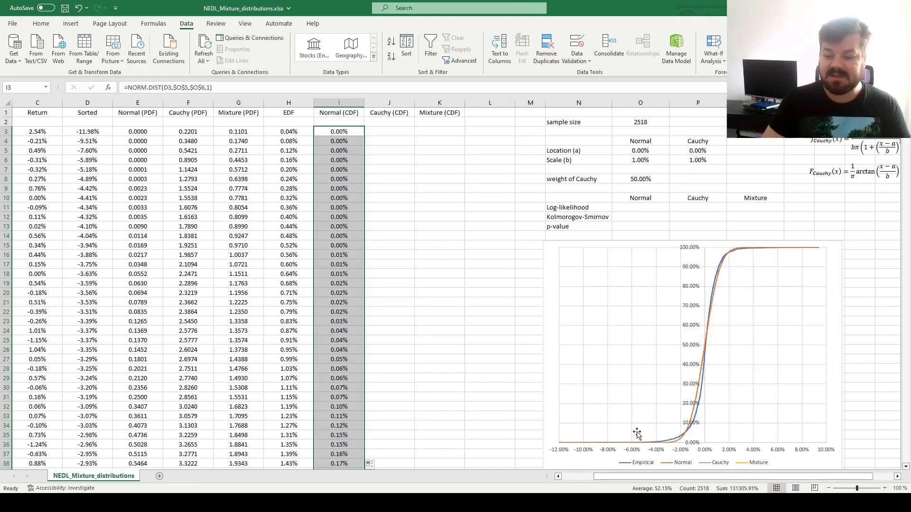
{"action": "mouse_move", "coordinate": [510, 354]}
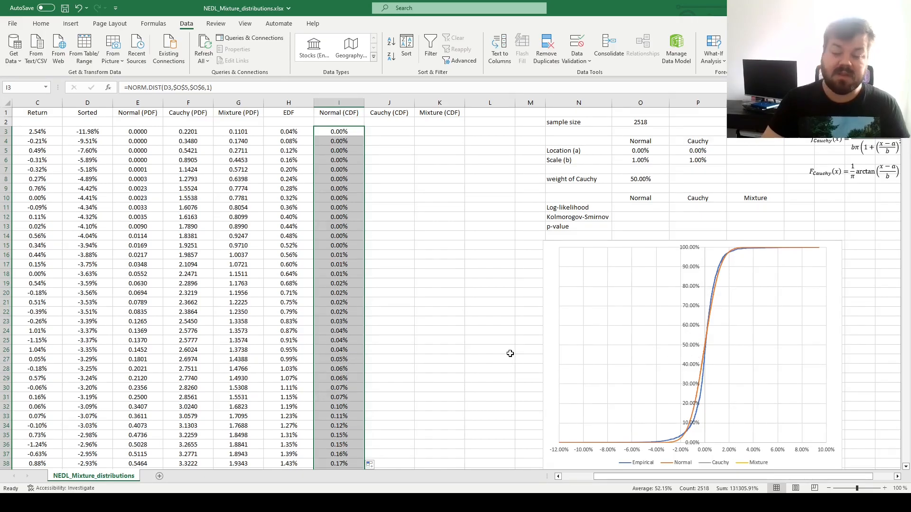
{"action": "mouse_move", "coordinate": [629, 443]}
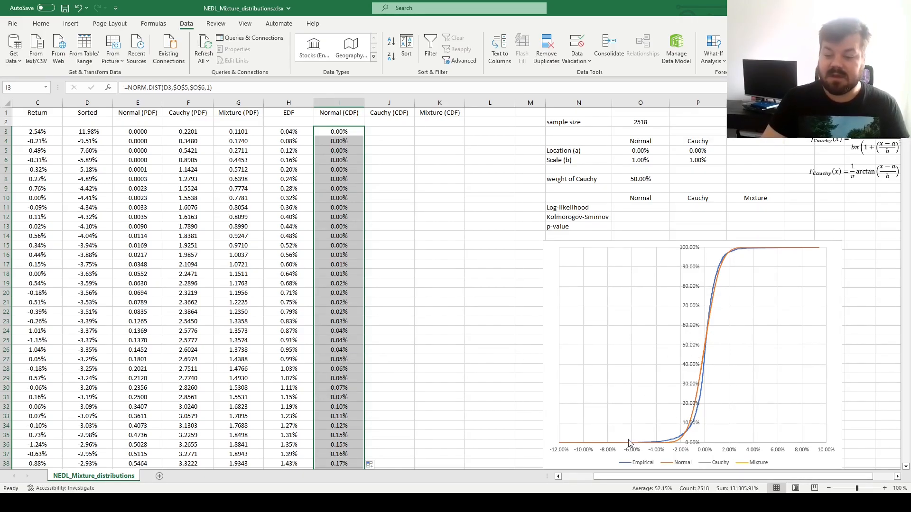
{"action": "mouse_move", "coordinate": [408, 248]}
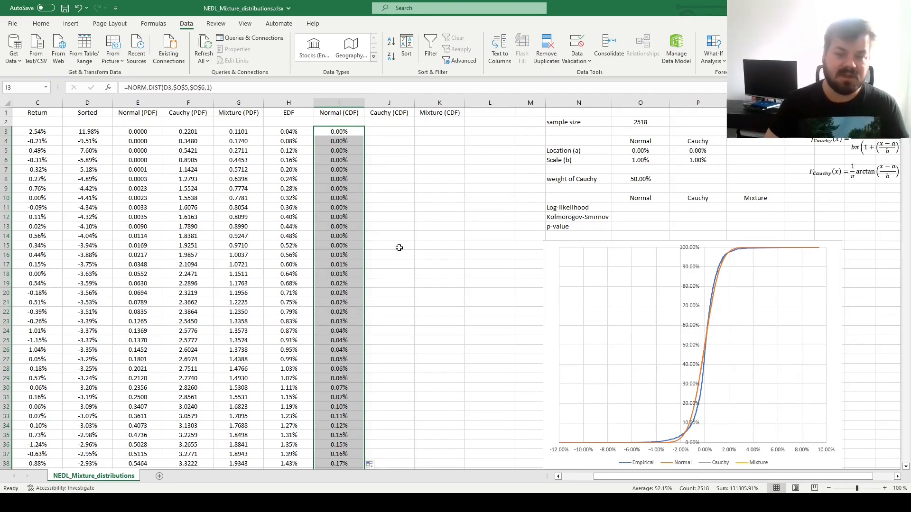
- Enter =1/PI()*ATAN((D3-$P$5)/$P$6)+1/2 in J3 for the Cauchy CDF
{"action": "left_click", "coordinate": [388, 131]}
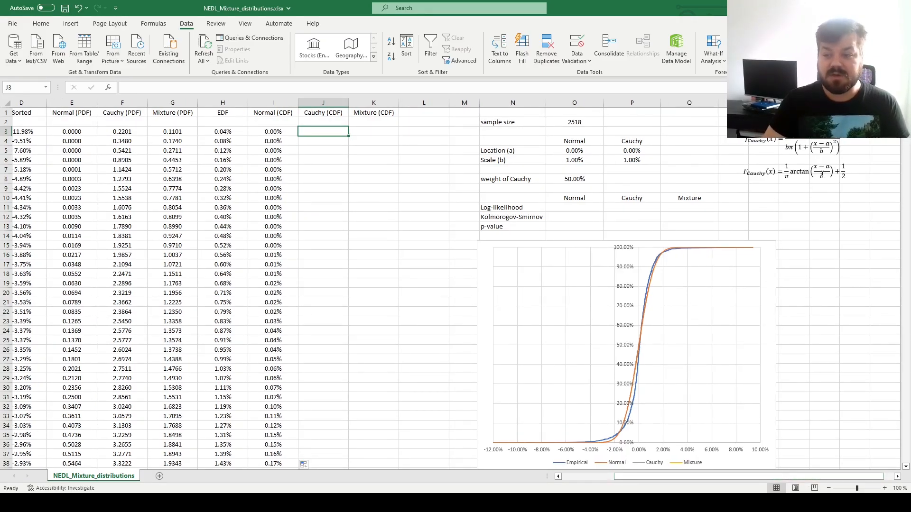
{"action": "left_click", "coordinate": [794, 170]}
{"action": "type", "text": "=1/"}
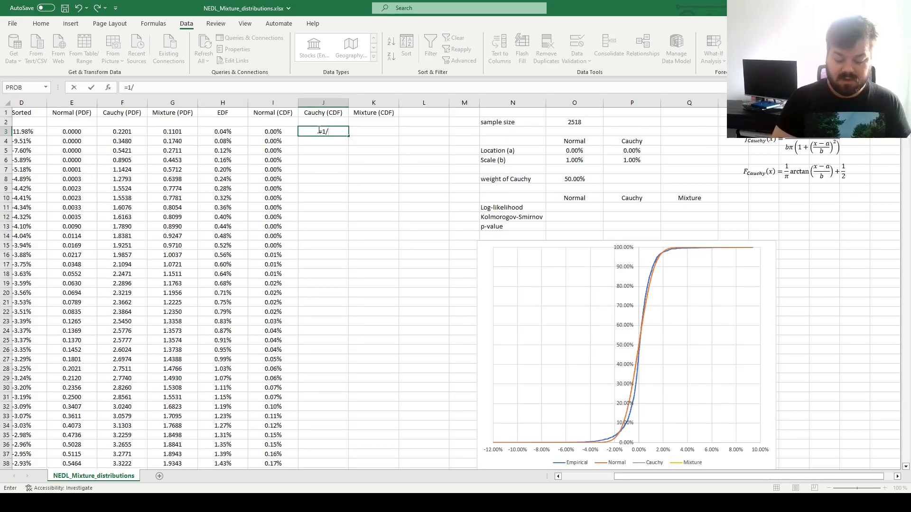
{"action": "type", "text": "PI()*ATAN(("}
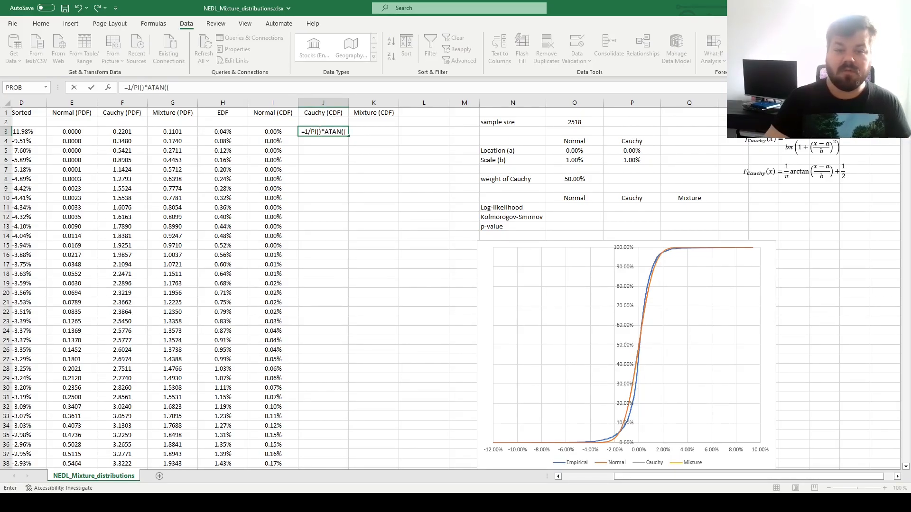
{"action": "scroll", "scroll_direction": "left", "scroll_amount": 3}
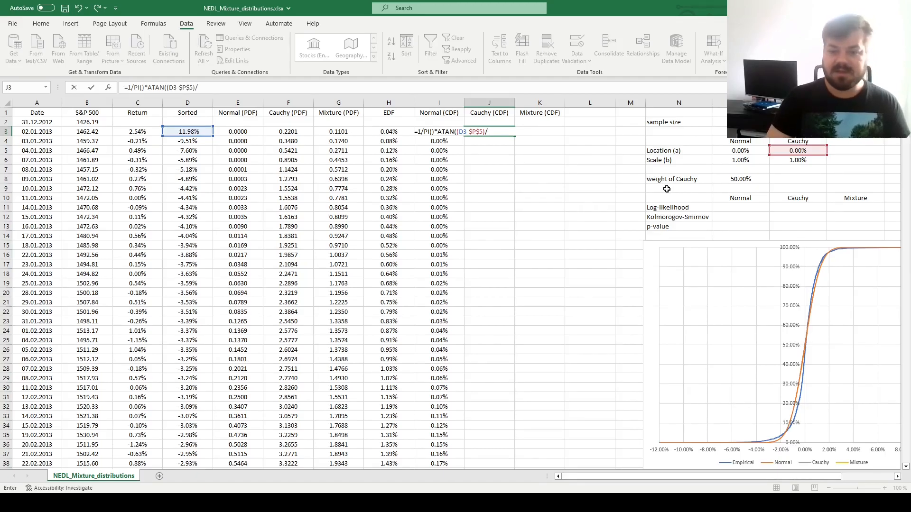
{"action": "left_click", "coordinate": [797, 160]}
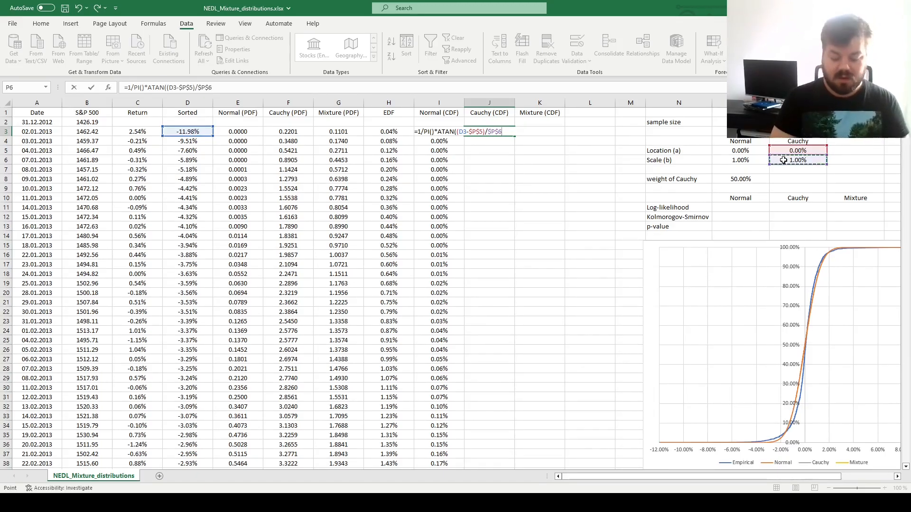
{"action": "type", "text": "+ 1/2"}
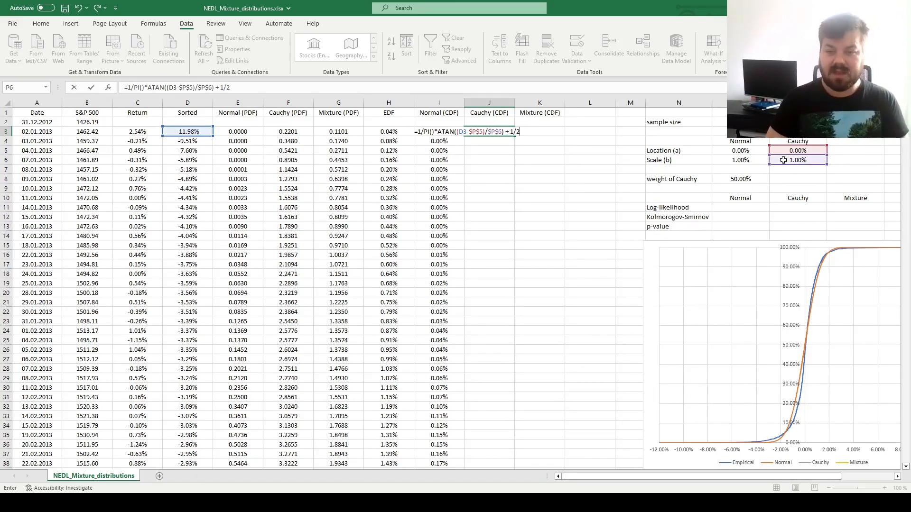
{"action": "key", "text": "Return"}
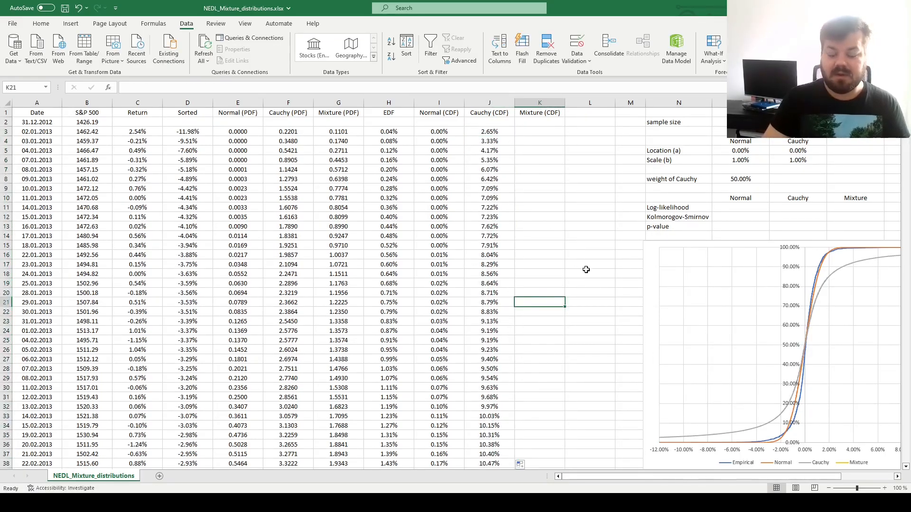
{"action": "scroll", "scroll_direction": "right", "scroll_amount": 3}
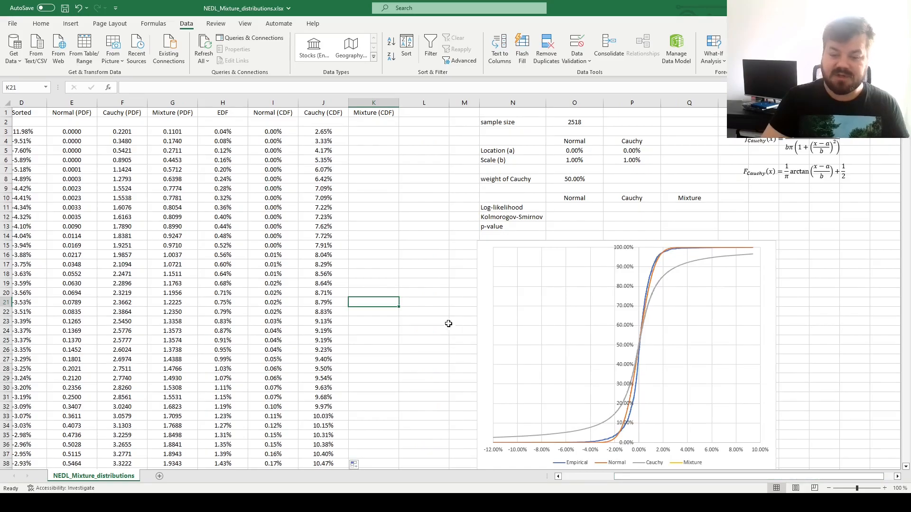
{"action": "mouse_move", "coordinate": [609, 456]}
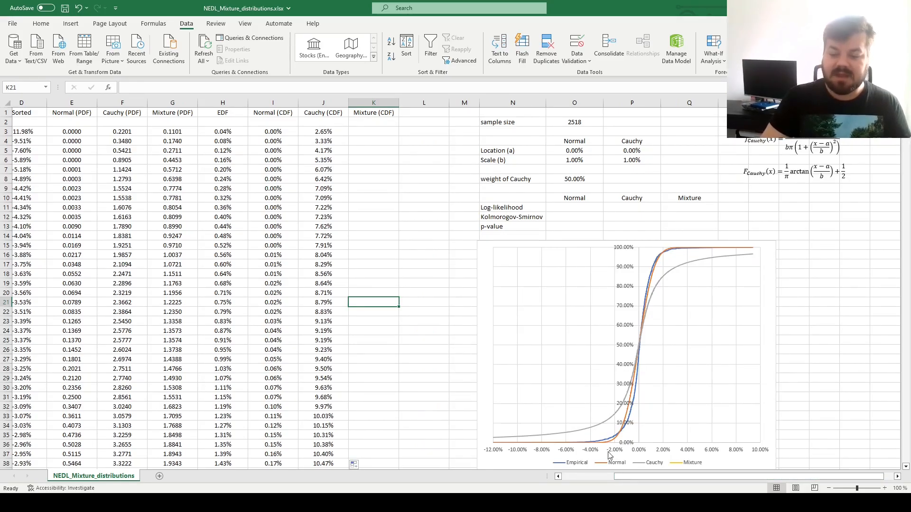
{"action": "mouse_move", "coordinate": [577, 428]}
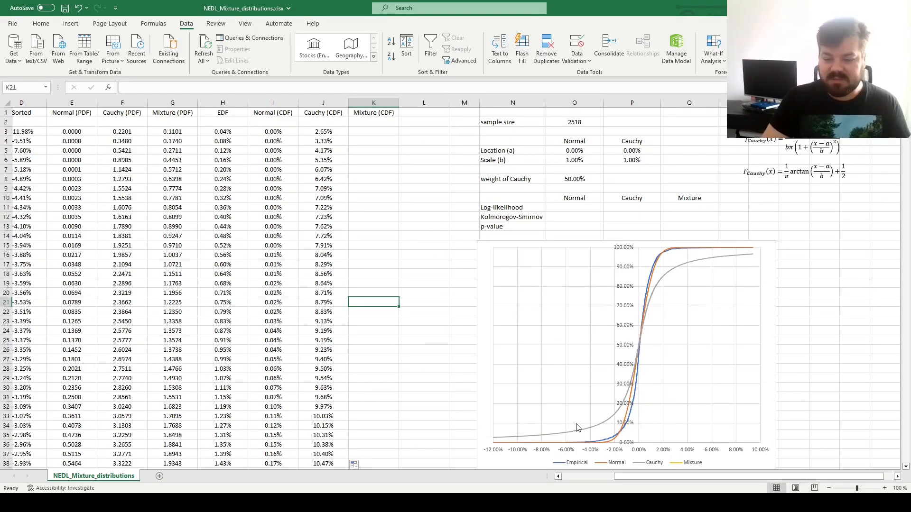
{"action": "mouse_move", "coordinate": [419, 371]}
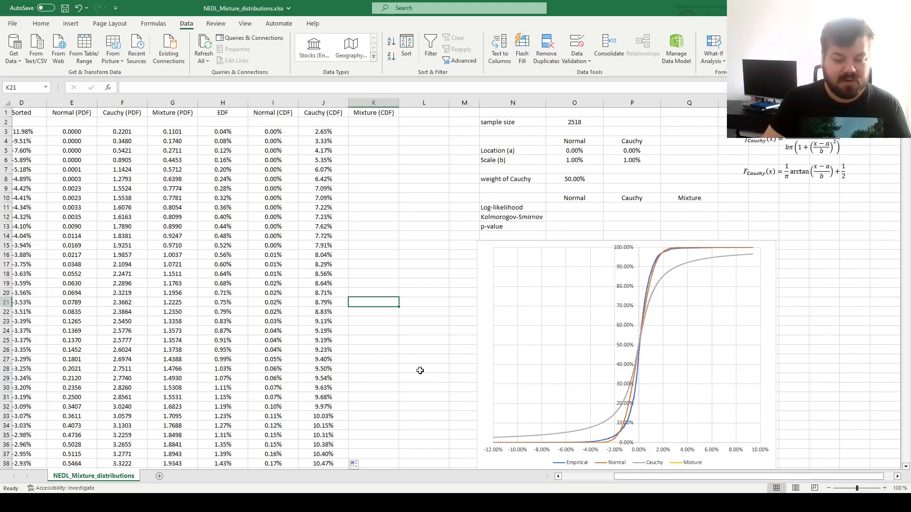
{"action": "mouse_move", "coordinate": [358, 230]}
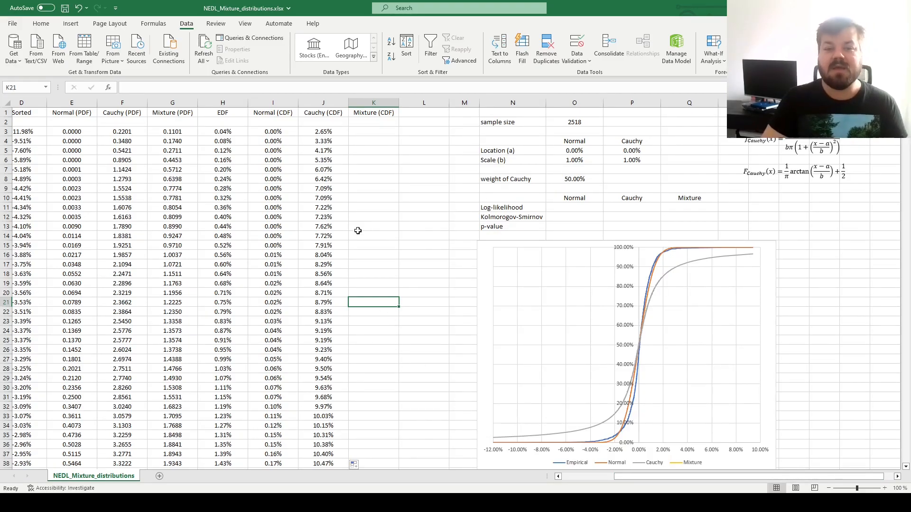
{"action": "mouse_move", "coordinate": [307, 186]}
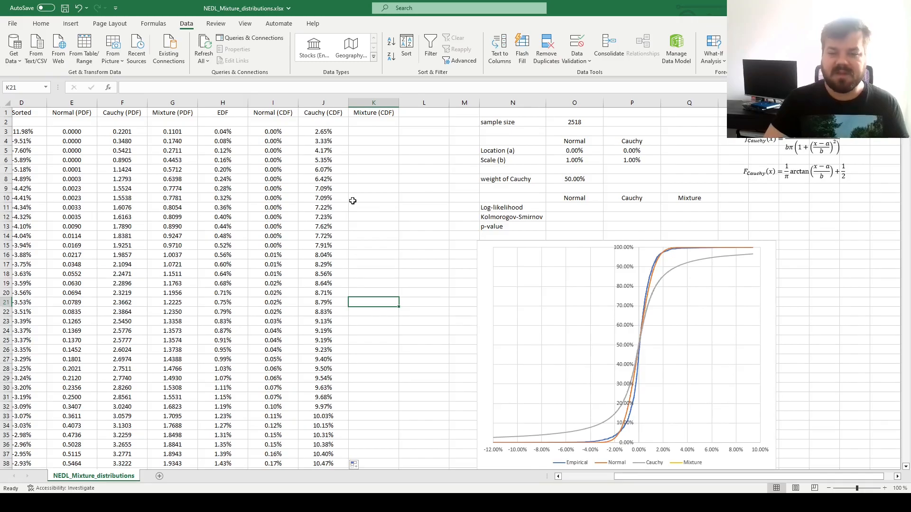
{"action": "left_click", "coordinate": [373, 132]}
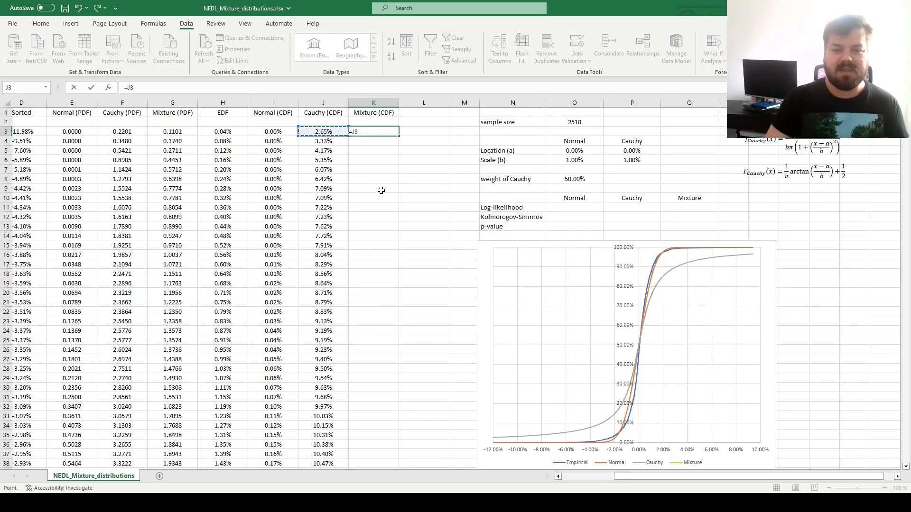
{"action": "type", "text": "*"}
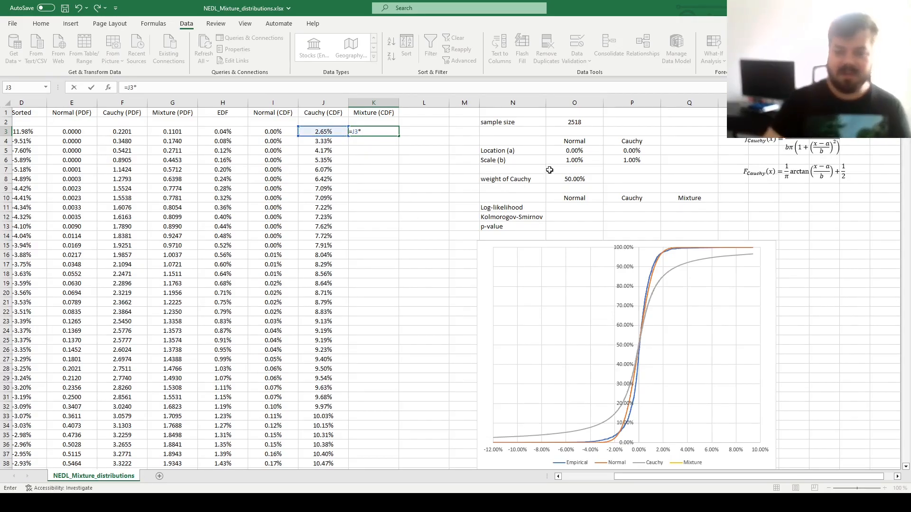
{"action": "left_click", "coordinate": [574, 178]}
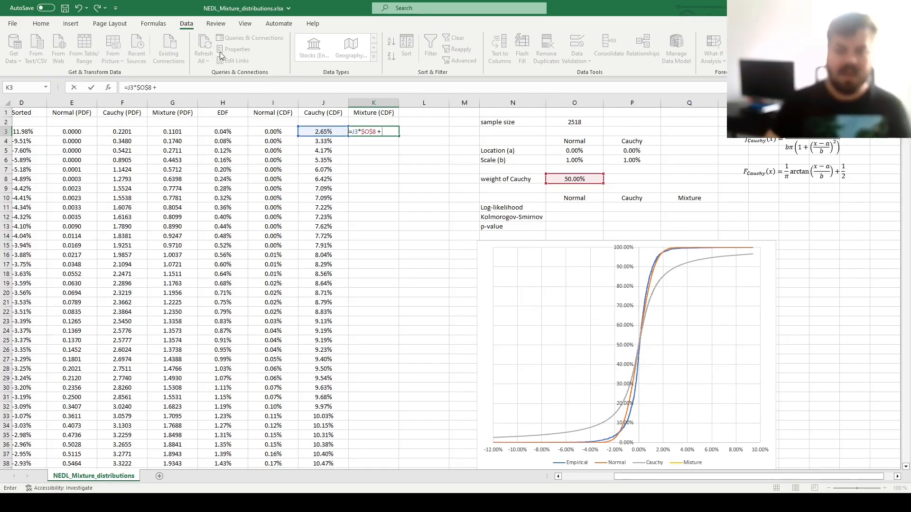
{"action": "left_click", "coordinate": [272, 131]}
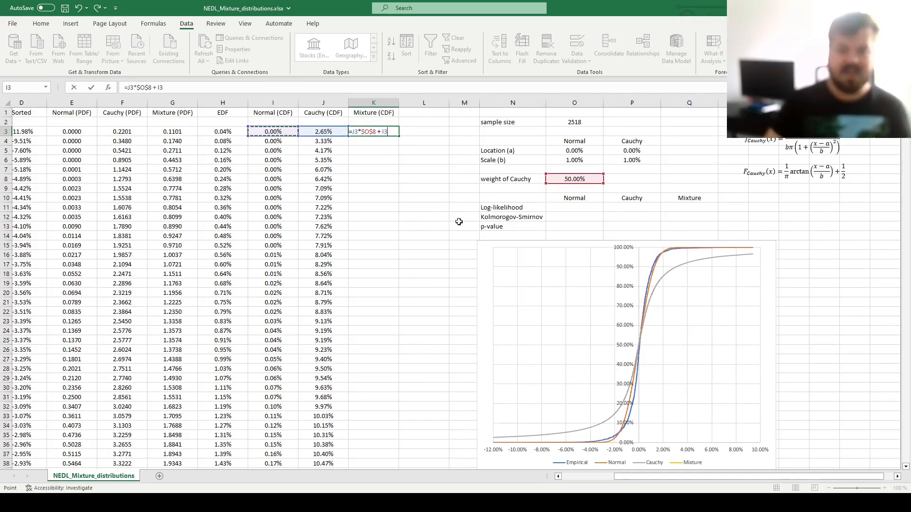
{"action": "type", "text": "*(1-"}
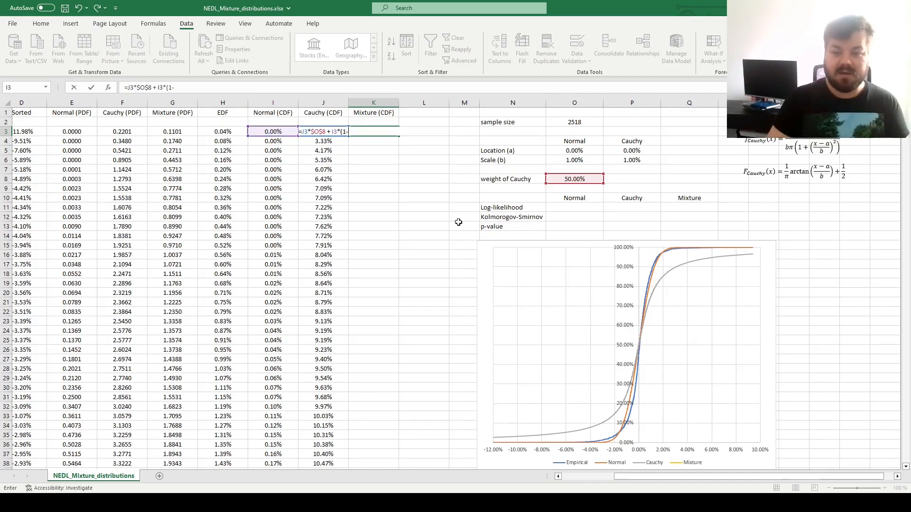
{"action": "type", "text": "$O$8)"}
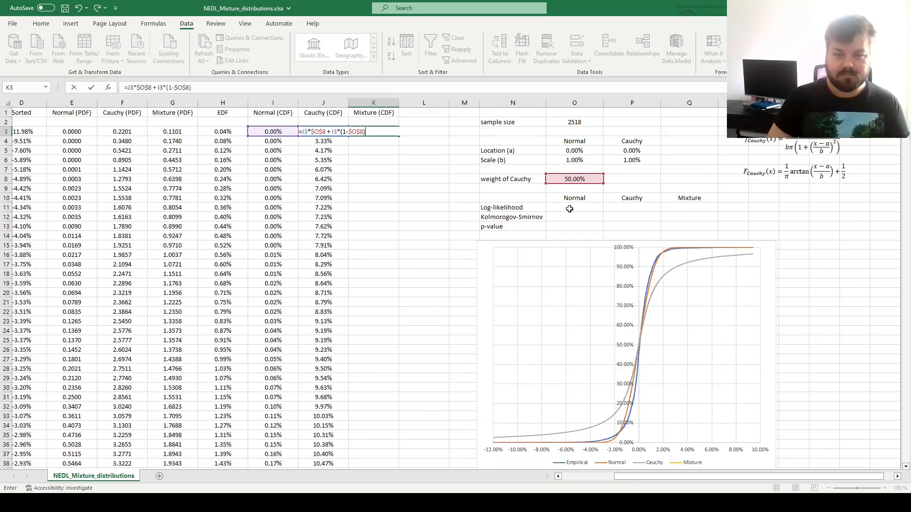
{"action": "key", "text": "Return"}
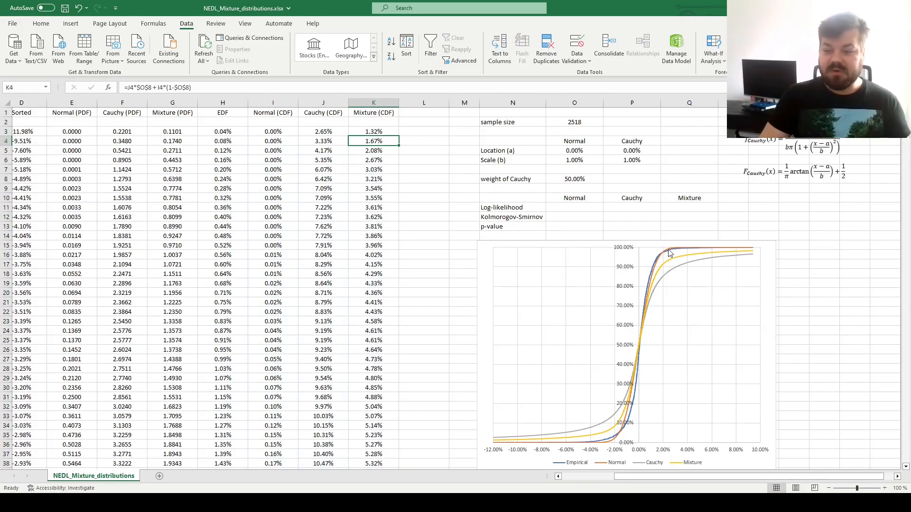
{"action": "mouse_move", "coordinate": [594, 188]}
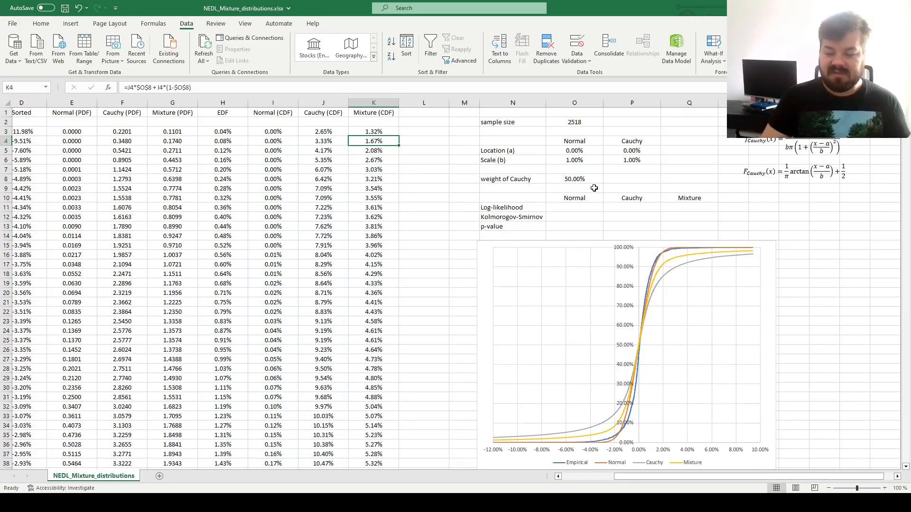
{"action": "mouse_move", "coordinate": [510, 305]}
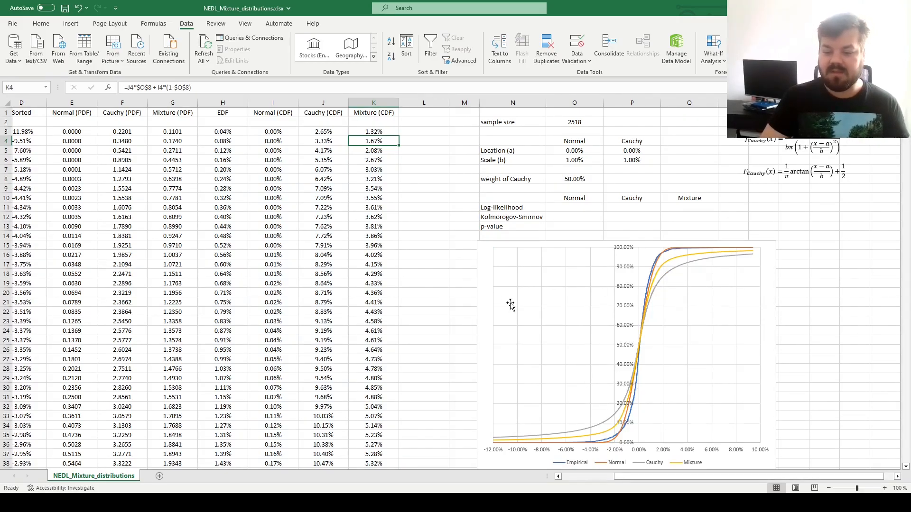
{"action": "mouse_move", "coordinate": [333, 189]}
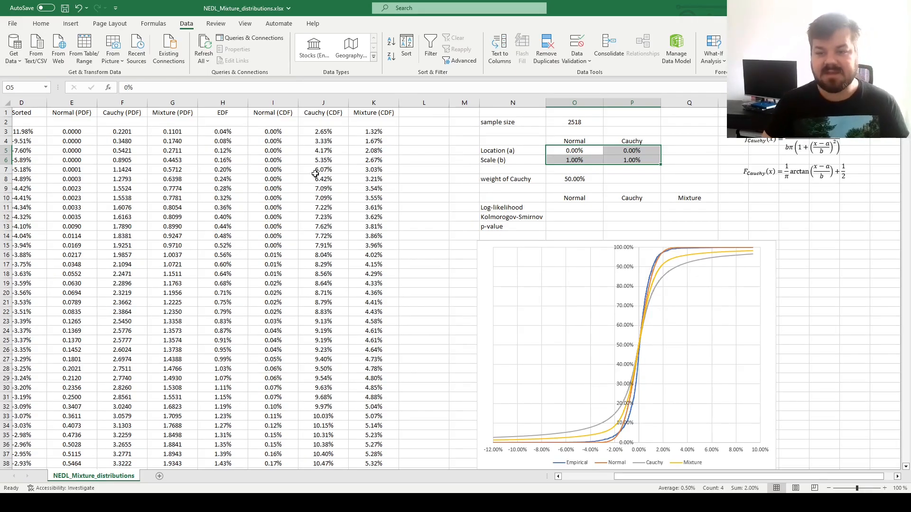
{"action": "mouse_move", "coordinate": [412, 207]}
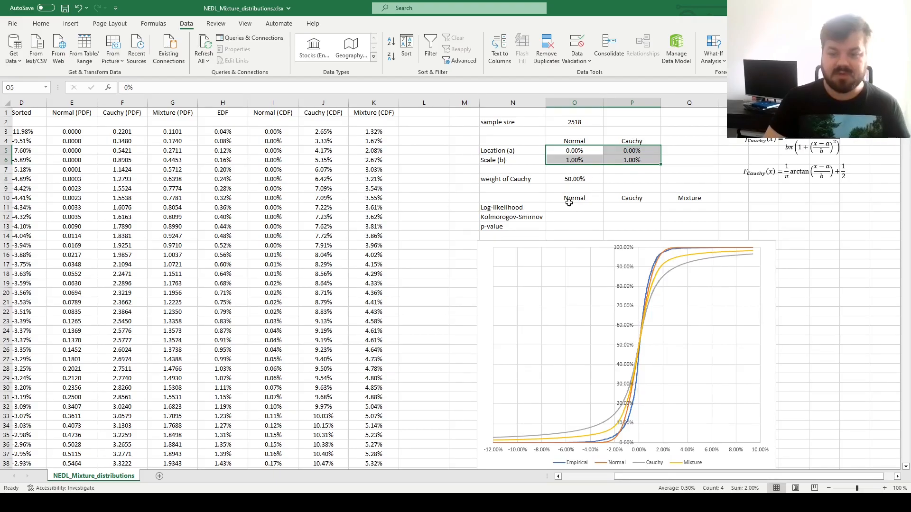
- Enter =SUM(IFERROR(LN(E3:E2520),-1000)) in O11, giving 7732.95
{"action": "left_click", "coordinate": [574, 206]}
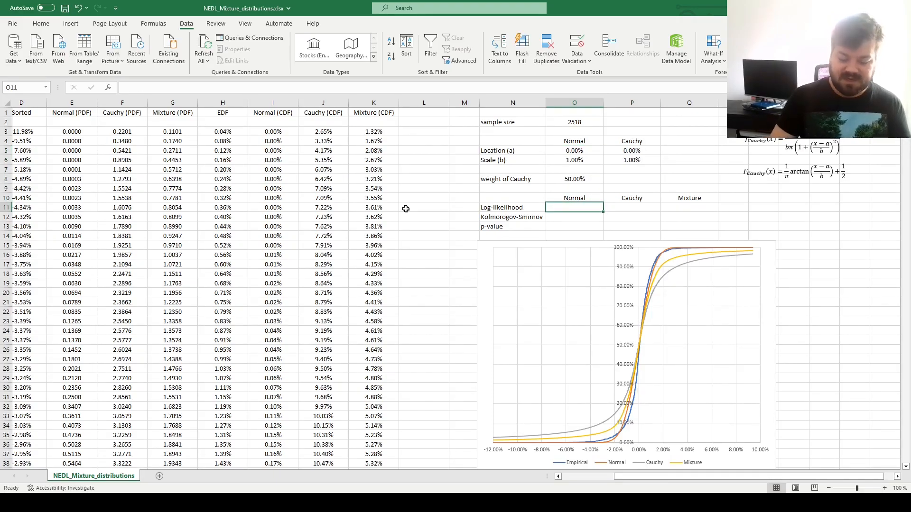
{"action": "type", "text": "=SUM"}
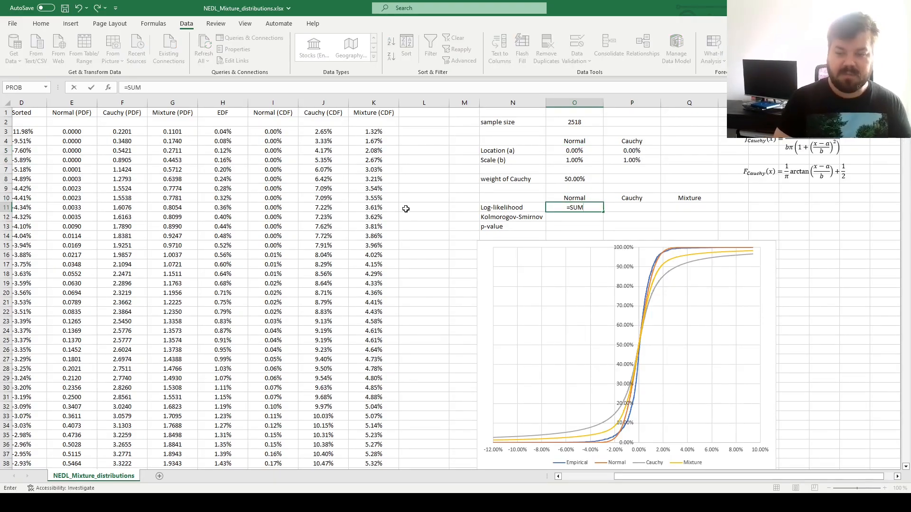
{"action": "type", "text": "(LN(E3:E2520"}
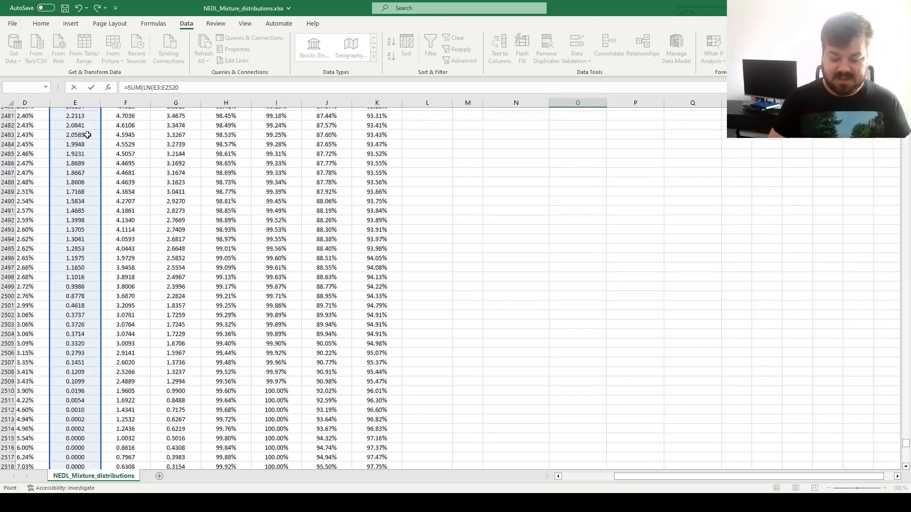
{"action": "scroll", "scroll_direction": "down", "scroll_amount": 3}
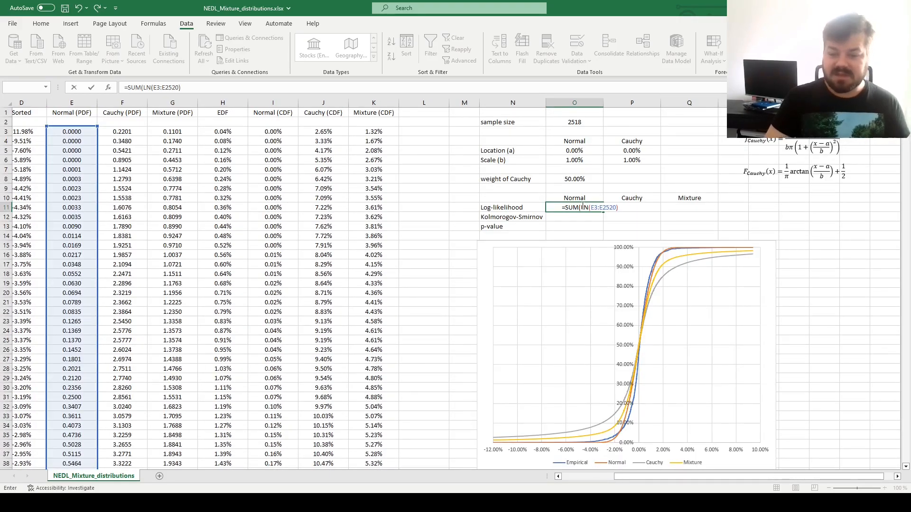
{"action": "type", "text": "IFEWRROR("}
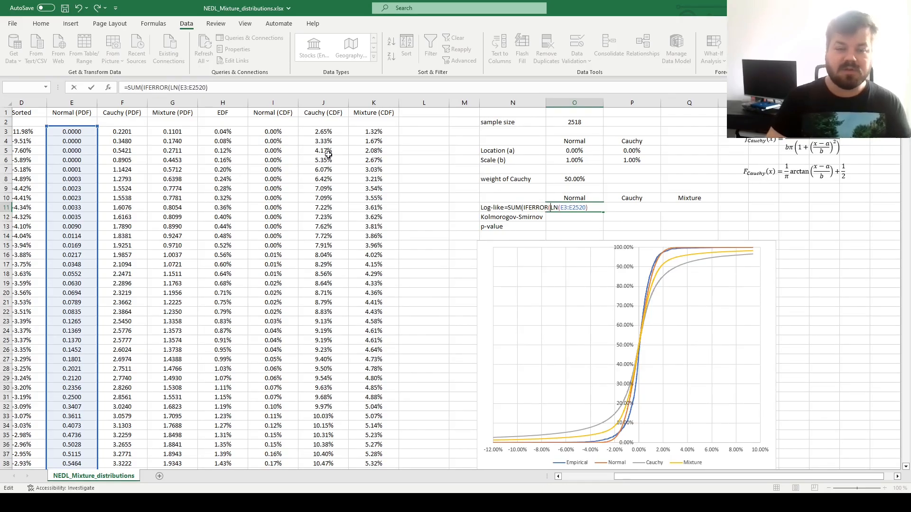
{"action": "type", "text": ","}
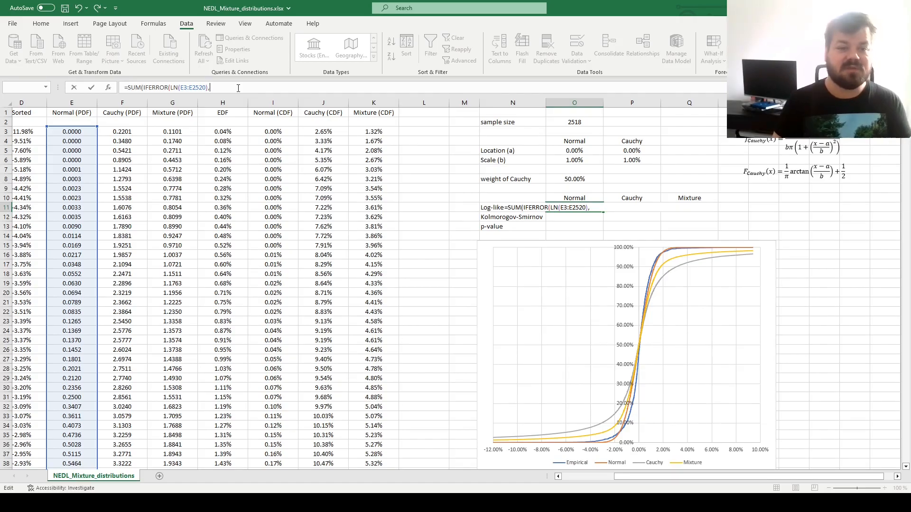
{"action": "type", "text": "-1000"}
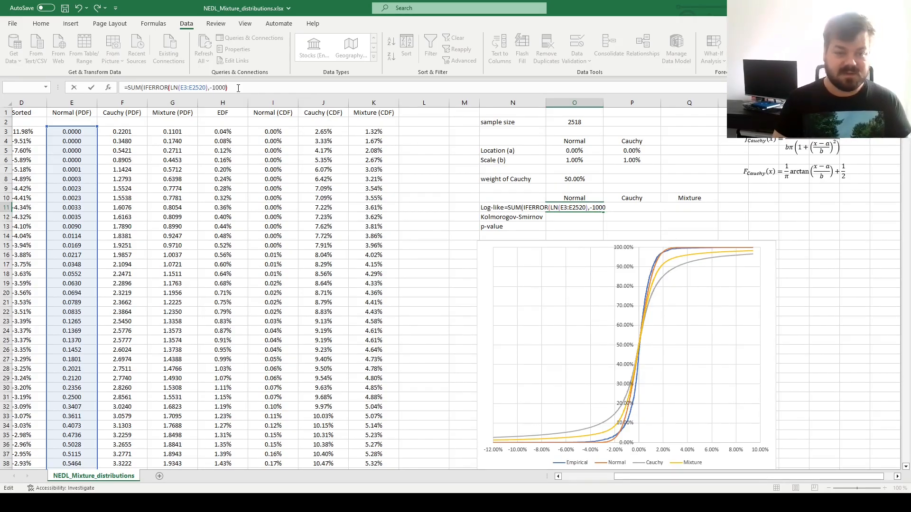
{"action": "type", "text": ")"}
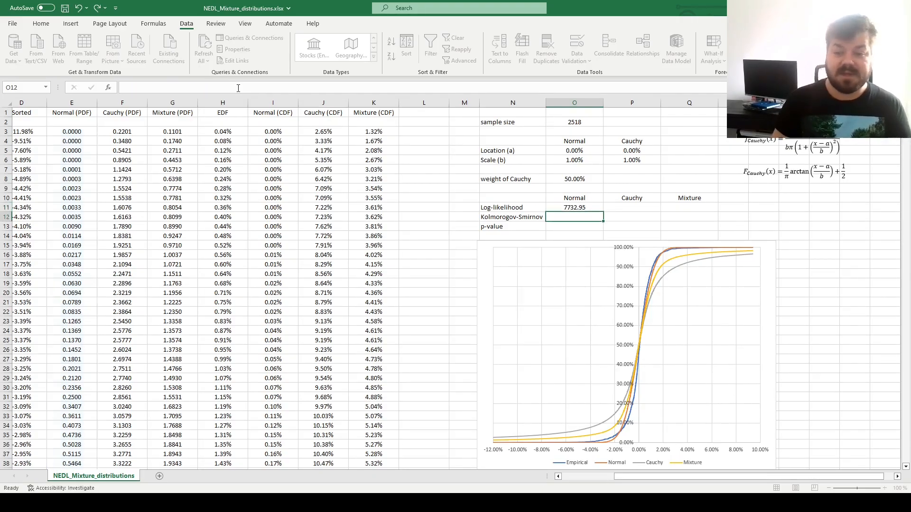
- Copy O11 across to P11:Q11, giving Cauchy 7568.84 and Mixture 7882.97
{"action": "left_click", "coordinate": [574, 208]}
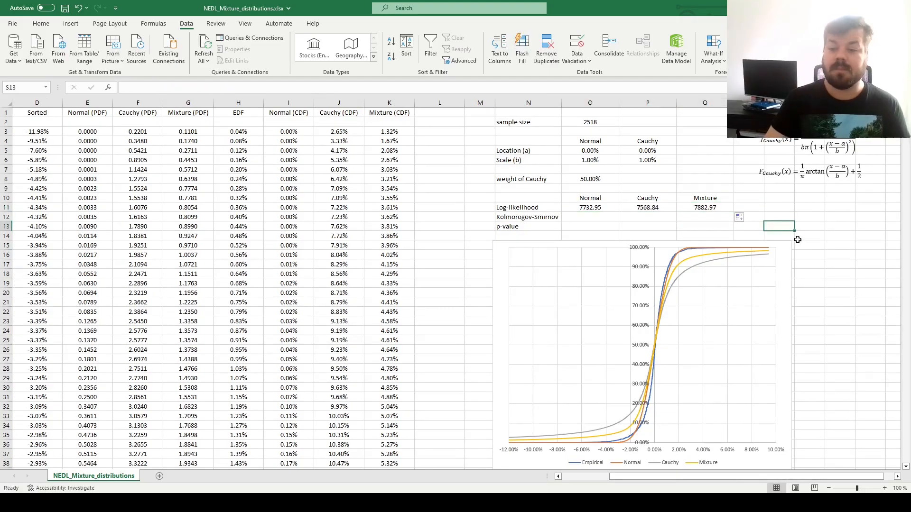
{"action": "mouse_move", "coordinate": [599, 206]}
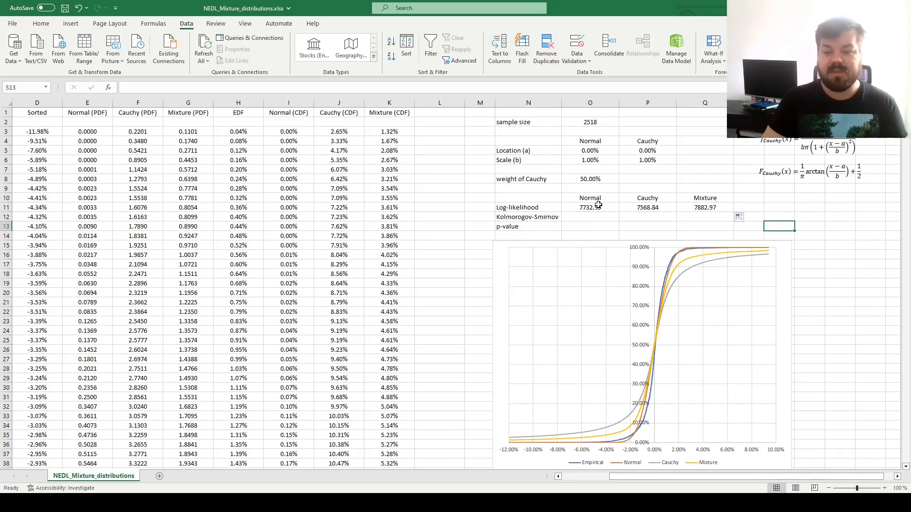
{"action": "left_click", "coordinate": [704, 207]}
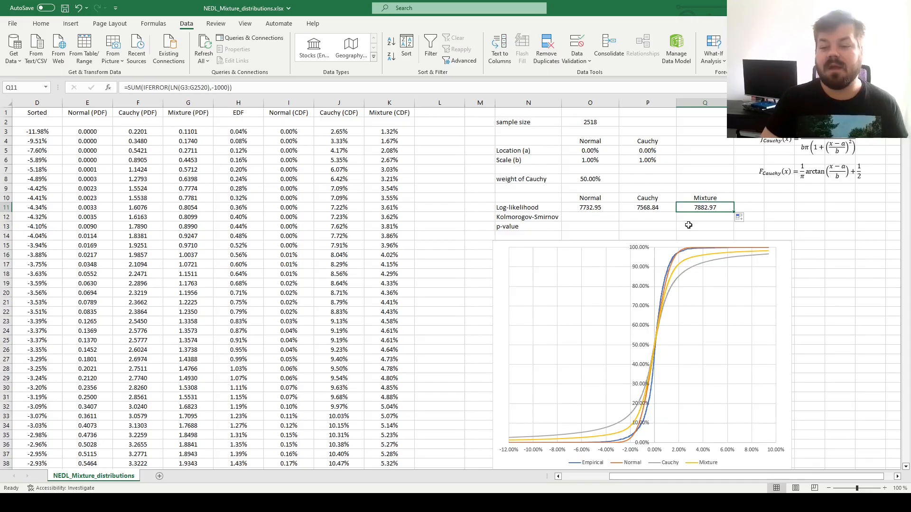
{"action": "left_click", "coordinate": [590, 207]}
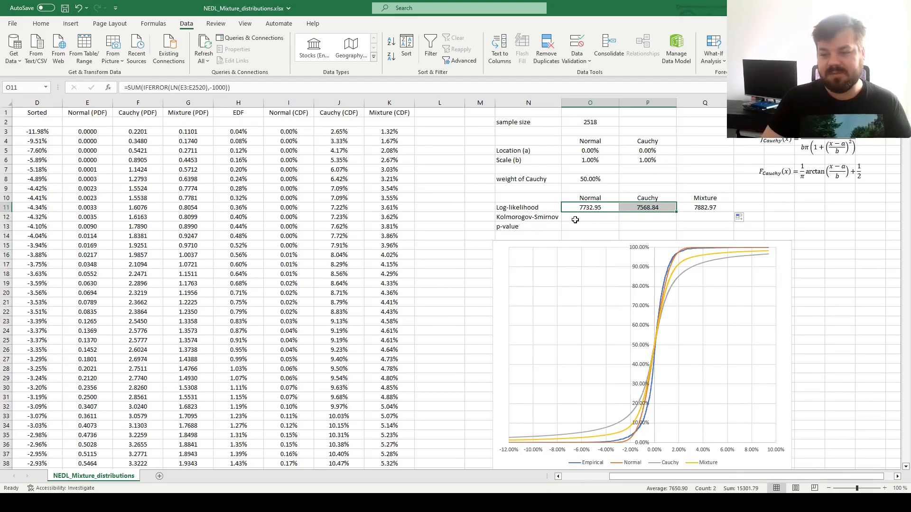
{"action": "mouse_move", "coordinate": [600, 219]}
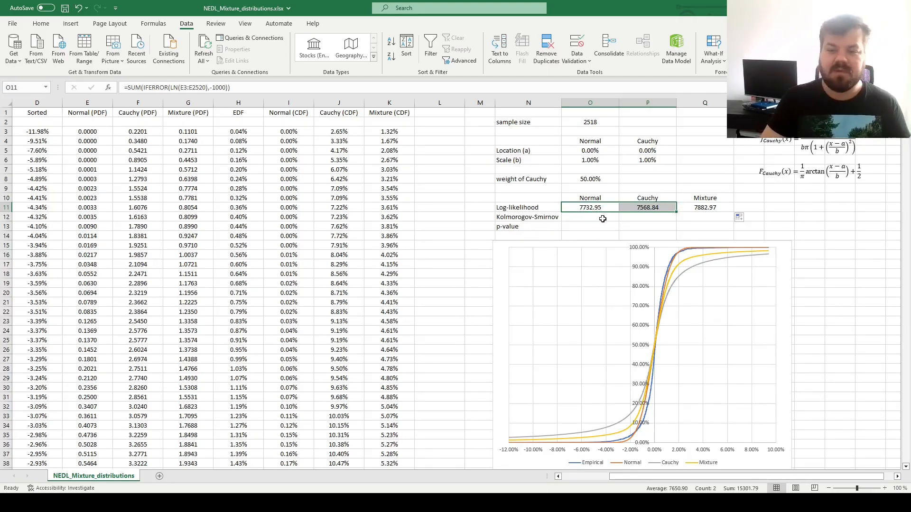
{"action": "left_click", "coordinate": [439, 189]}
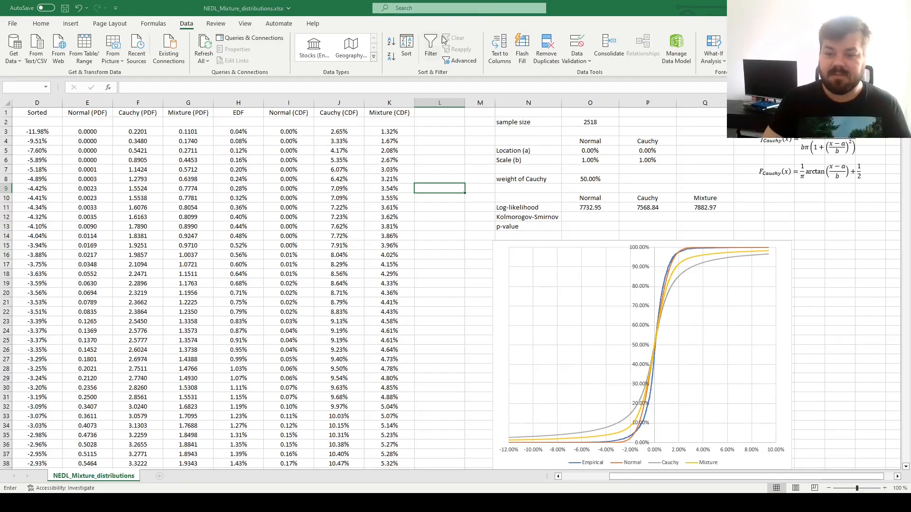
- Use Solver to maximize $O$11 over $O$5:$O$6, reaching 7764.09 at 0.05% and 1.11%
{"action": "left_click", "coordinate": [714, 47]}
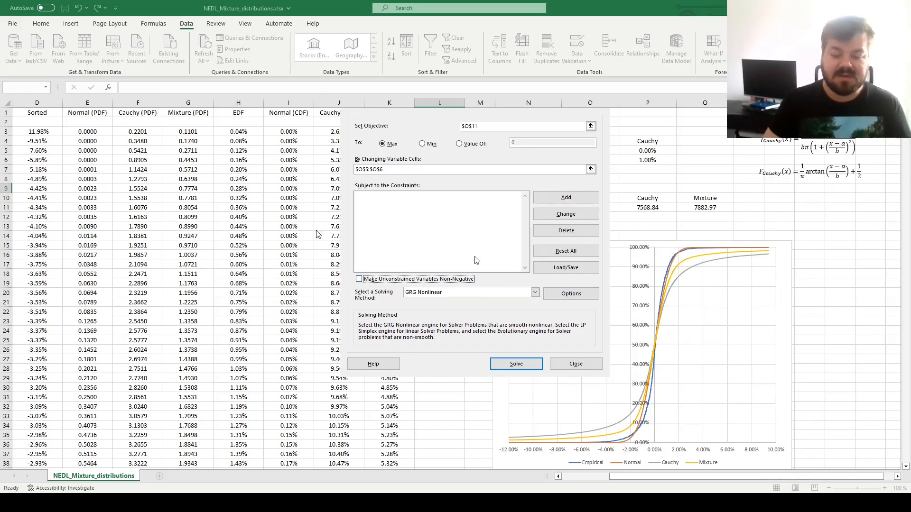
{"action": "mouse_move", "coordinate": [507, 331]}
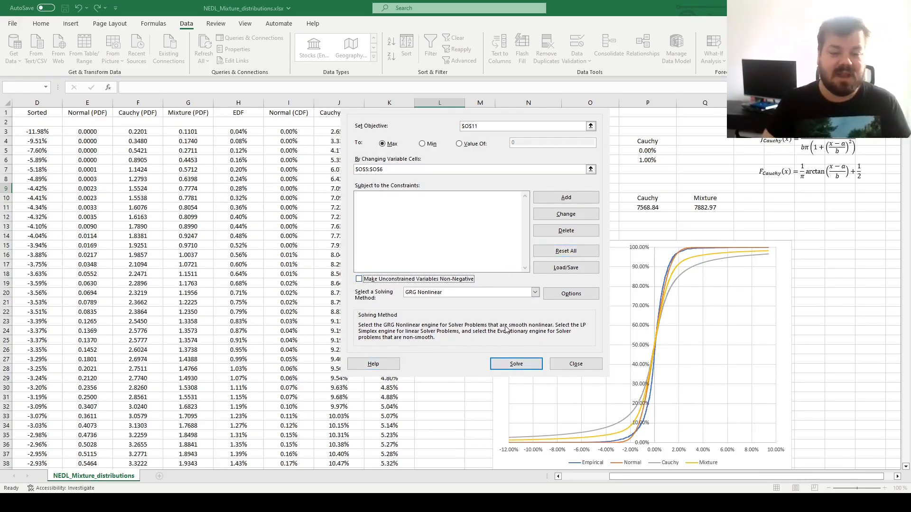
{"action": "left_click", "coordinate": [515, 363]}
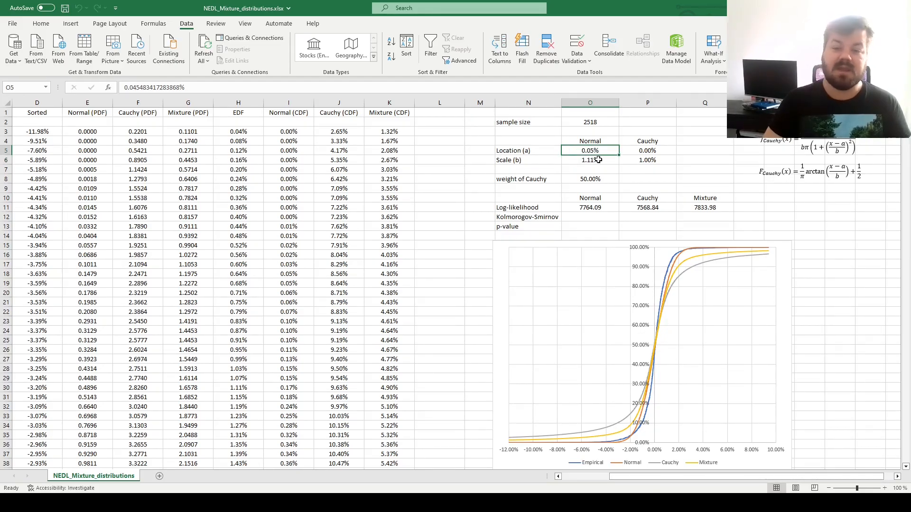
{"action": "left_click", "coordinate": [589, 207]}
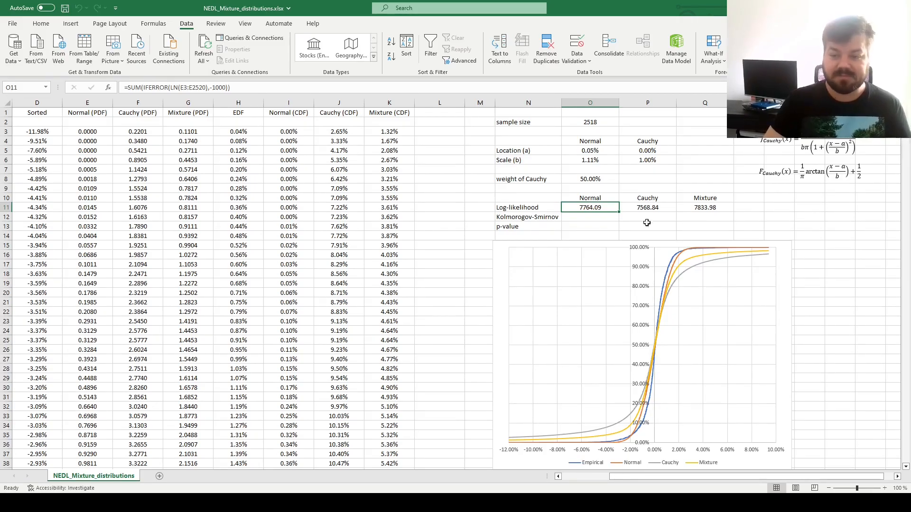
- Build the normal K-S statistic in O12 as SQRT(sample size)*MAX(ABS(CDF gaps))
{"action": "left_click", "coordinate": [590, 216]}
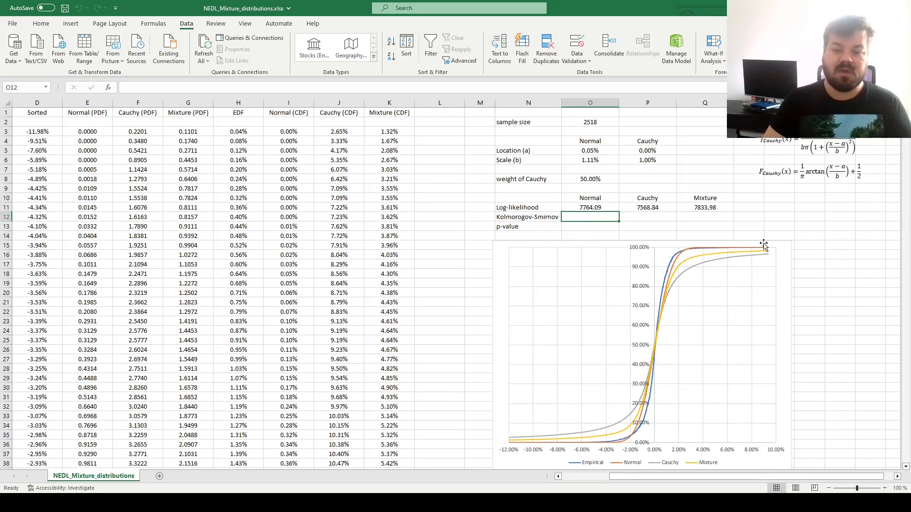
{"action": "mouse_move", "coordinate": [681, 188]}
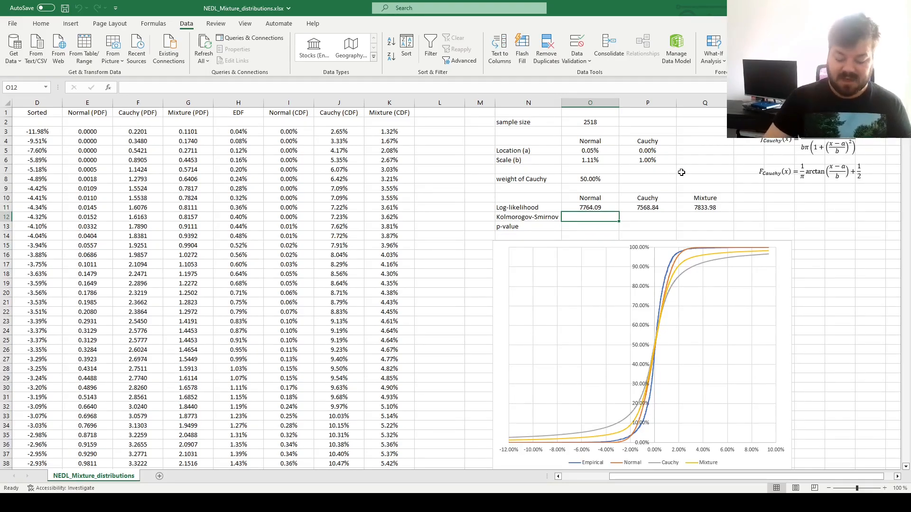
{"action": "type", "text": "="}
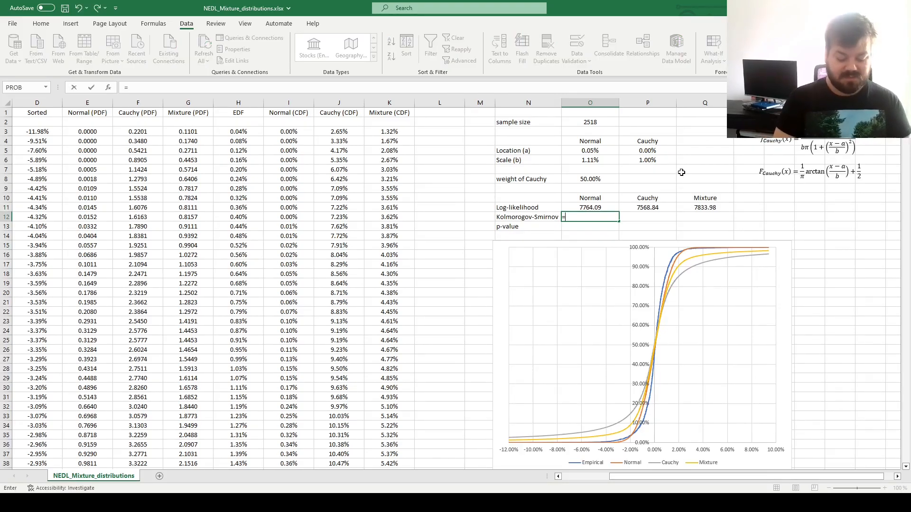
{"action": "type", "text": "=SQRT("}
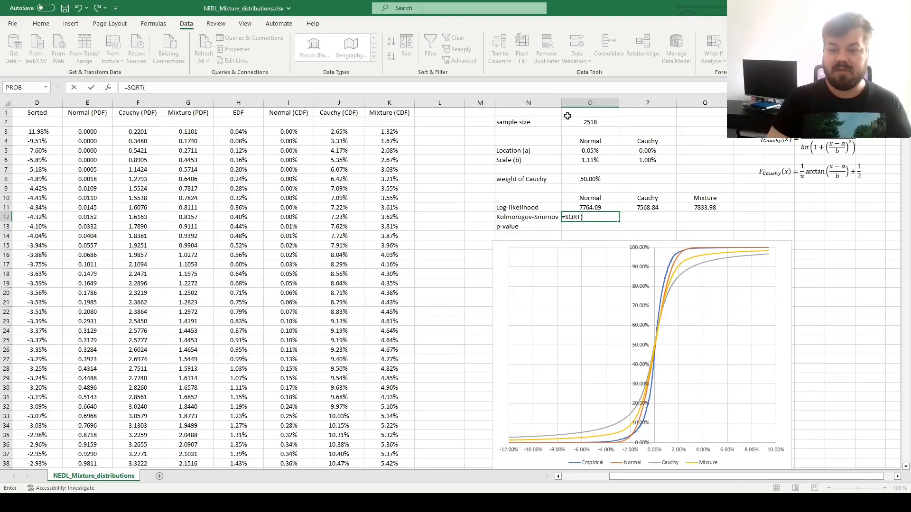
{"action": "left_click", "coordinate": [589, 122]}
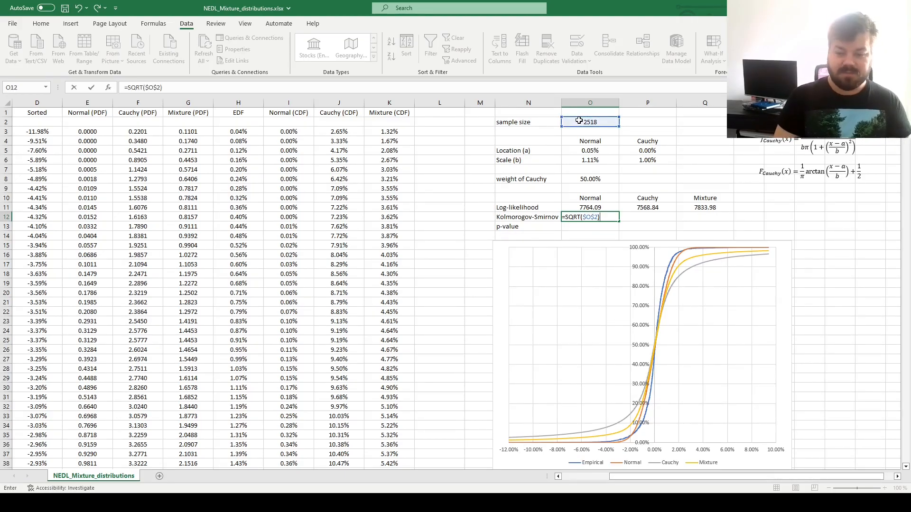
{"action": "type", "text": "*MAX($H$3#-I3:I2520"}
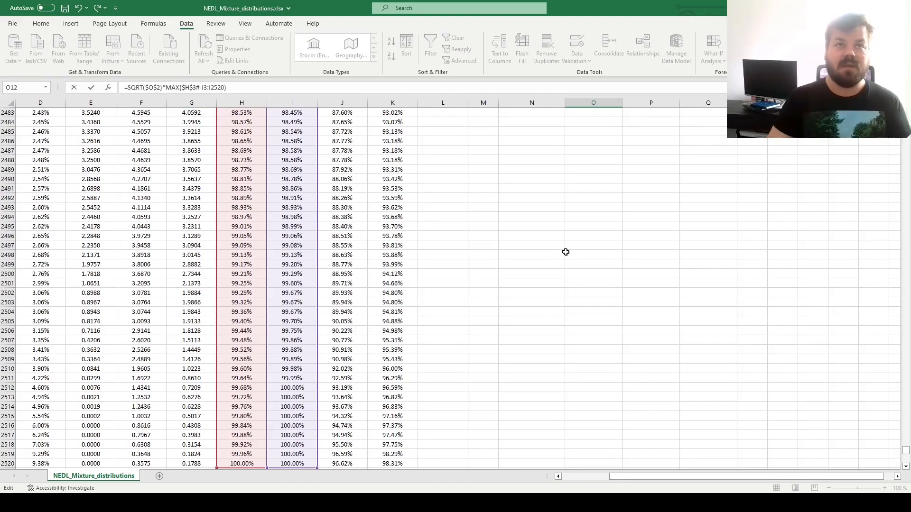
{"action": "mouse_move", "coordinate": [686, 284]}
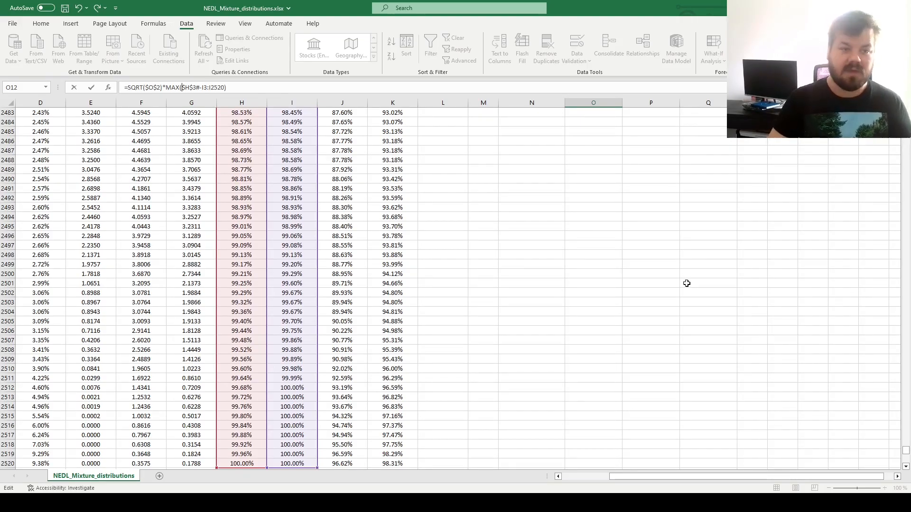
{"action": "type", "text": "ABS("}
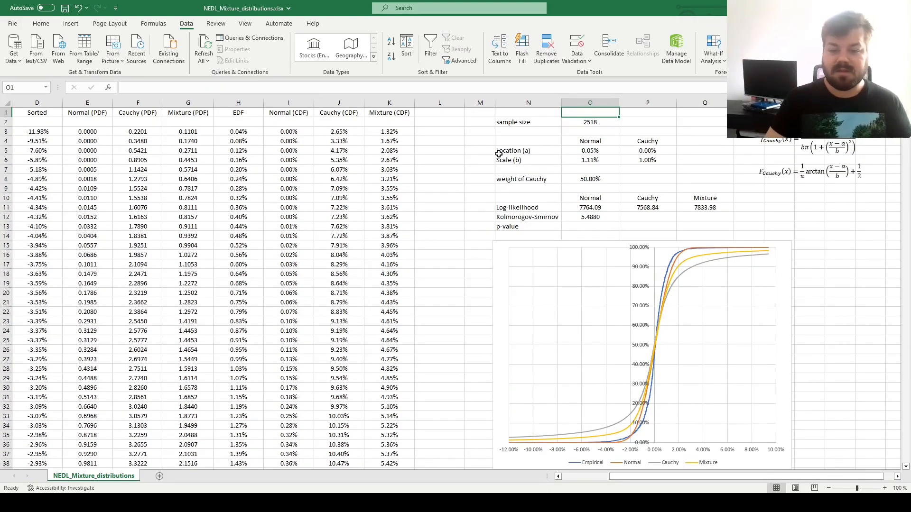
- Fill the K-S formula across to Q12, giving 5.4880, 7.4988 and 6.3814
{"action": "left_click", "coordinate": [590, 217]}
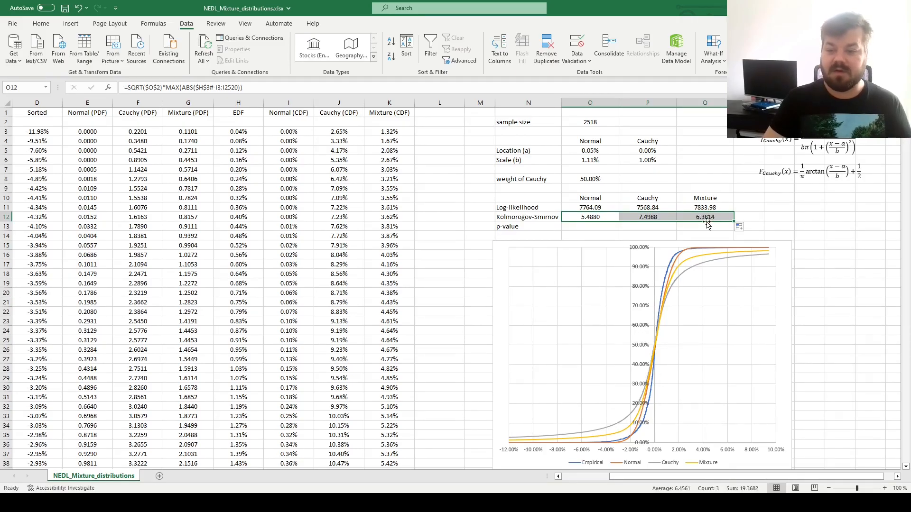
{"action": "left_click", "coordinate": [647, 217]}
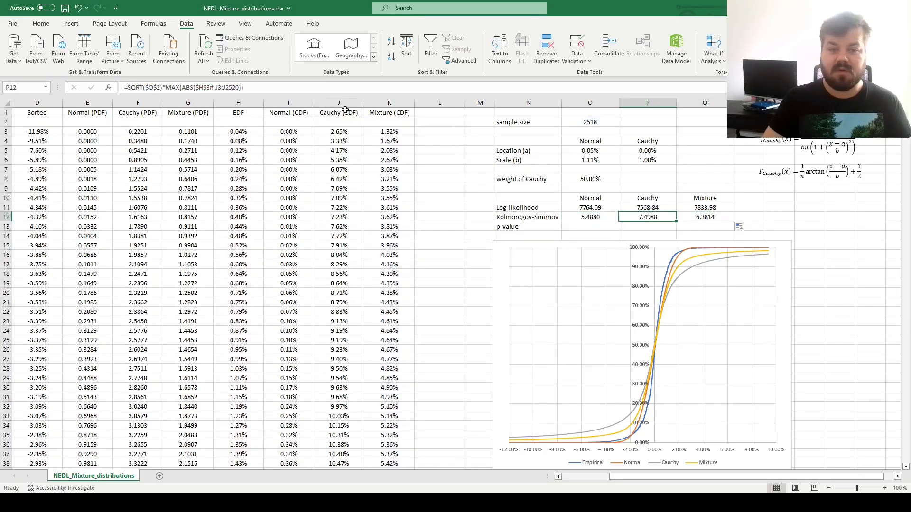
{"action": "left_click", "coordinate": [590, 226]}
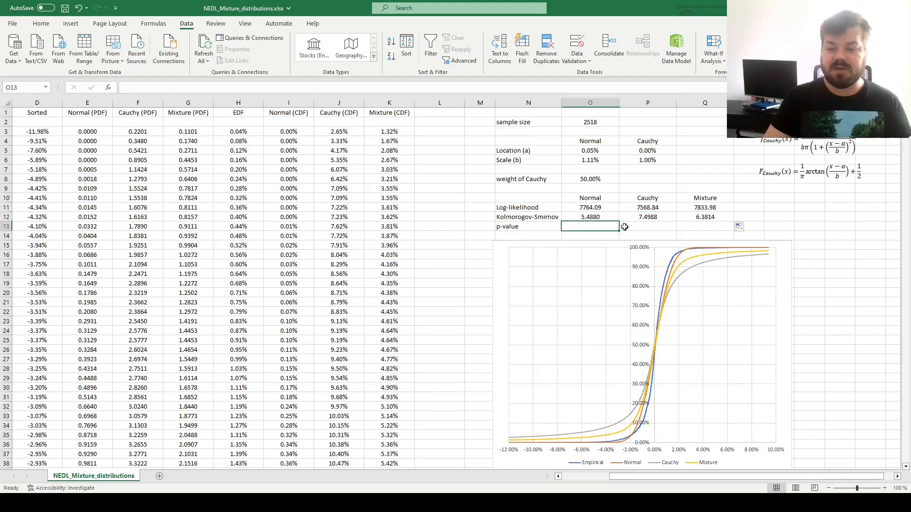
- Enter =EXP(-(O12^2)) in O13 for all three fits, formatted as percentages (0.00%)
{"action": "type", "text": "="}
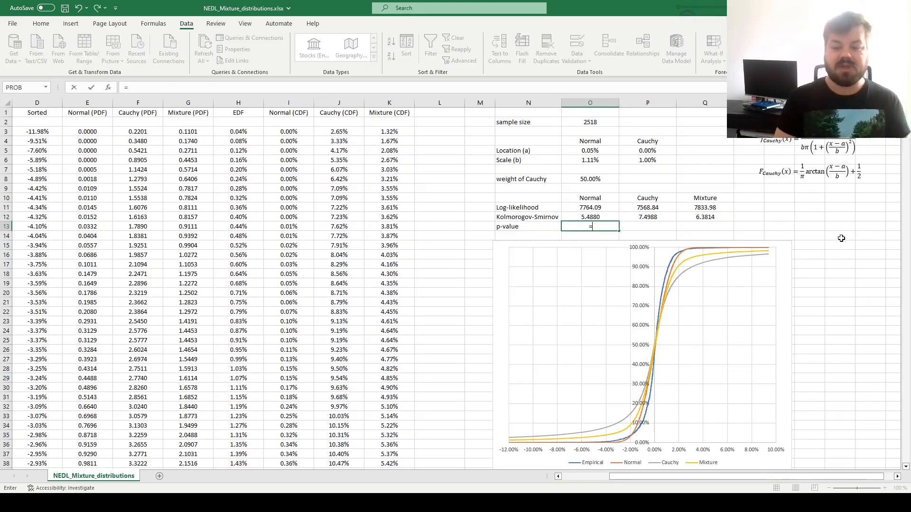
{"action": "type", "text": "=EXP(-("}
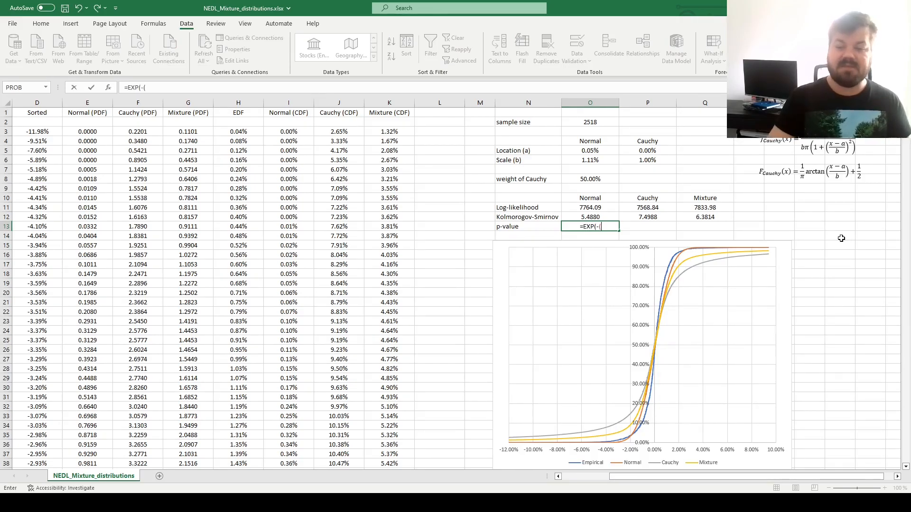
{"action": "type", "text": "O12^2"}
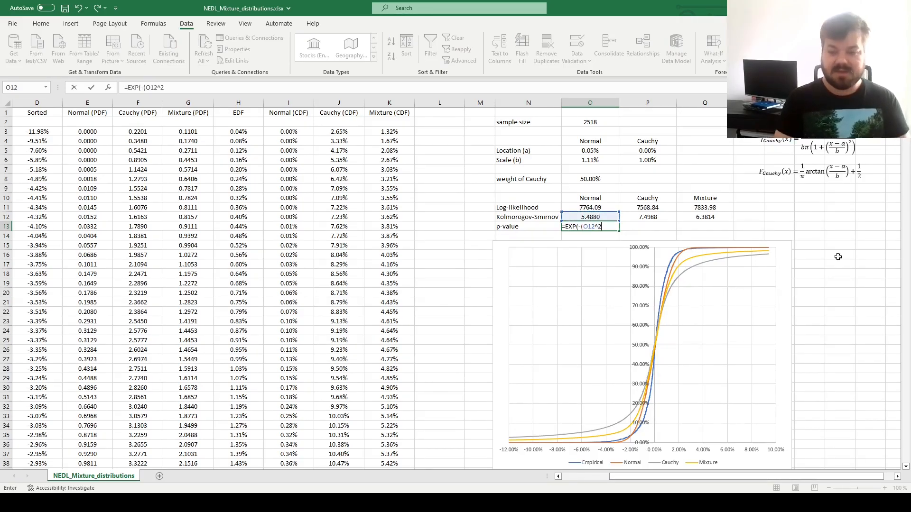
{"action": "key", "text": "Return"}
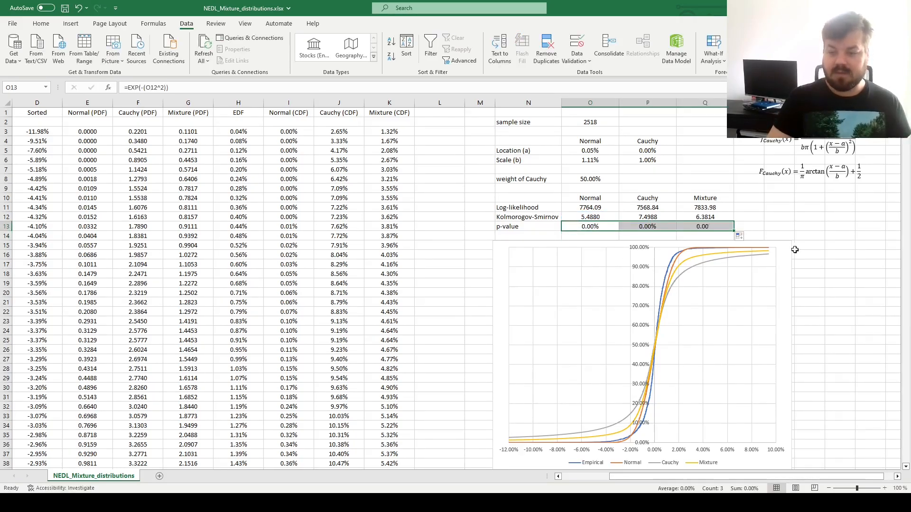
{"action": "left_click", "coordinate": [870, 235]}
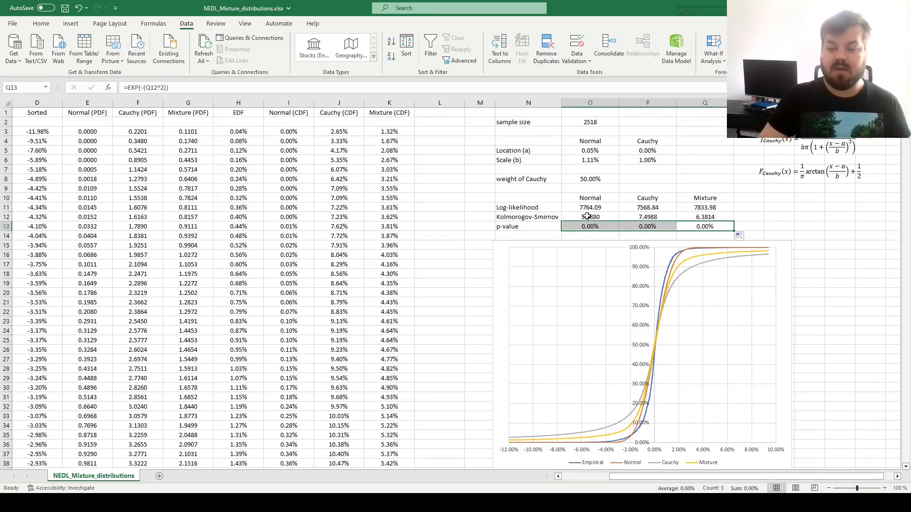
{"action": "left_click", "coordinate": [589, 226]}
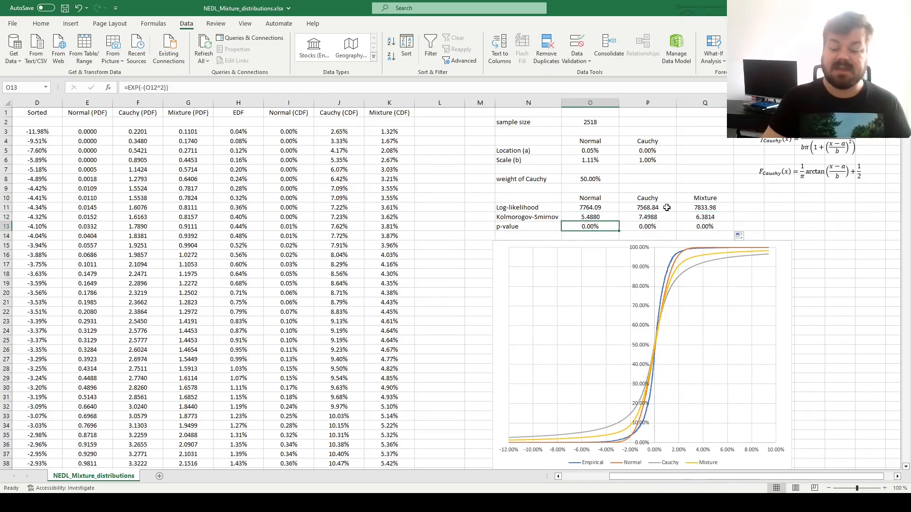
{"action": "mouse_move", "coordinate": [649, 184]}
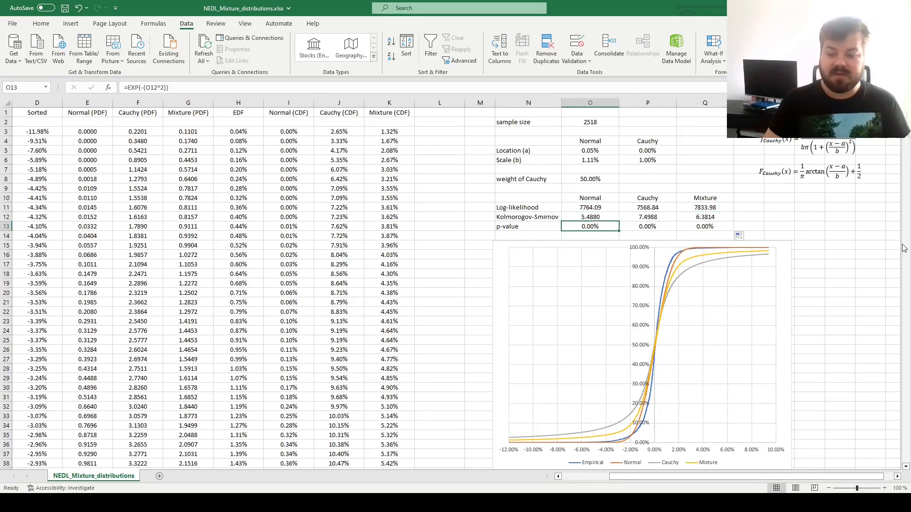
{"action": "mouse_move", "coordinate": [354, 153]}
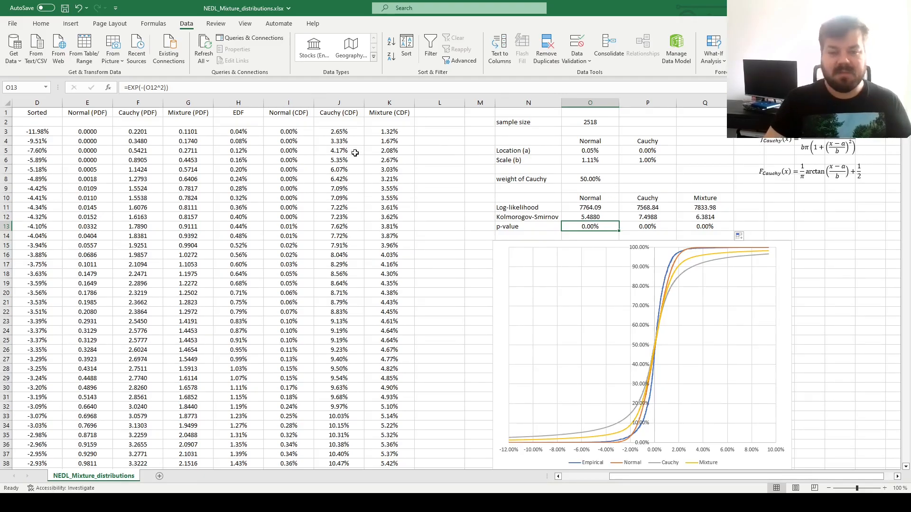
{"action": "mouse_move", "coordinate": [463, 173]}
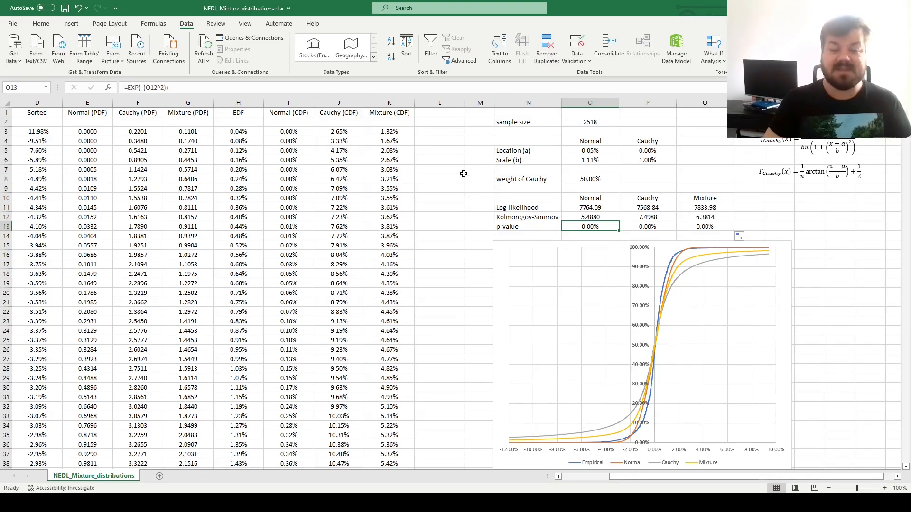
- Solve for max $P$11 over $P$5:$P$6, giving Cauchy log-likelihood 8052.24
{"action": "left_click", "coordinate": [590, 207]}
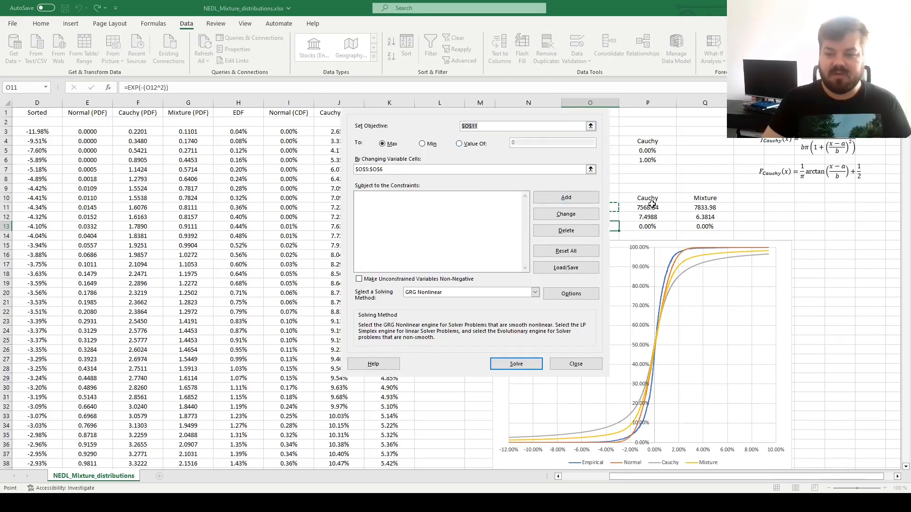
{"action": "left_click", "coordinate": [647, 207]}
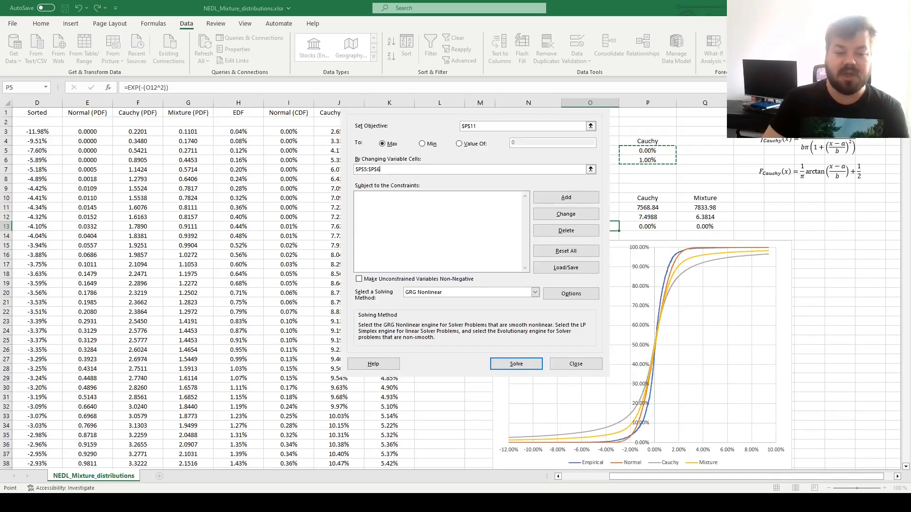
{"action": "left_click", "coordinate": [515, 363]}
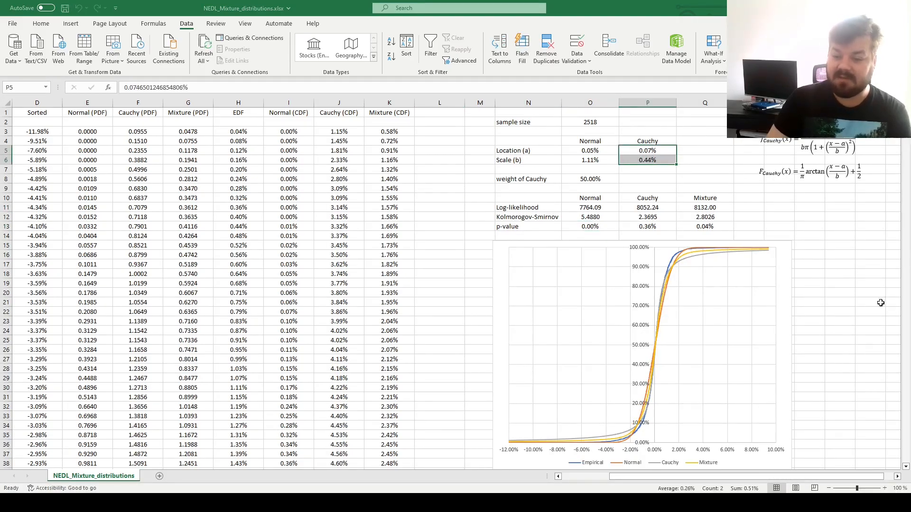
{"action": "scroll", "scroll_direction": "down", "scroll_amount": 3}
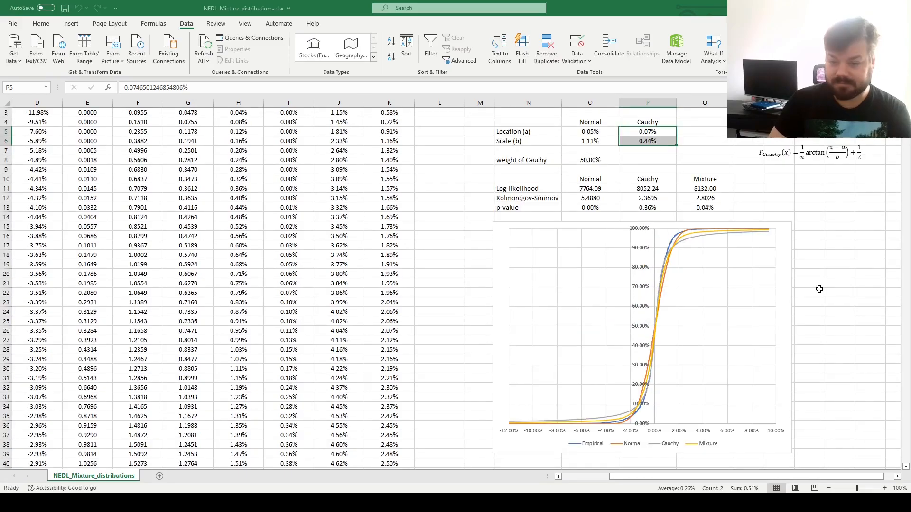
{"action": "left_click", "coordinate": [809, 292]}
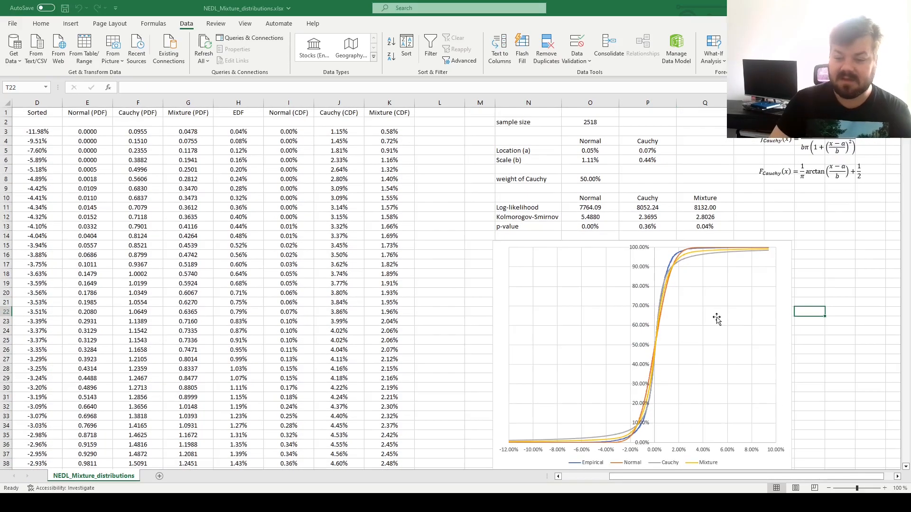
{"action": "mouse_move", "coordinate": [433, 241]}
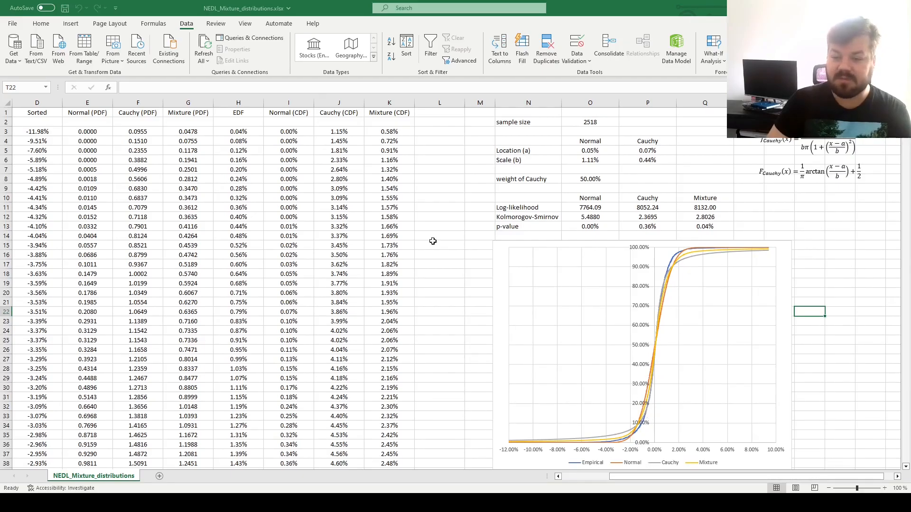
{"action": "left_click", "coordinate": [647, 226]}
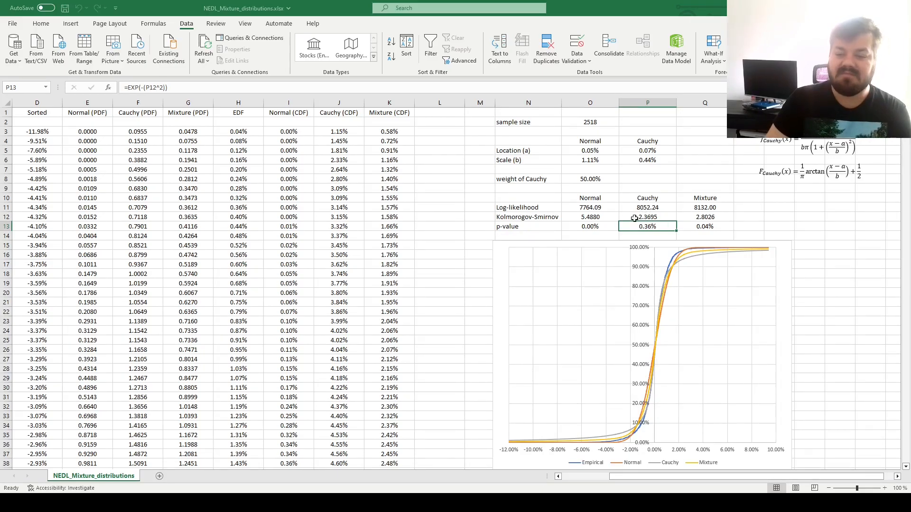
{"action": "left_click", "coordinate": [589, 226]}
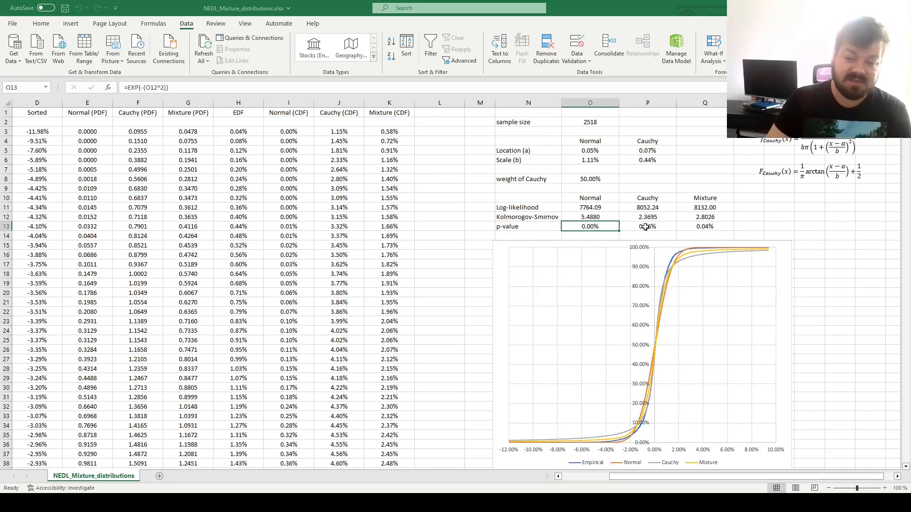
{"action": "left_click", "coordinate": [647, 226]}
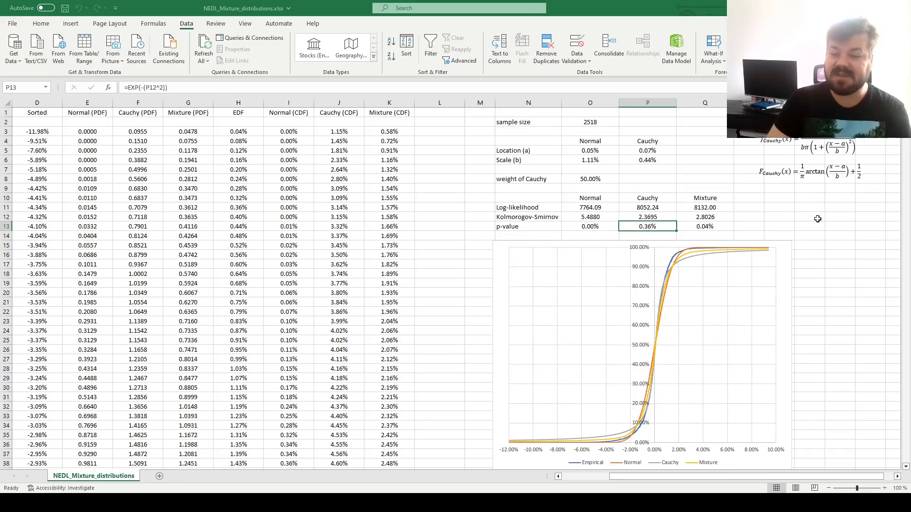
{"action": "mouse_move", "coordinate": [825, 217]}
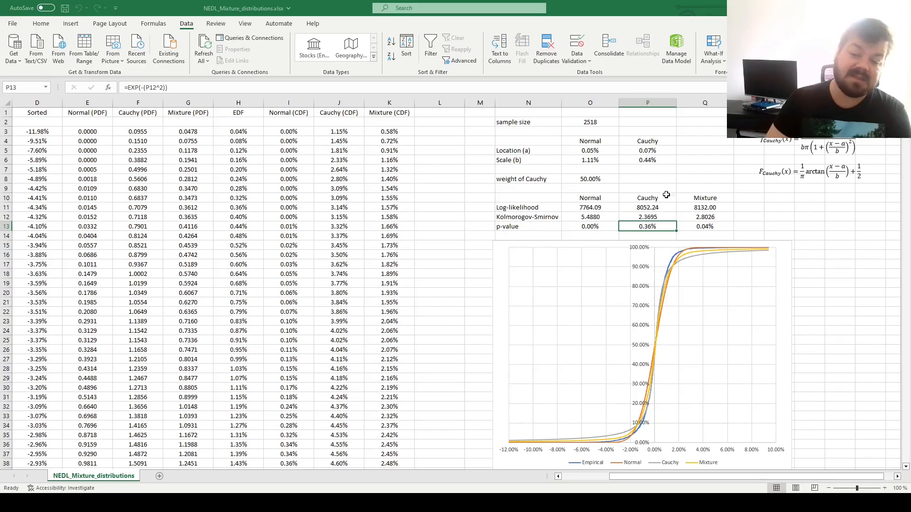
{"action": "mouse_move", "coordinate": [445, 188]}
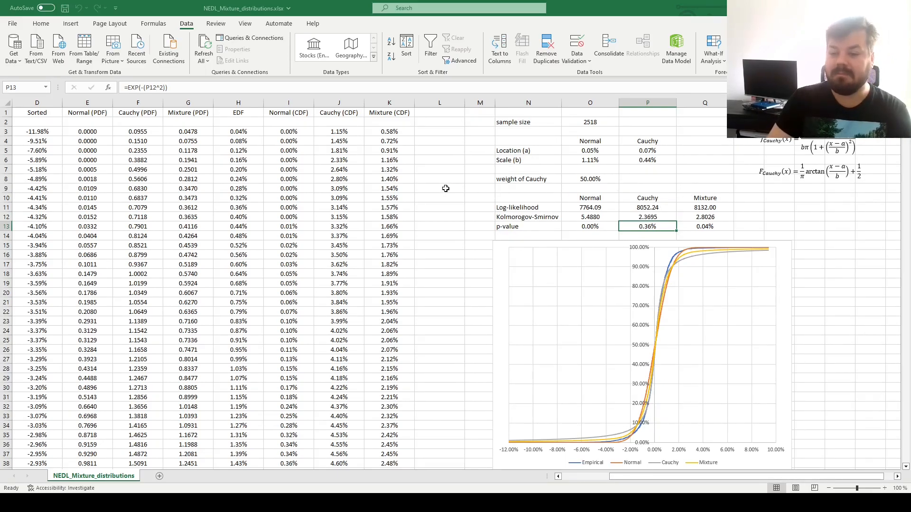
- Solve for max $Q$11 over $O$5:$P$6,$O$8, giving Cauchy weight 41.61%
{"action": "left_click", "coordinate": [647, 208]}
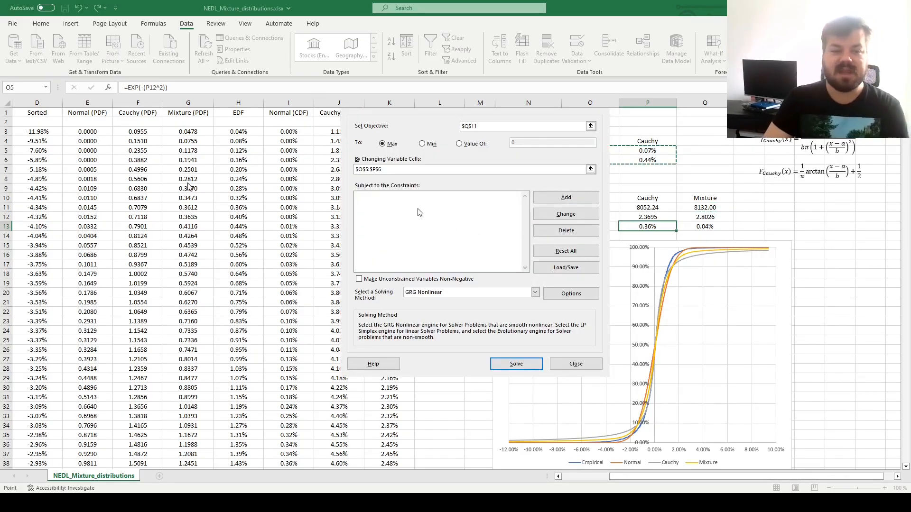
{"action": "type", "text": ",$O$8"}
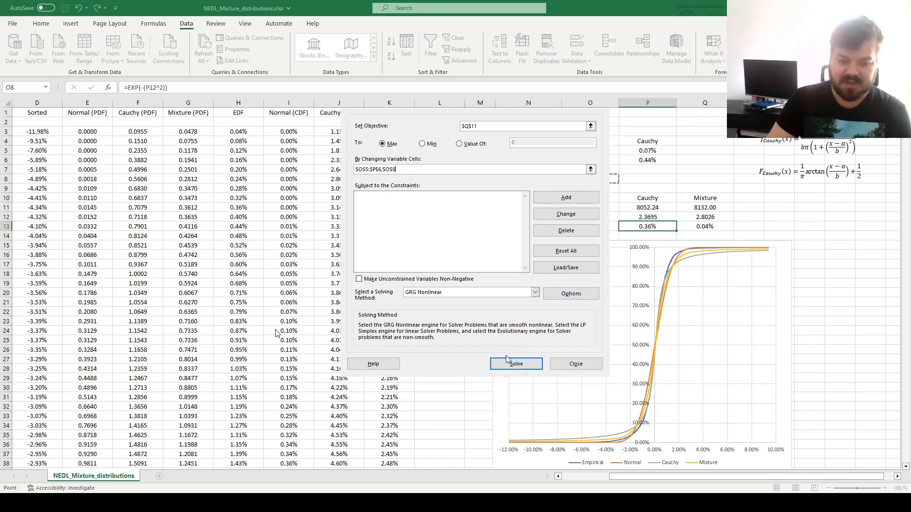
{"action": "left_click", "coordinate": [516, 364]}
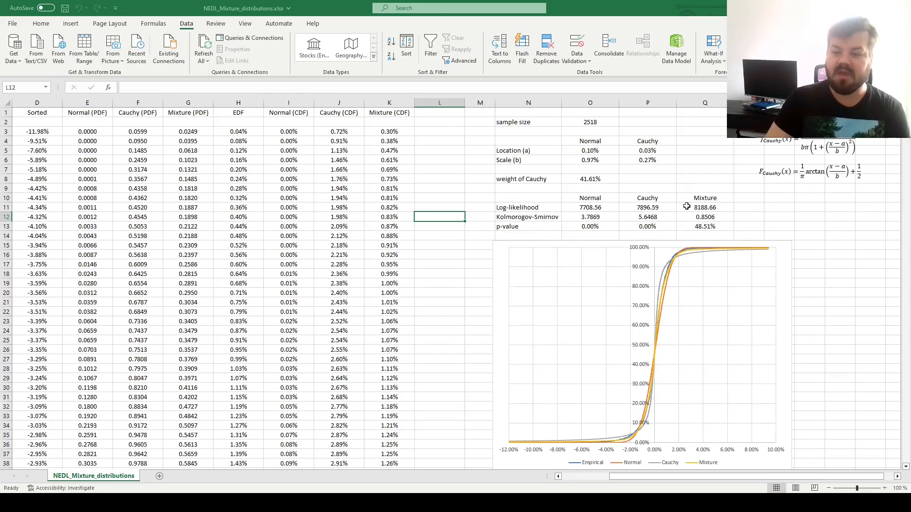
{"action": "left_click", "coordinate": [590, 179]}
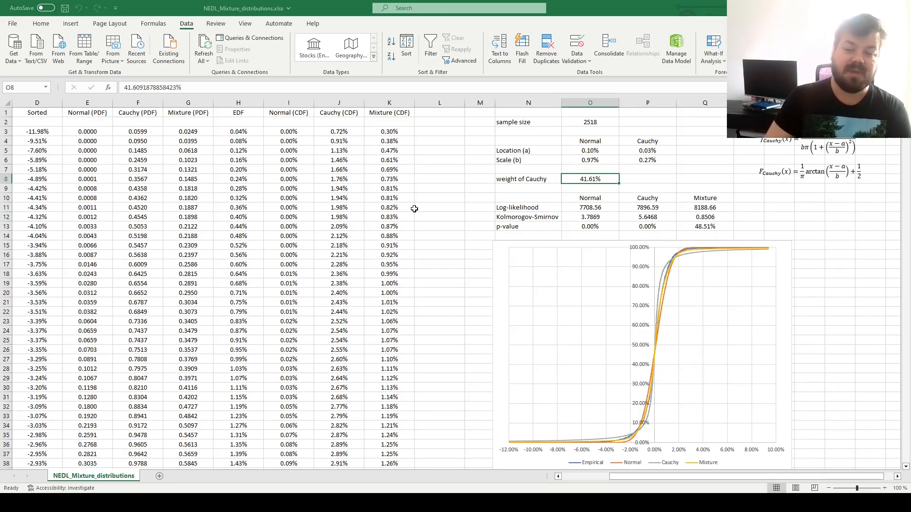
{"action": "mouse_move", "coordinate": [569, 177]}
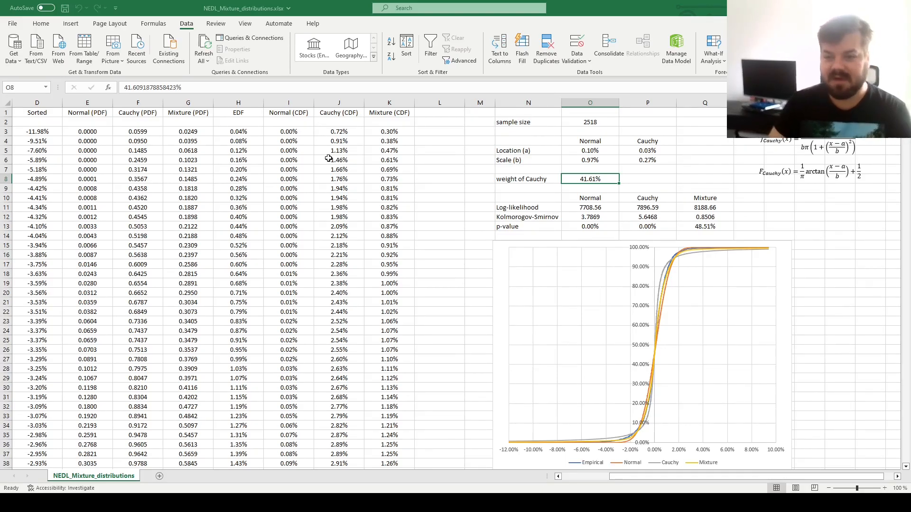
{"action": "mouse_move", "coordinate": [455, 197]}
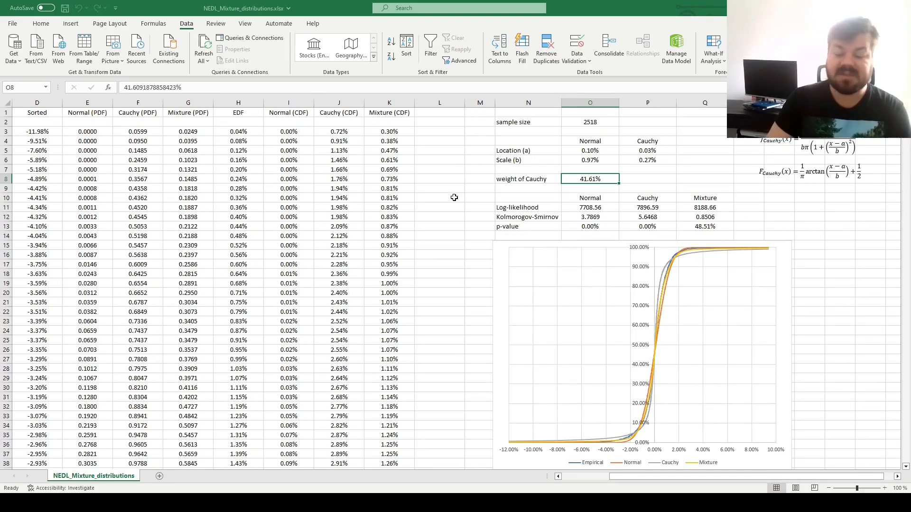
{"action": "mouse_move", "coordinate": [435, 186]}
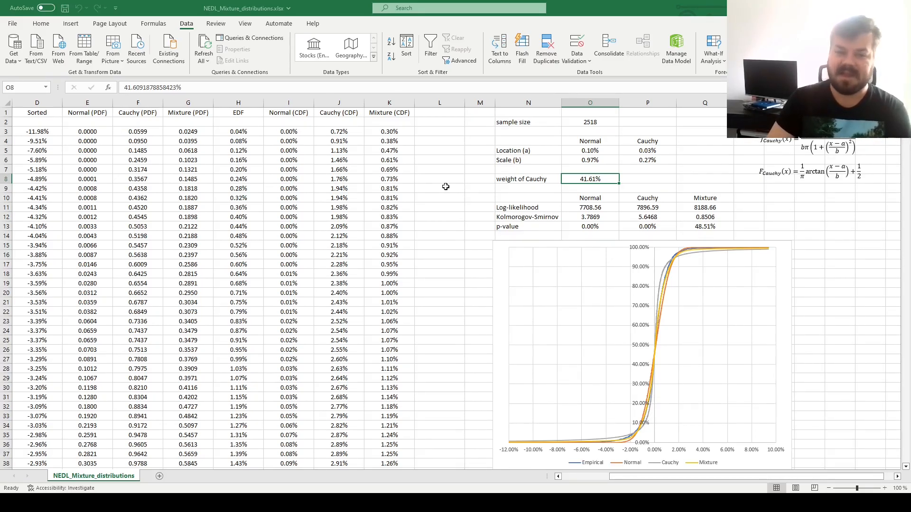
{"action": "mouse_move", "coordinate": [464, 194]}
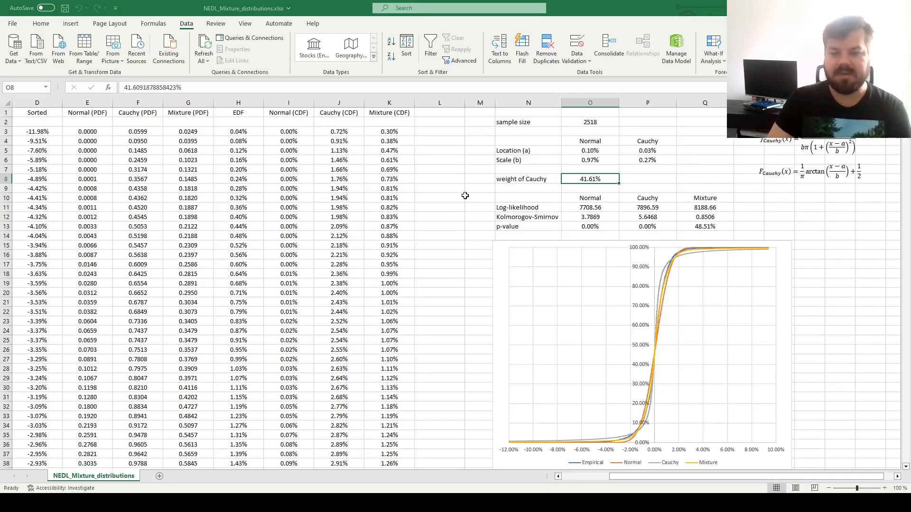
{"action": "mouse_move", "coordinate": [439, 178]}
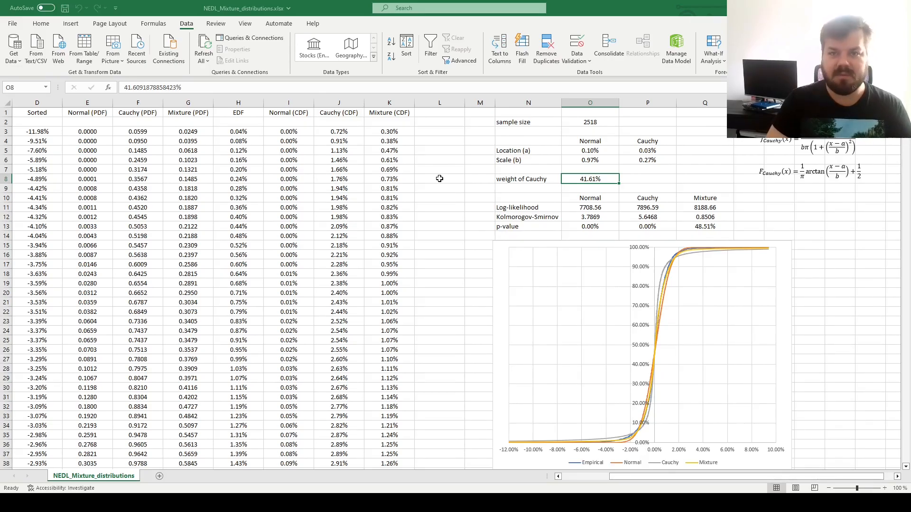
{"action": "mouse_move", "coordinate": [888, 208]}
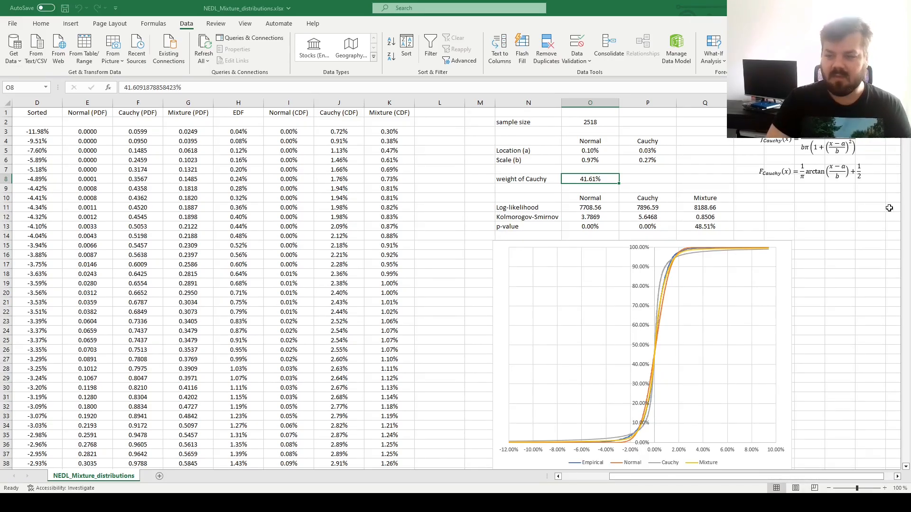
{"action": "mouse_move", "coordinate": [797, 250]}
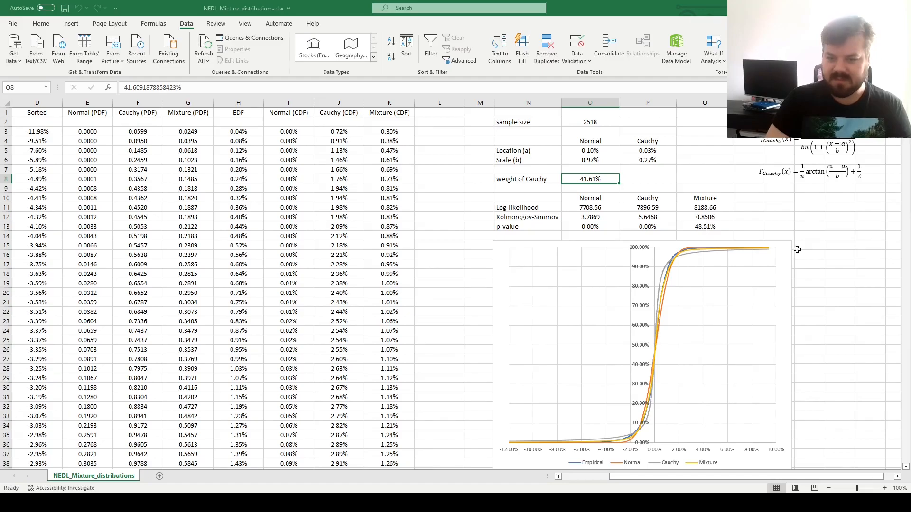
{"action": "left_click", "coordinate": [705, 207]}
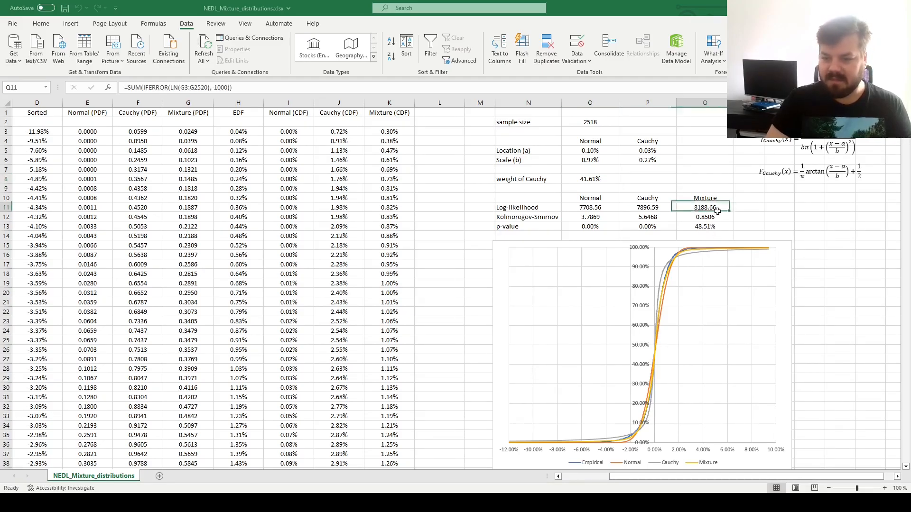
{"action": "mouse_move", "coordinate": [843, 359]}
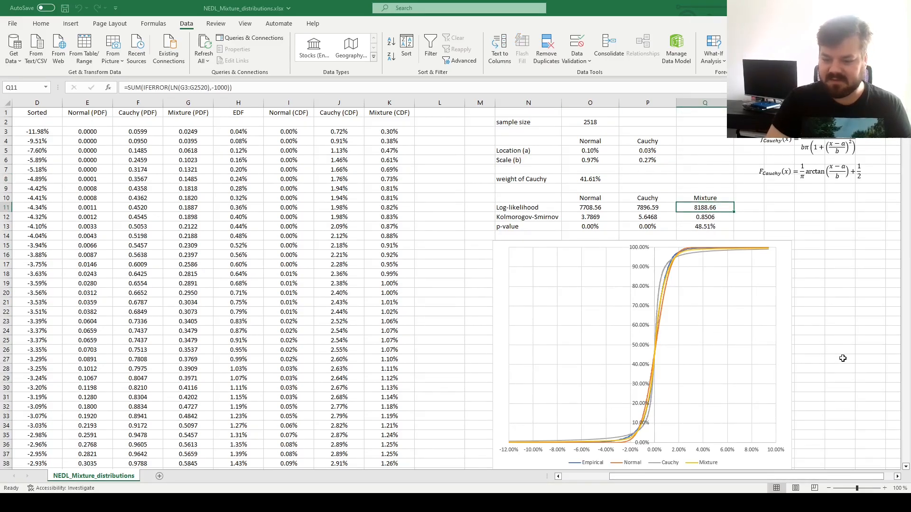
{"action": "mouse_move", "coordinate": [725, 287]}
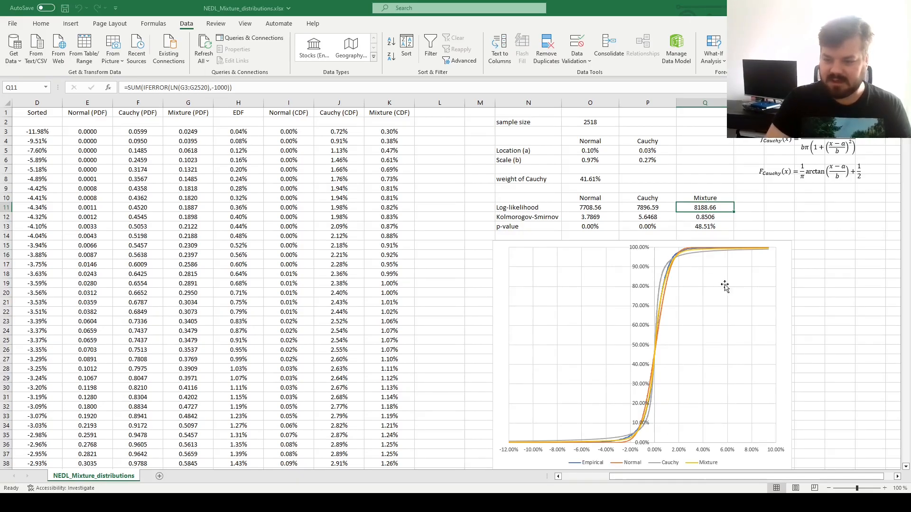
{"action": "mouse_move", "coordinate": [810, 313]}
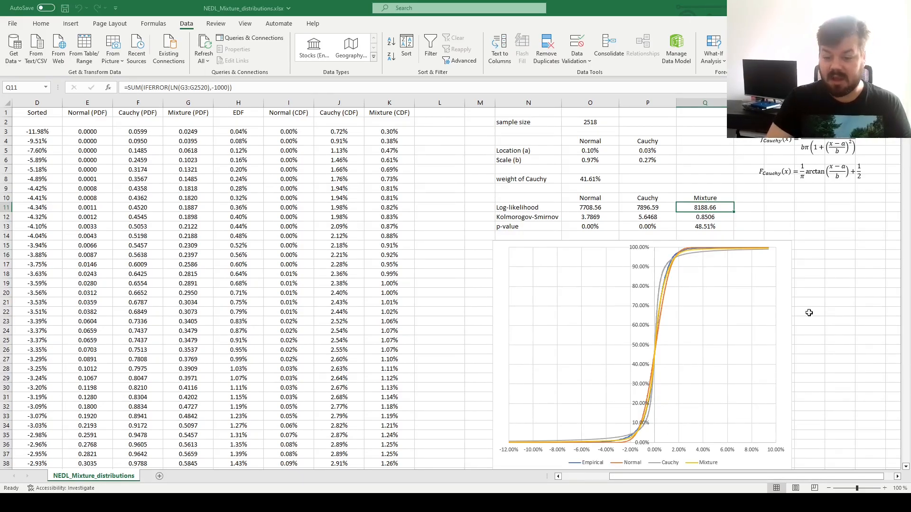
{"action": "mouse_move", "coordinate": [831, 323]}
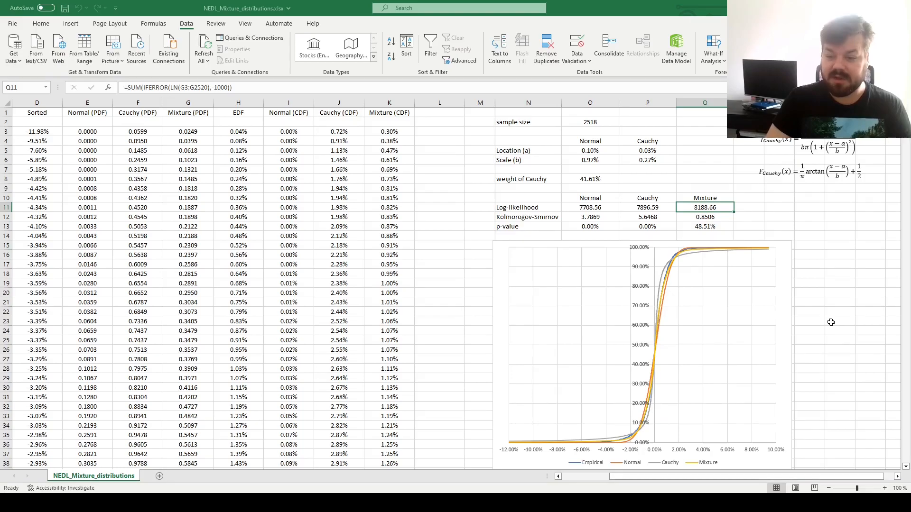
{"action": "mouse_move", "coordinate": [683, 253]}
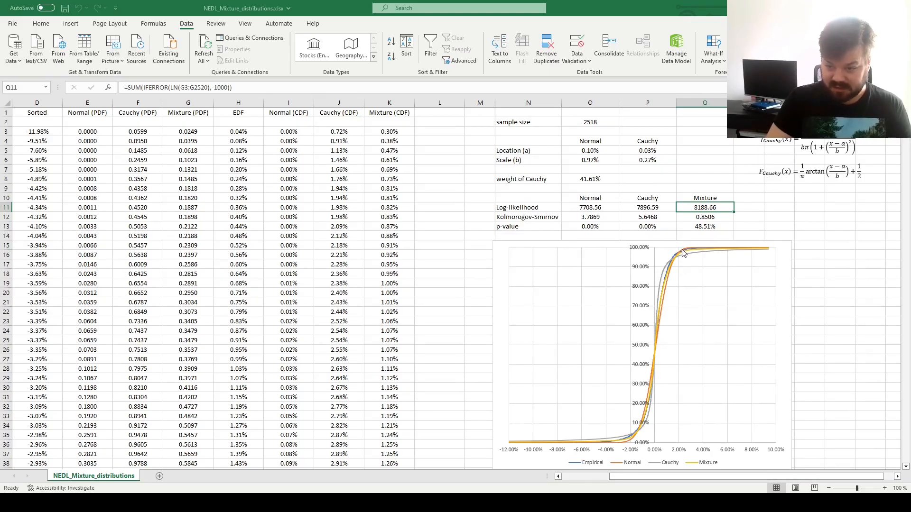
{"action": "mouse_move", "coordinate": [697, 260]}
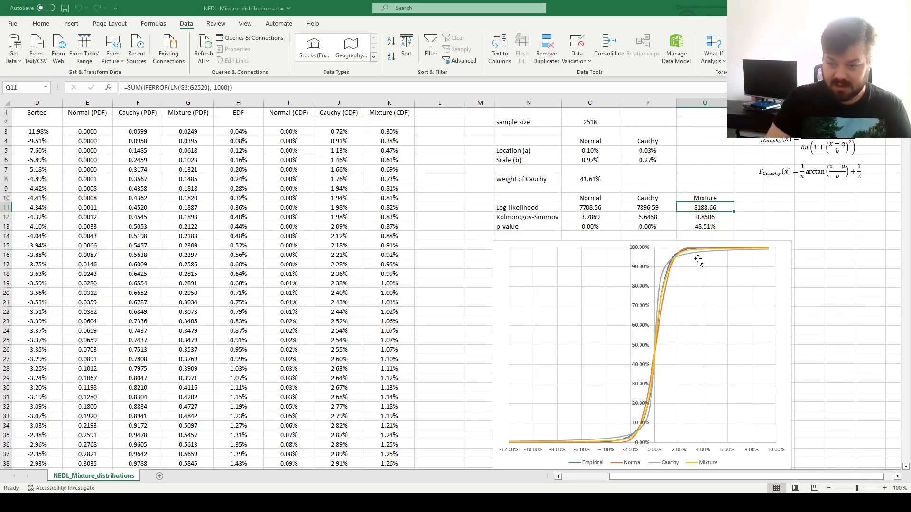
{"action": "mouse_move", "coordinate": [673, 269]}
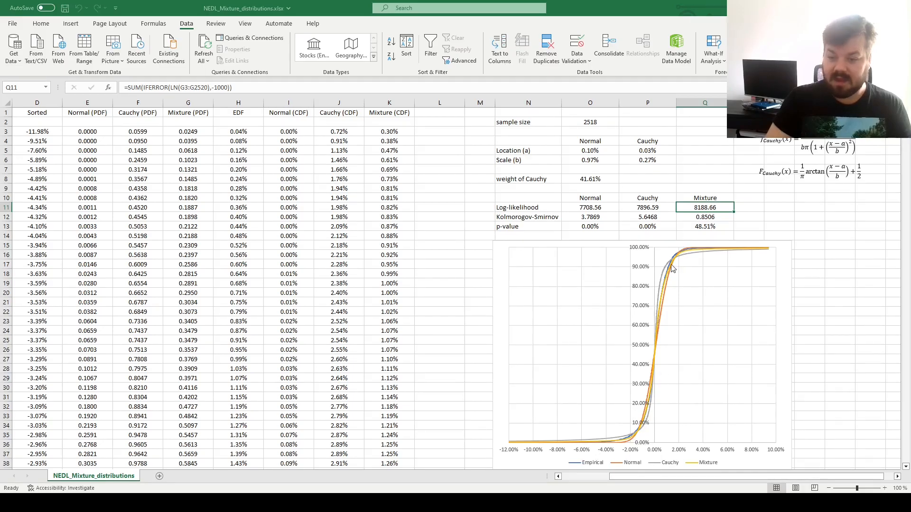
{"action": "mouse_move", "coordinate": [643, 276]}
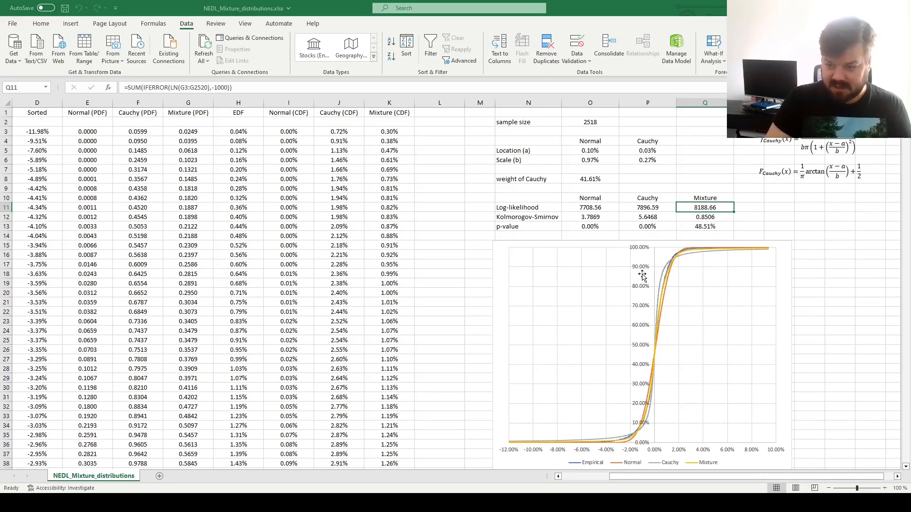
{"action": "mouse_move", "coordinate": [807, 233]}
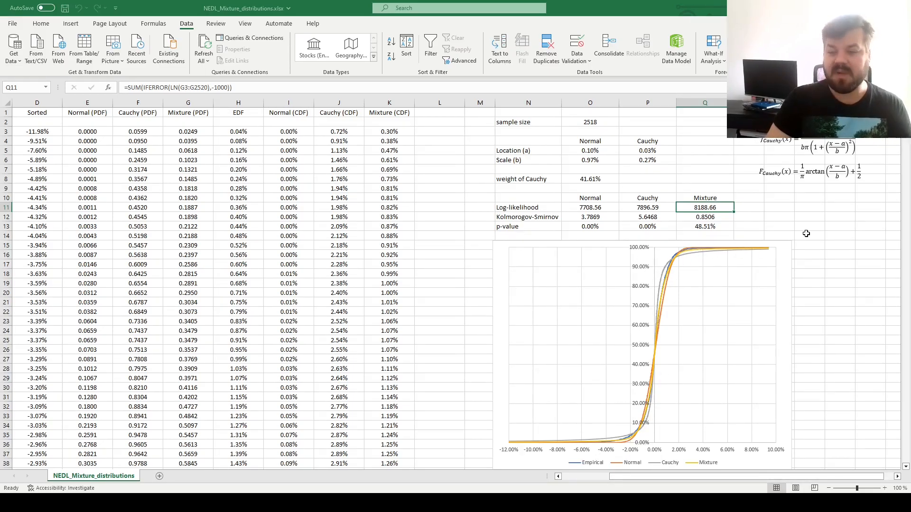
{"action": "mouse_move", "coordinate": [699, 234]}
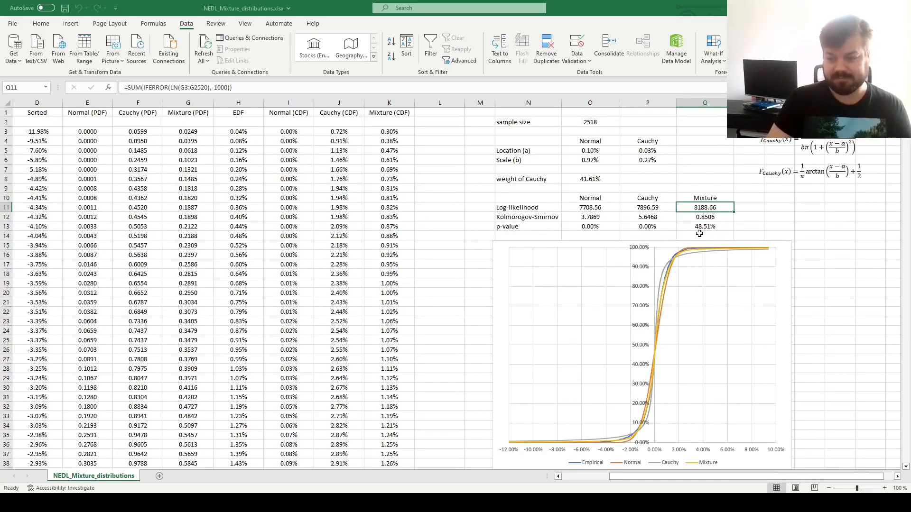
{"action": "left_click", "coordinate": [705, 226]}
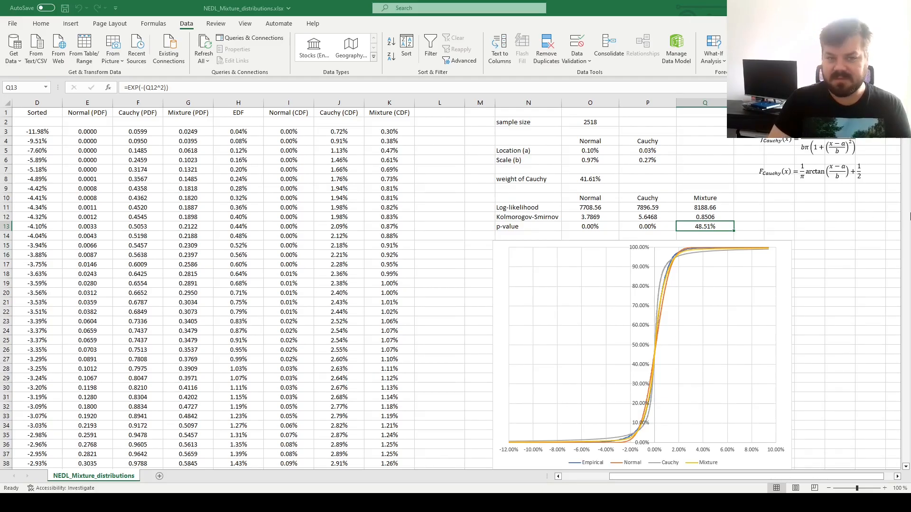
{"action": "mouse_move", "coordinate": [838, 215]}
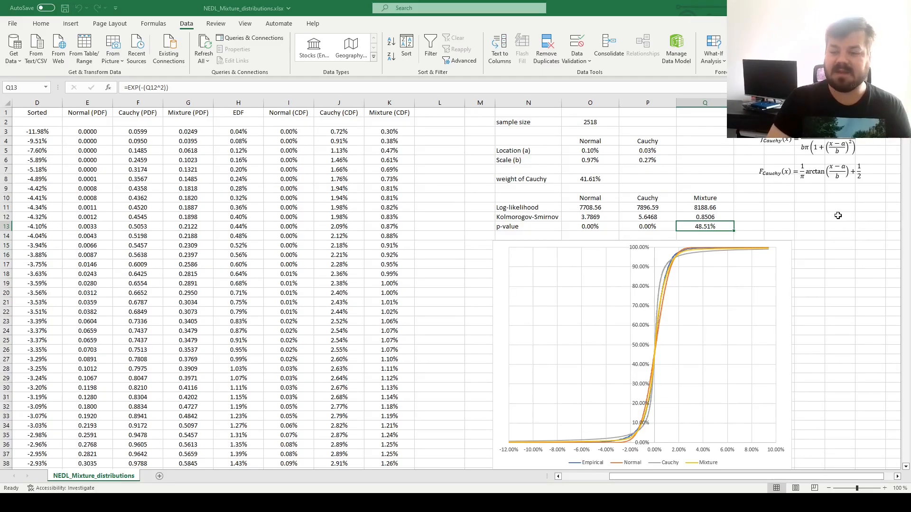
{"action": "mouse_move", "coordinate": [753, 204]}
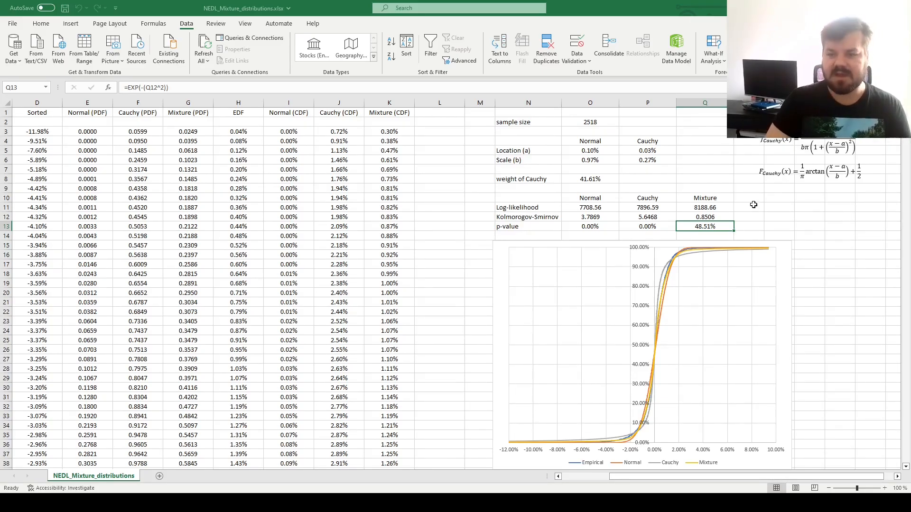
{"action": "left_click", "coordinate": [237, 131]}
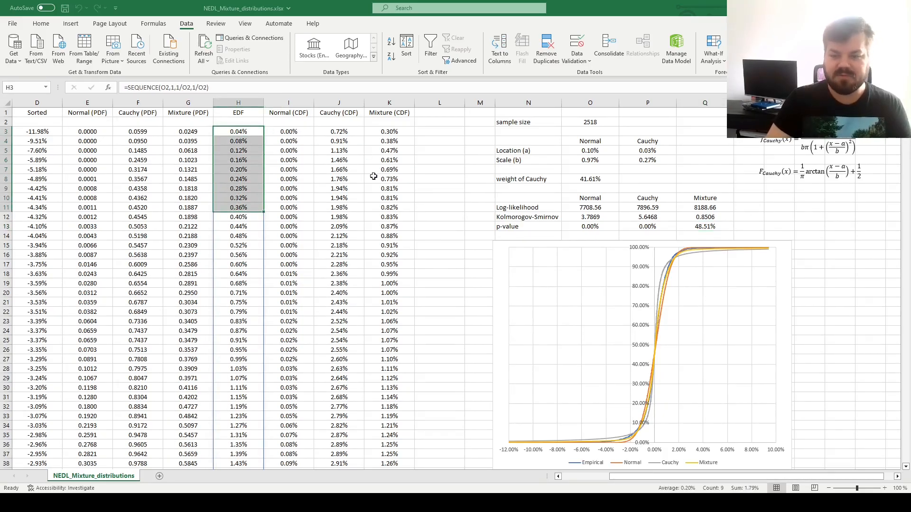
{"action": "left_click", "coordinate": [440, 169]}
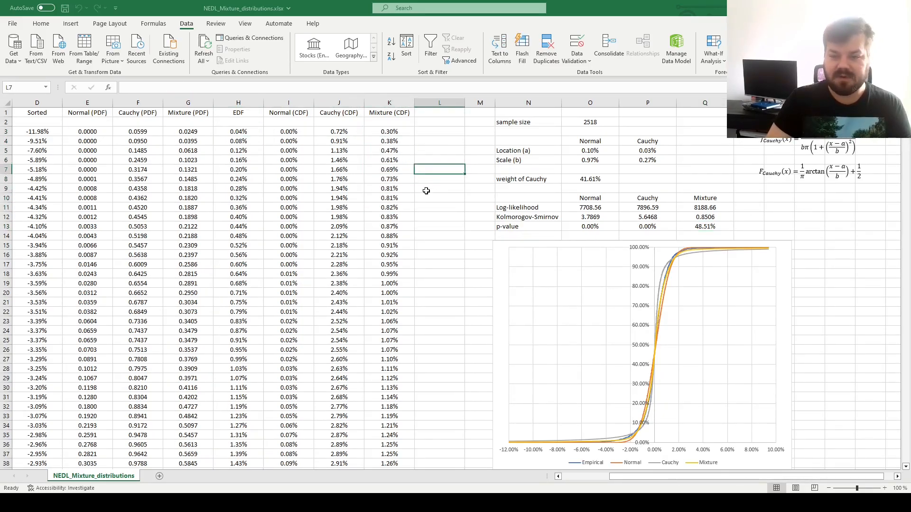
{"action": "mouse_move", "coordinate": [422, 237]}
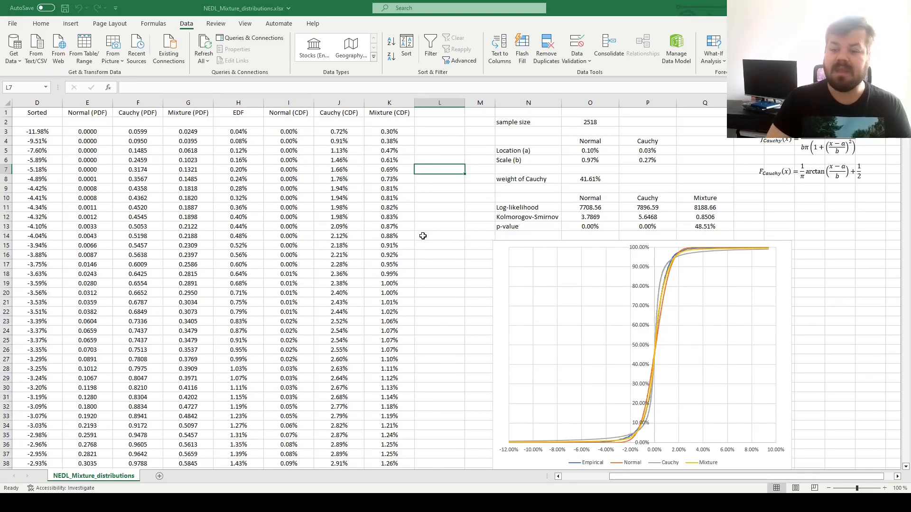
{"action": "mouse_move", "coordinate": [443, 203]}
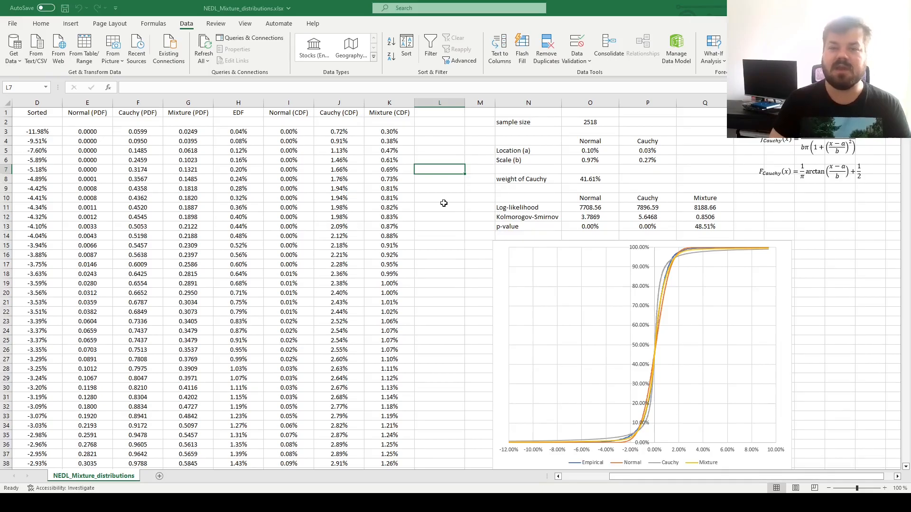
{"action": "mouse_move", "coordinate": [447, 218]}
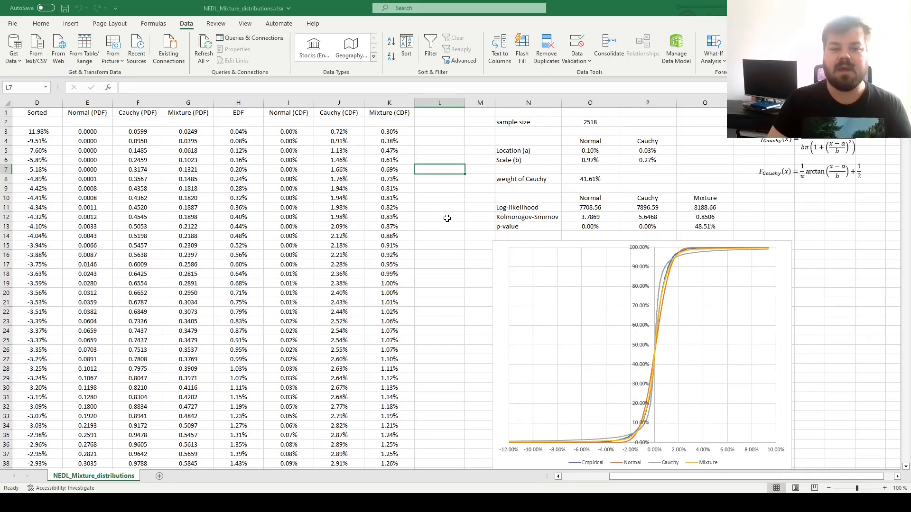
{"action": "mouse_move", "coordinate": [411, 176]}
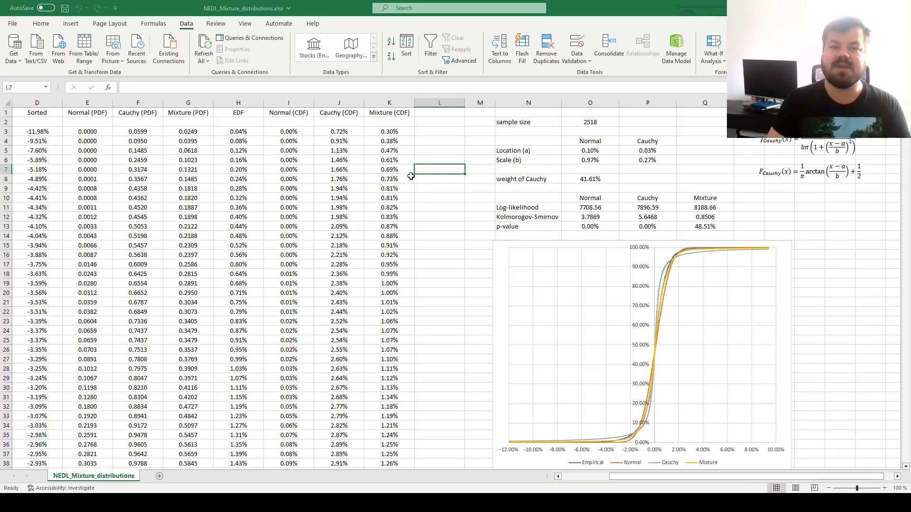